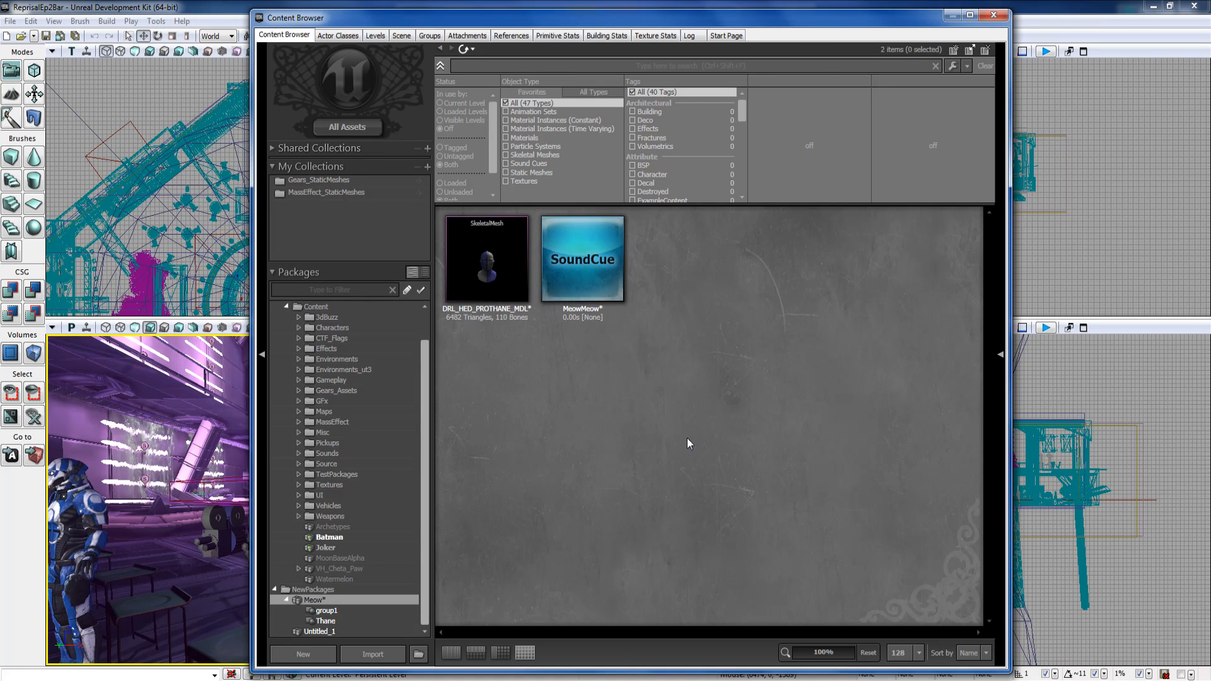
{"action": "mouse_move", "coordinate": [598, 469]}
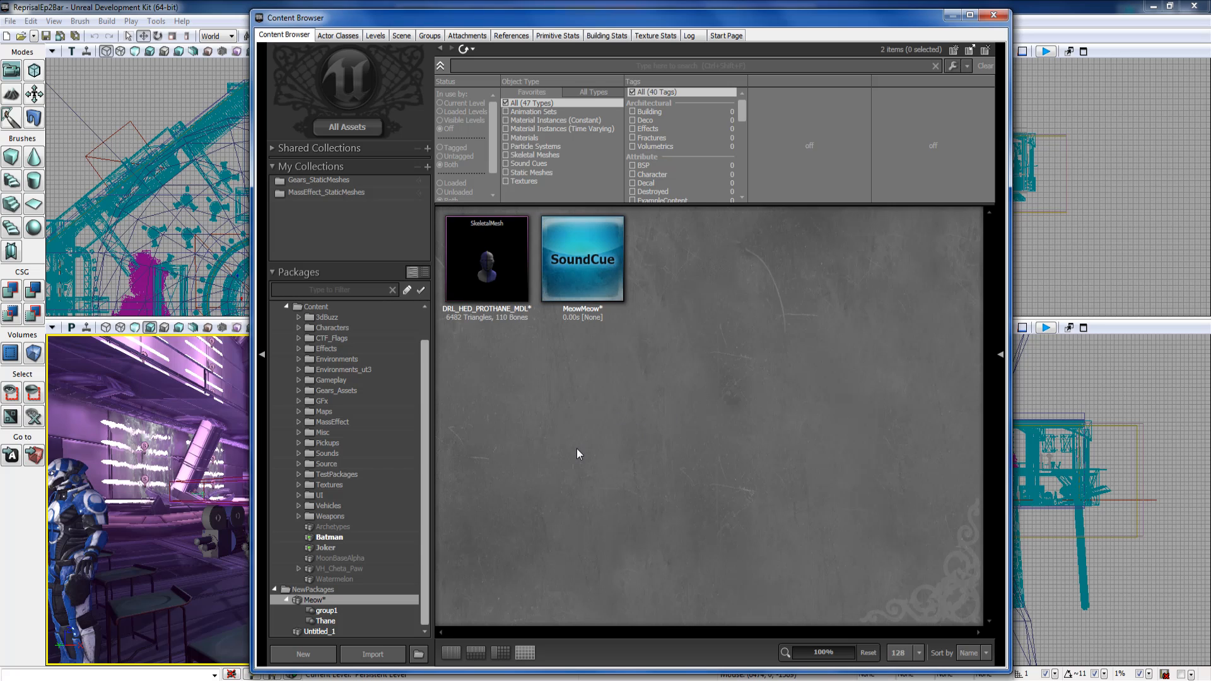
{"action": "mouse_move", "coordinate": [546, 450]}
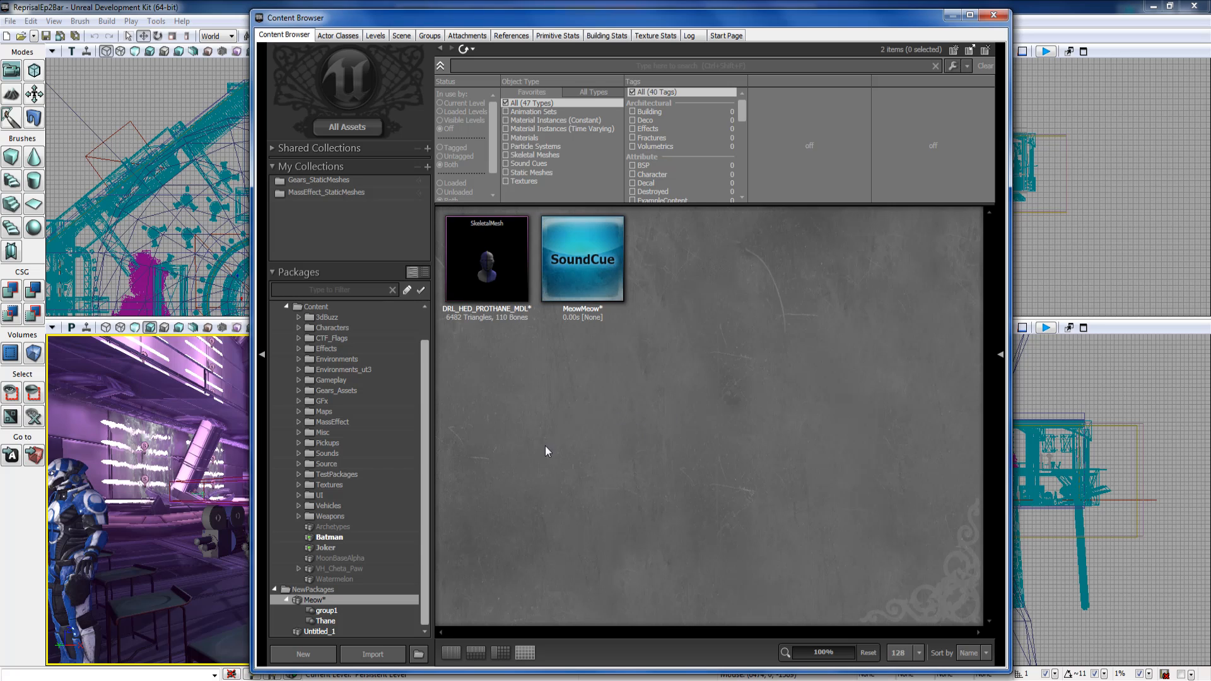
{"action": "mouse_move", "coordinate": [548, 427]}
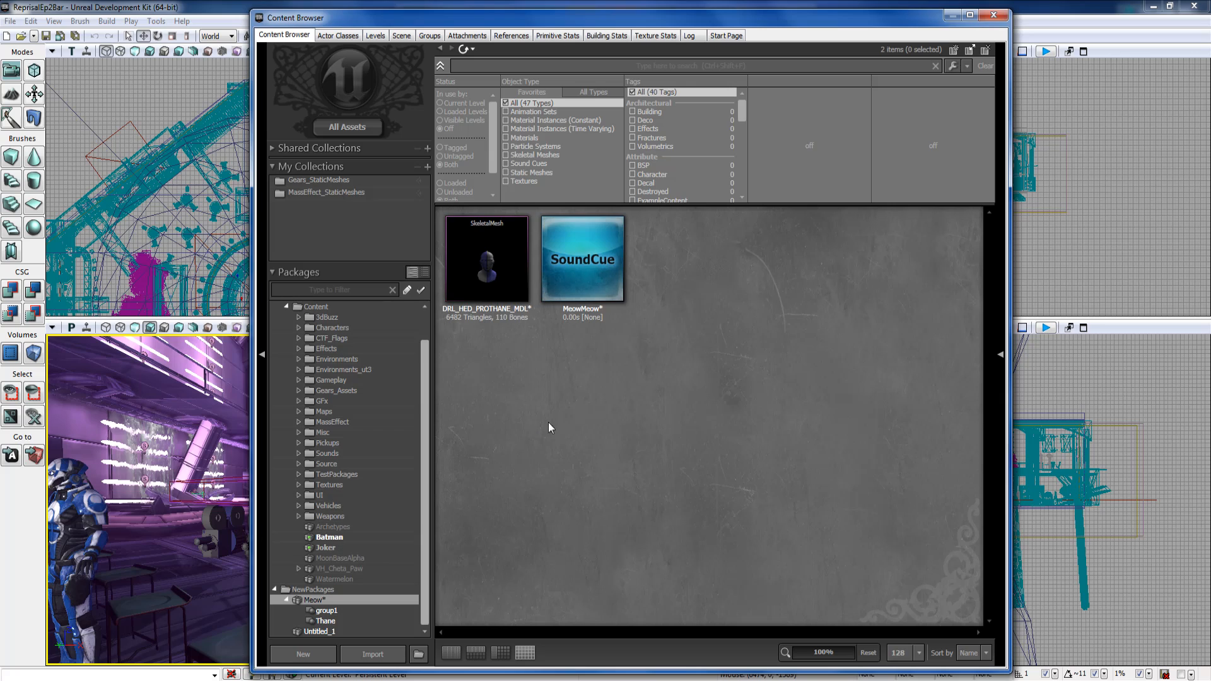
{"action": "mouse_move", "coordinate": [677, 311]}
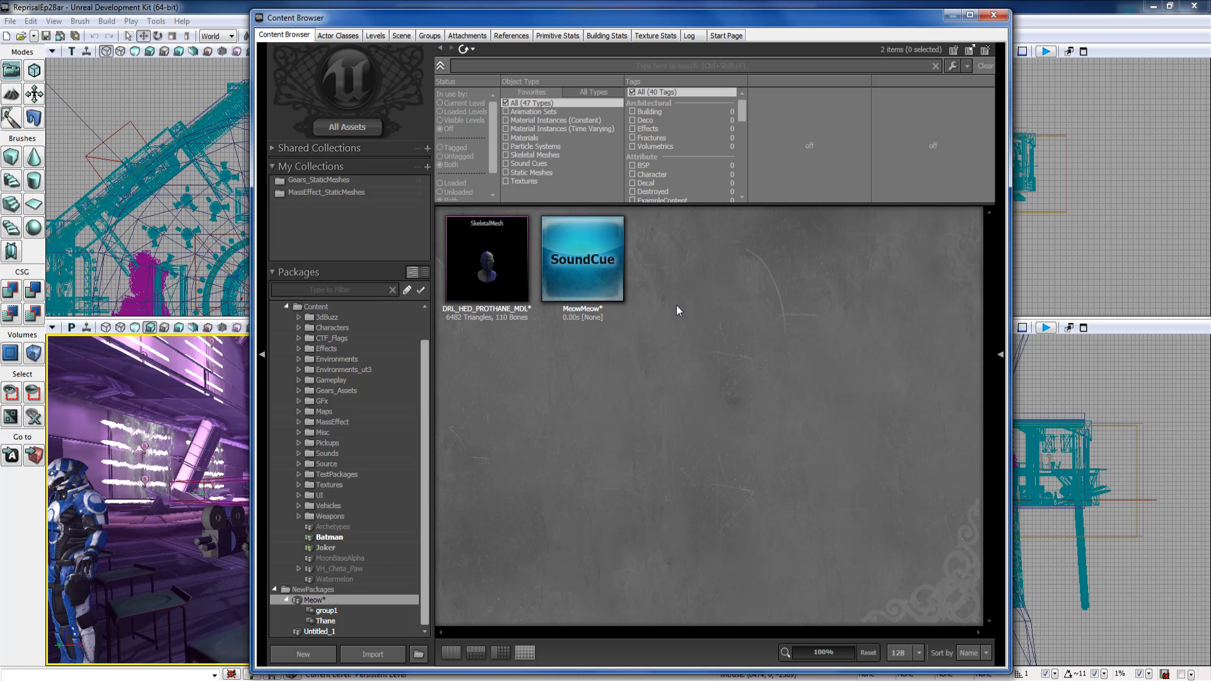
{"action": "mouse_move", "coordinate": [683, 324]}
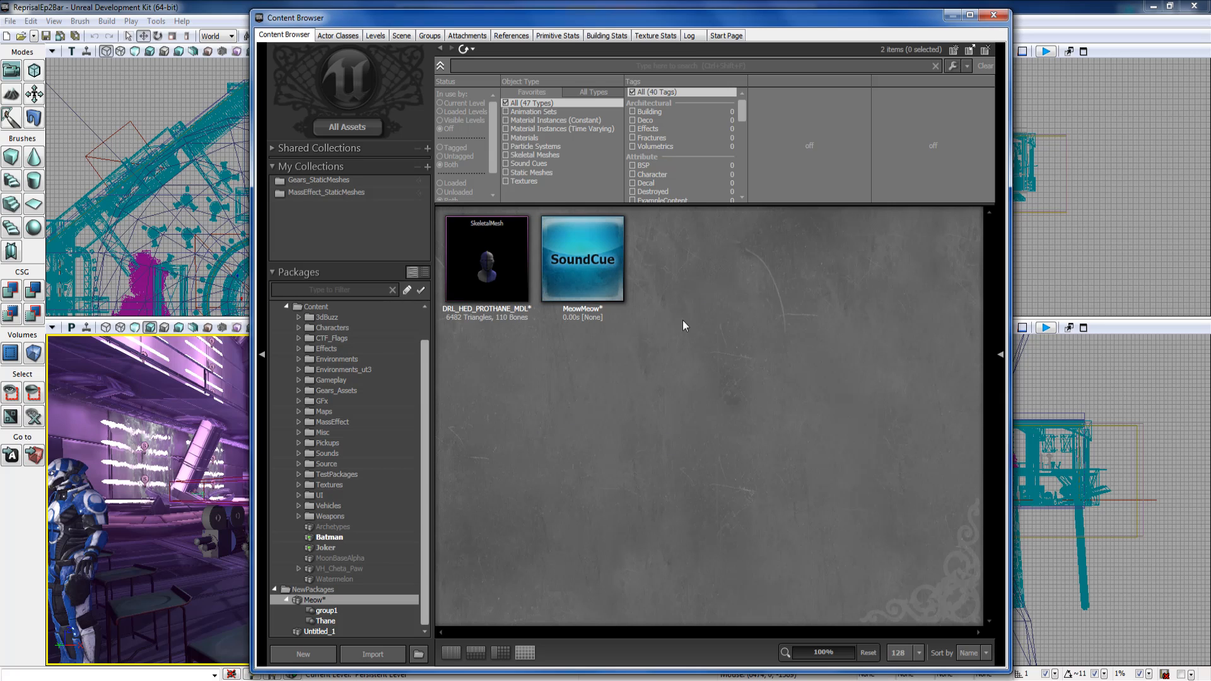
{"action": "mouse_move", "coordinate": [662, 241]}
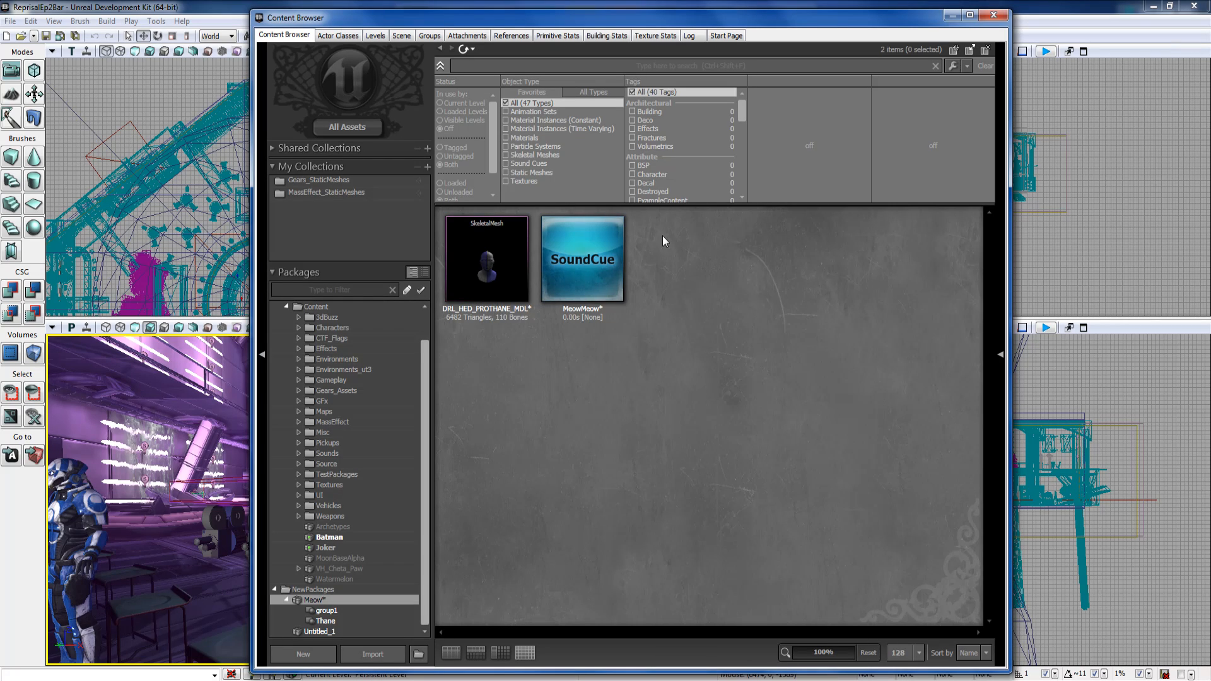
{"action": "mouse_move", "coordinate": [313, 654]}
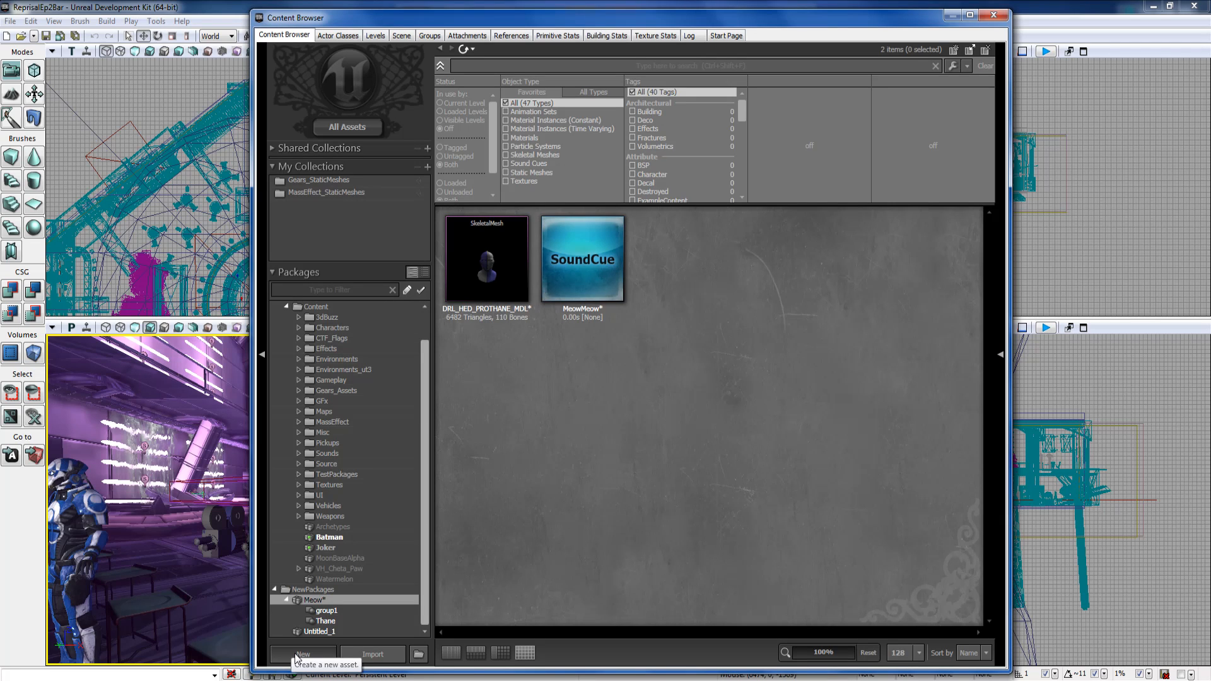
Bring up the Content Browser's list of new asset types a few times.
{"action": "left_click", "coordinate": [302, 654]}
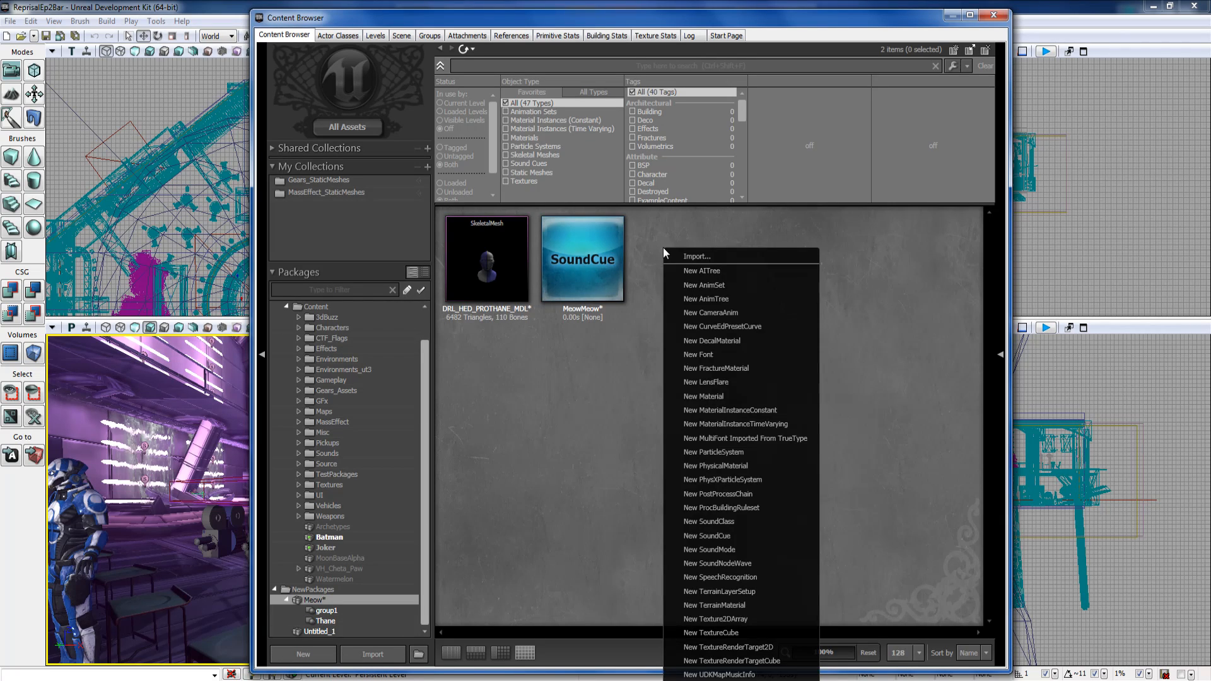
{"action": "mouse_move", "coordinate": [695, 391]}
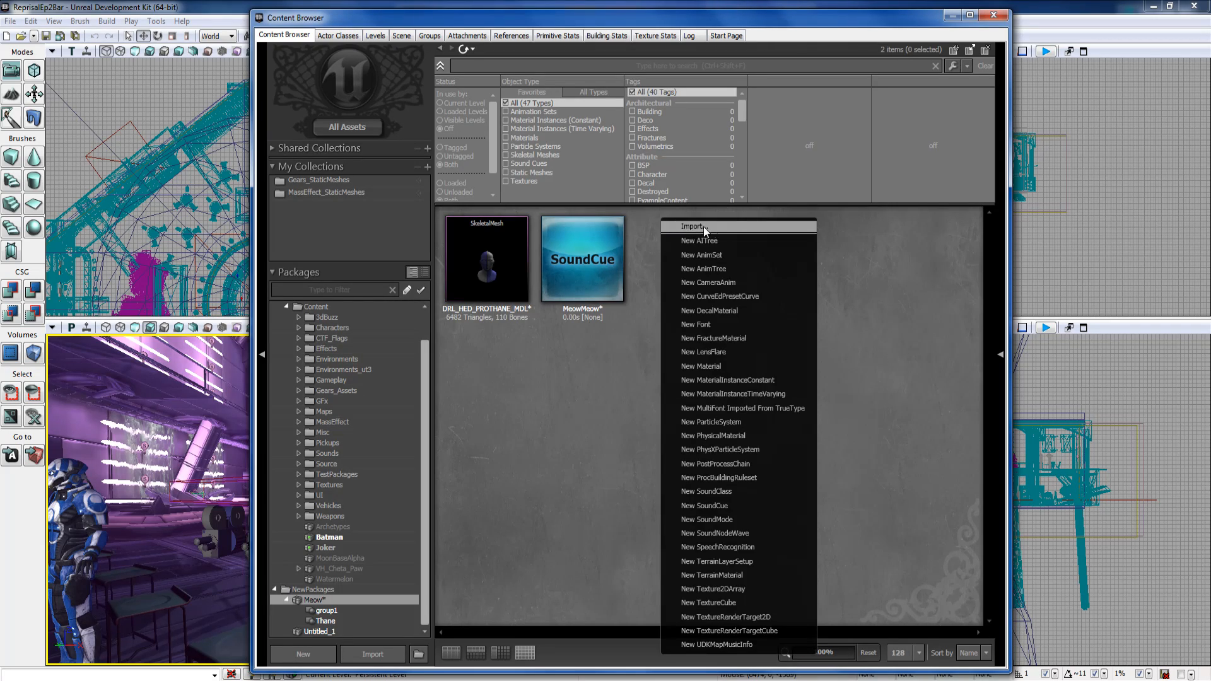
{"action": "mouse_move", "coordinate": [705, 408]}
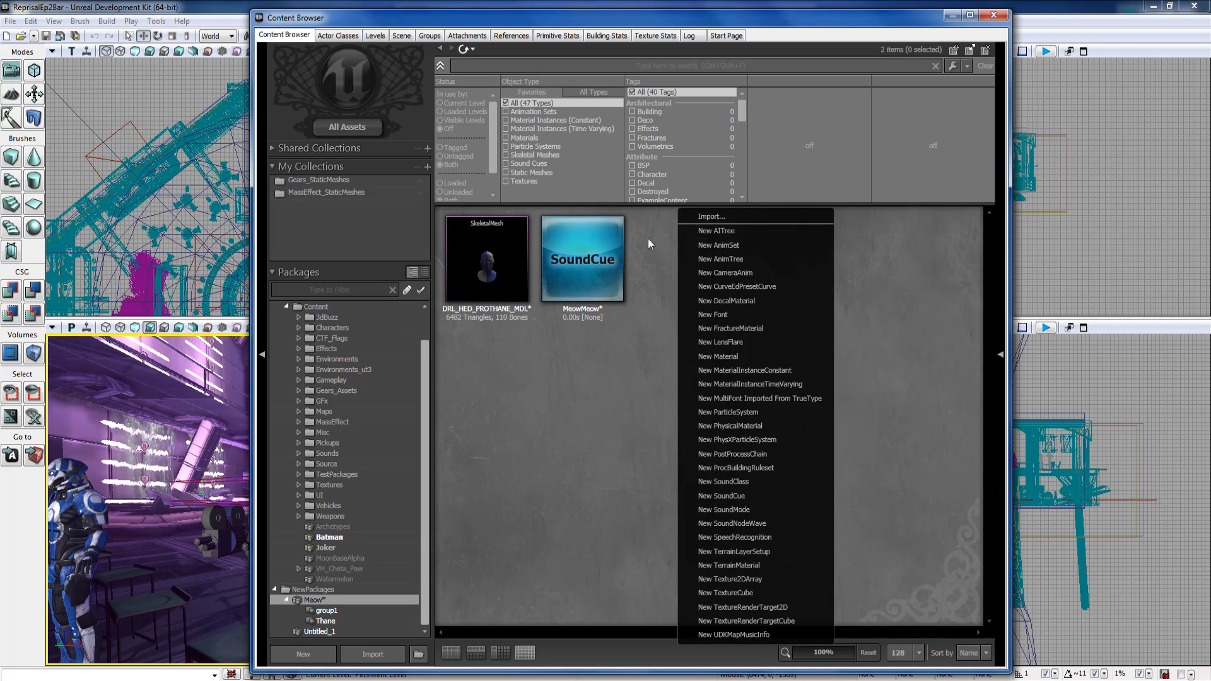
{"action": "left_click", "coordinate": [637, 240]}
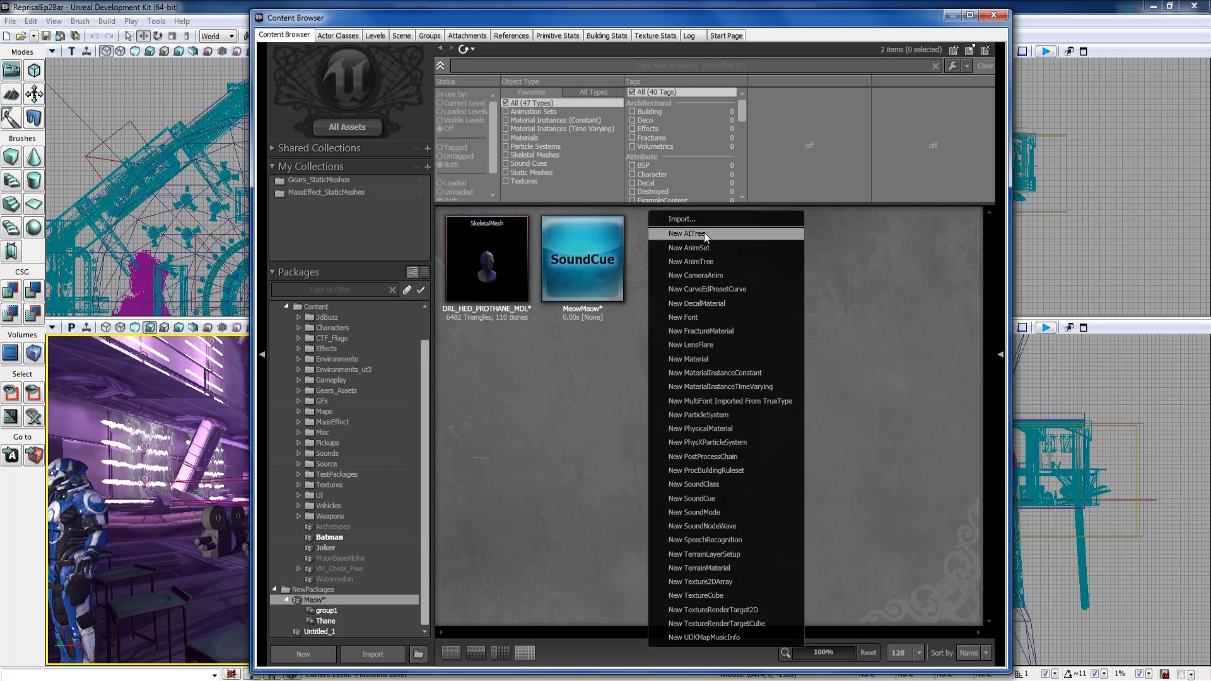
{"action": "mouse_move", "coordinate": [724, 277]}
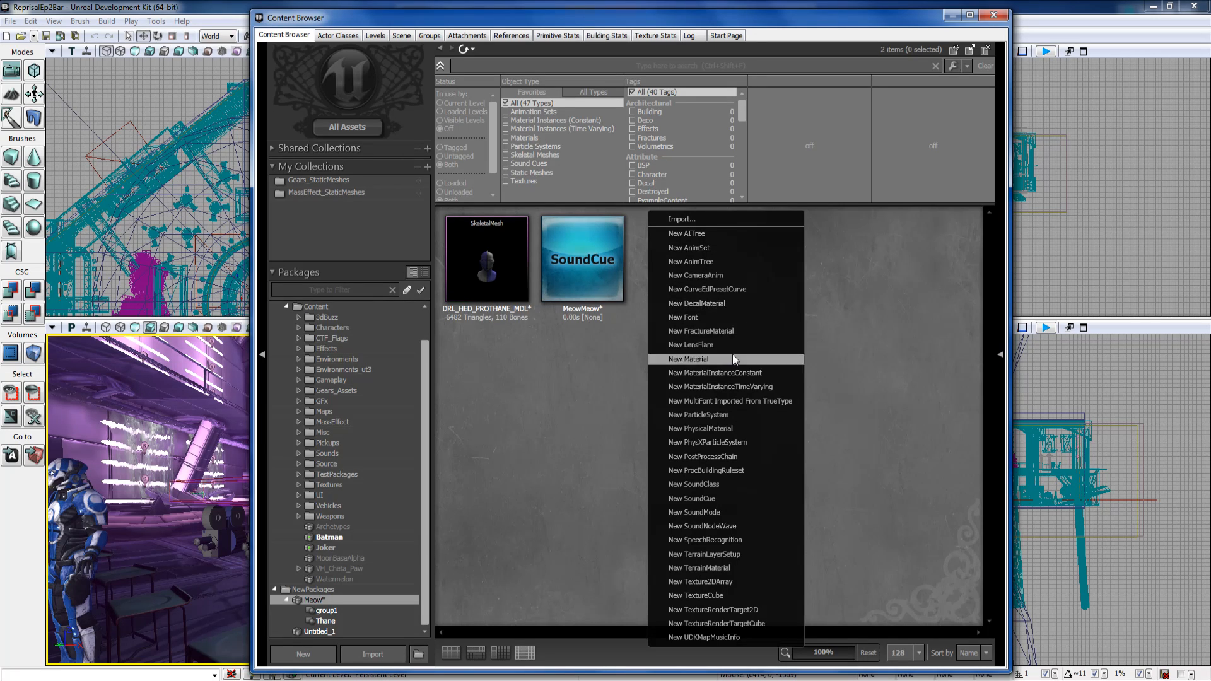
{"action": "mouse_move", "coordinate": [714, 374]}
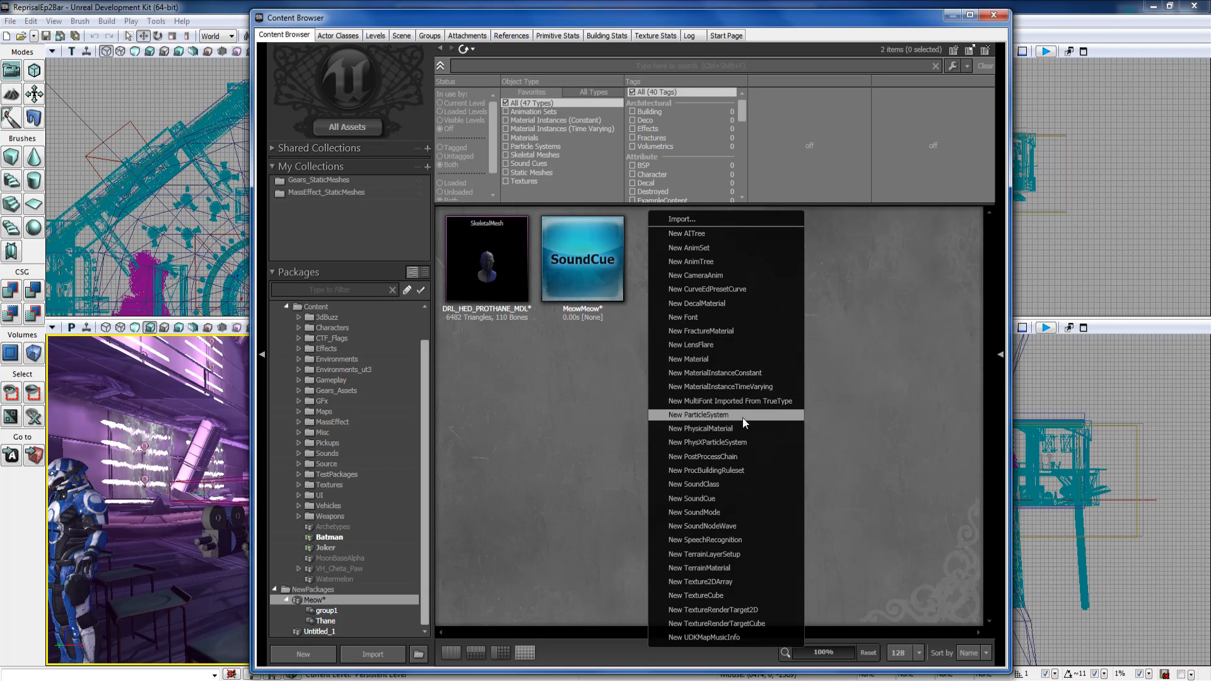
{"action": "mouse_move", "coordinate": [742, 471]}
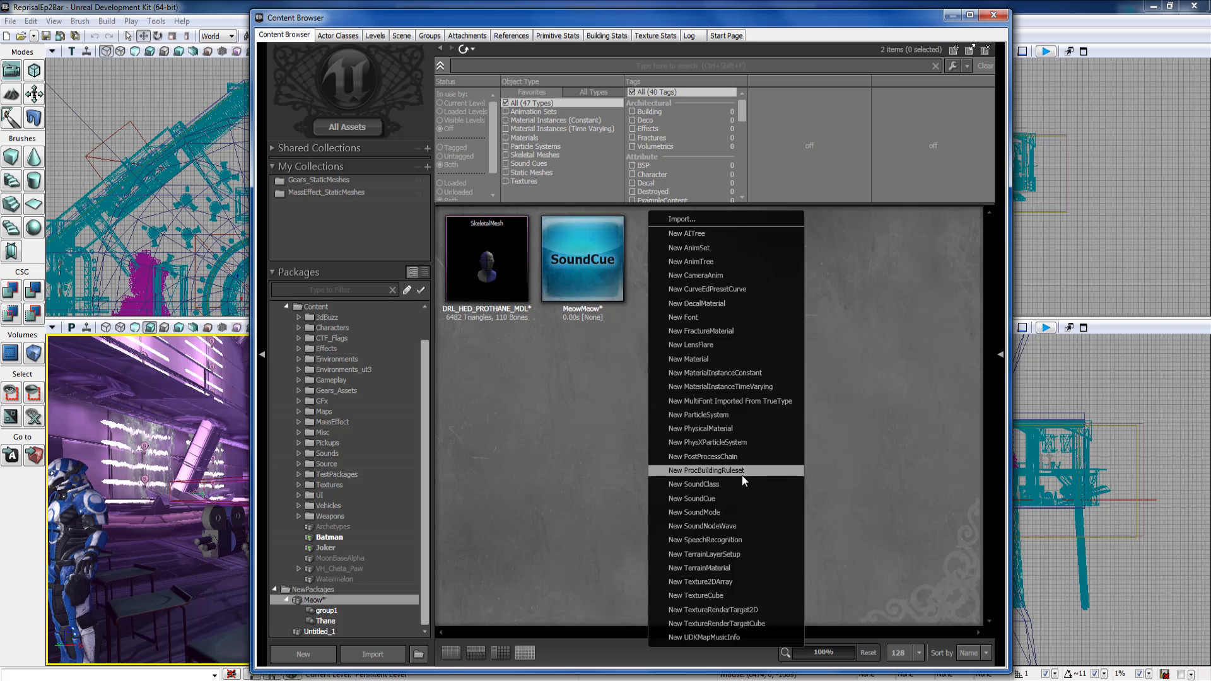
{"action": "mouse_move", "coordinate": [724, 479]}
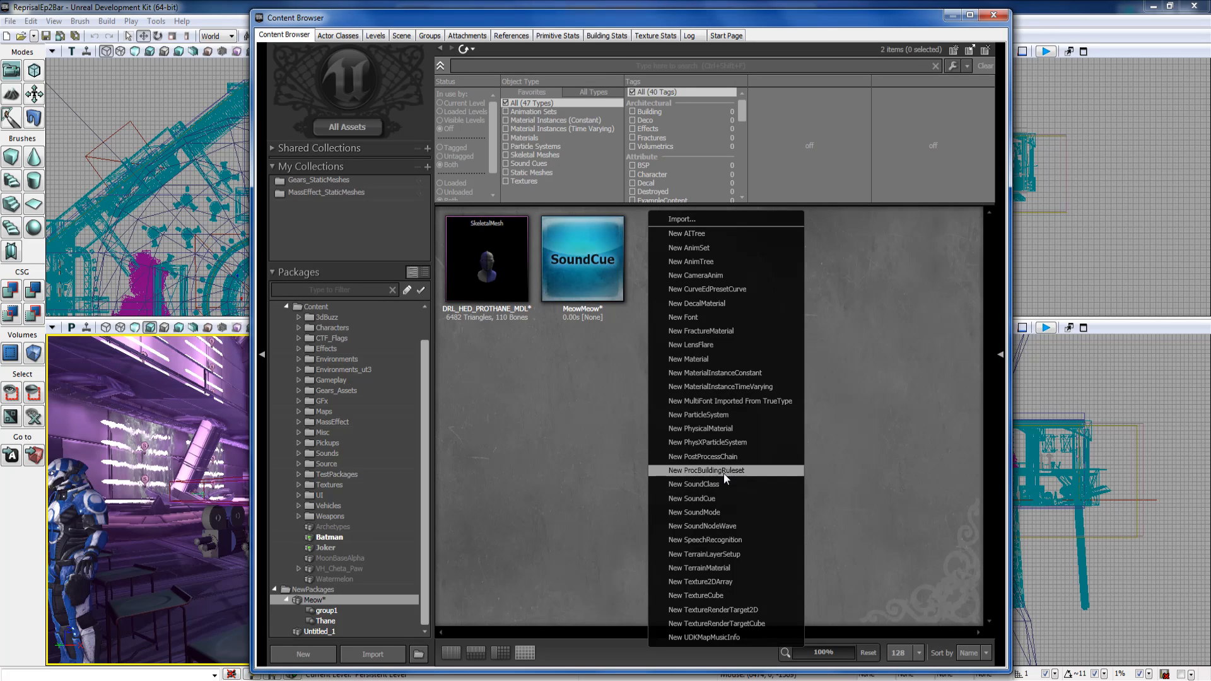
{"action": "mouse_move", "coordinate": [704, 540]}
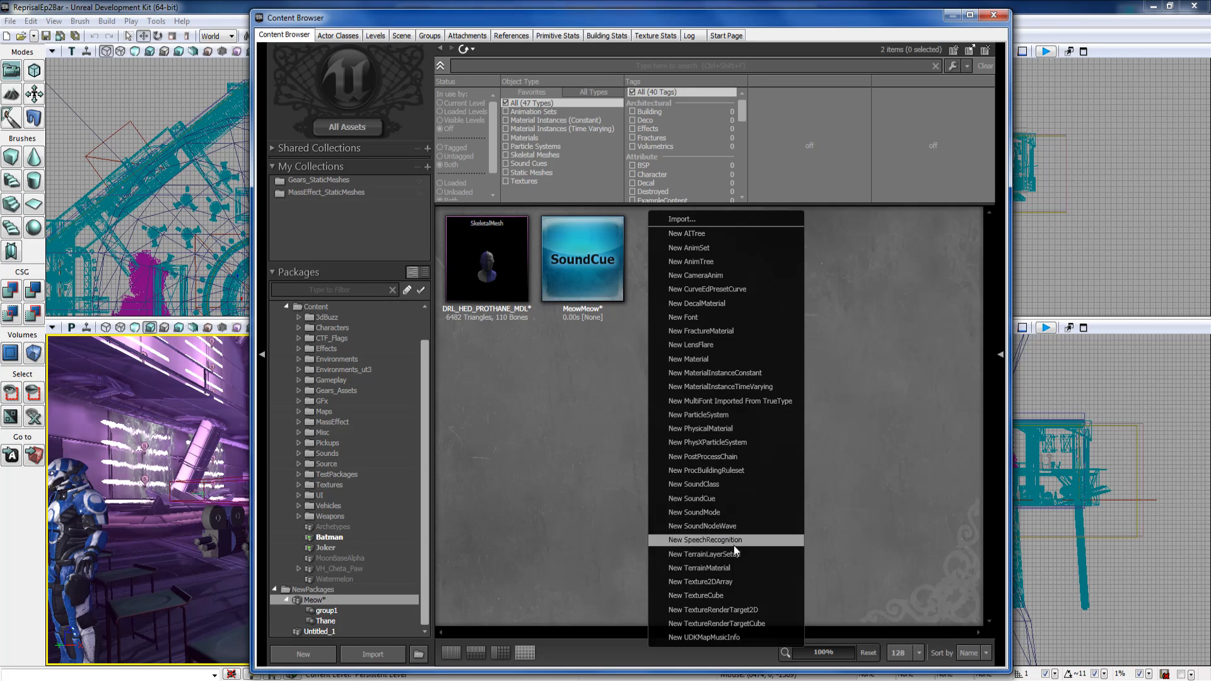
{"action": "mouse_move", "coordinate": [738, 542]}
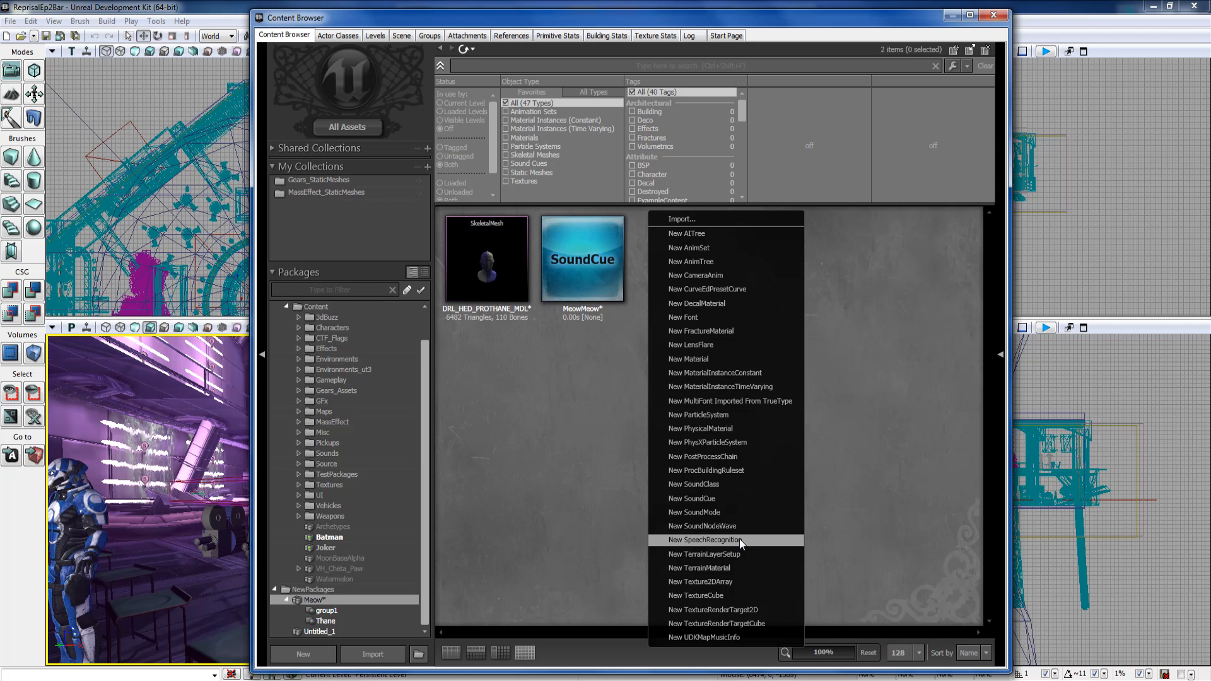
{"action": "mouse_move", "coordinate": [732, 581]}
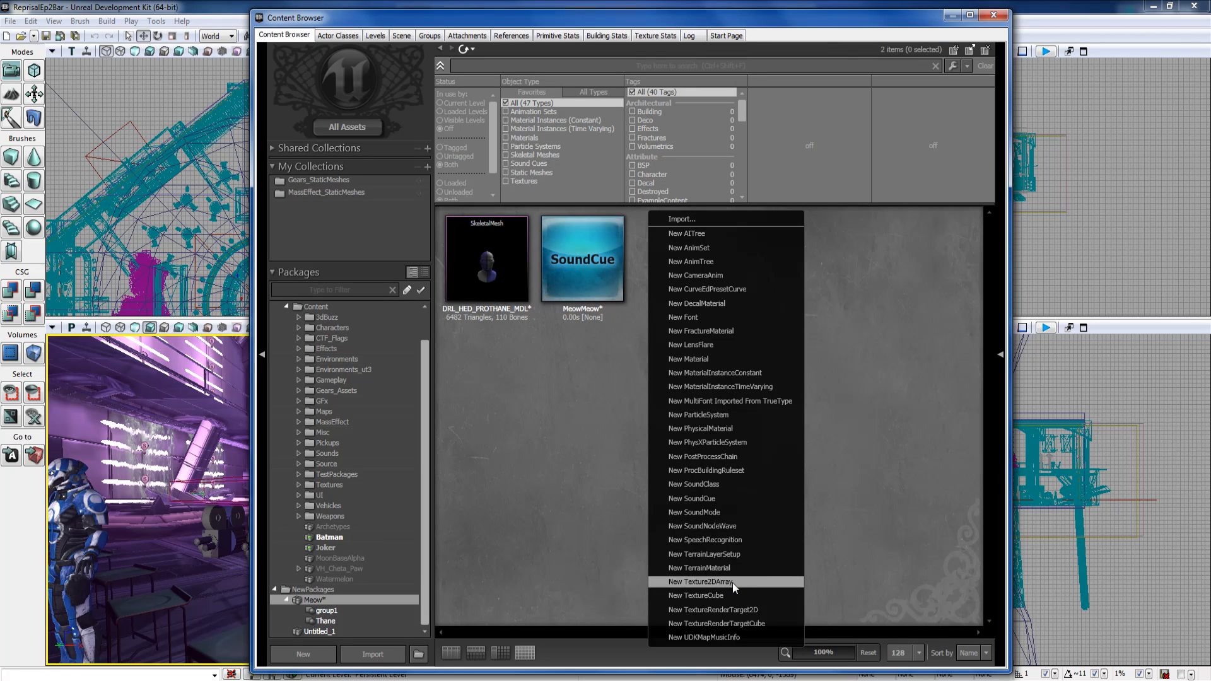
{"action": "mouse_move", "coordinate": [736, 592]}
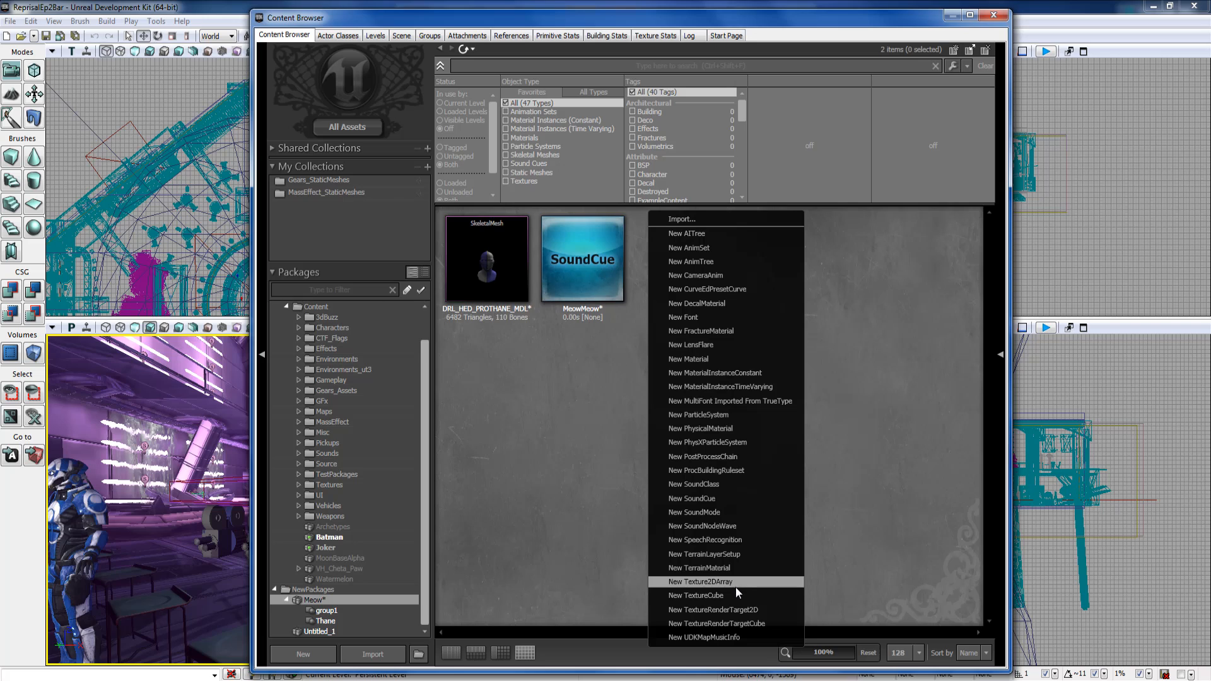
{"action": "mouse_move", "coordinate": [745, 638]}
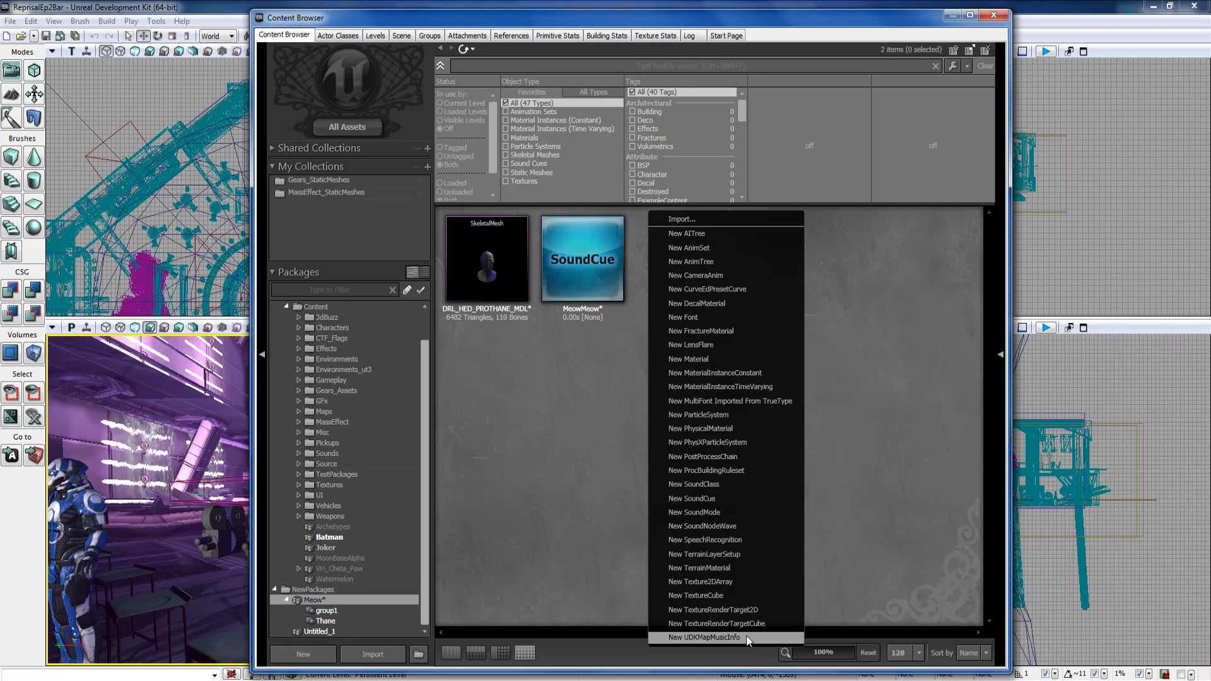
{"action": "mouse_move", "coordinate": [724, 645]}
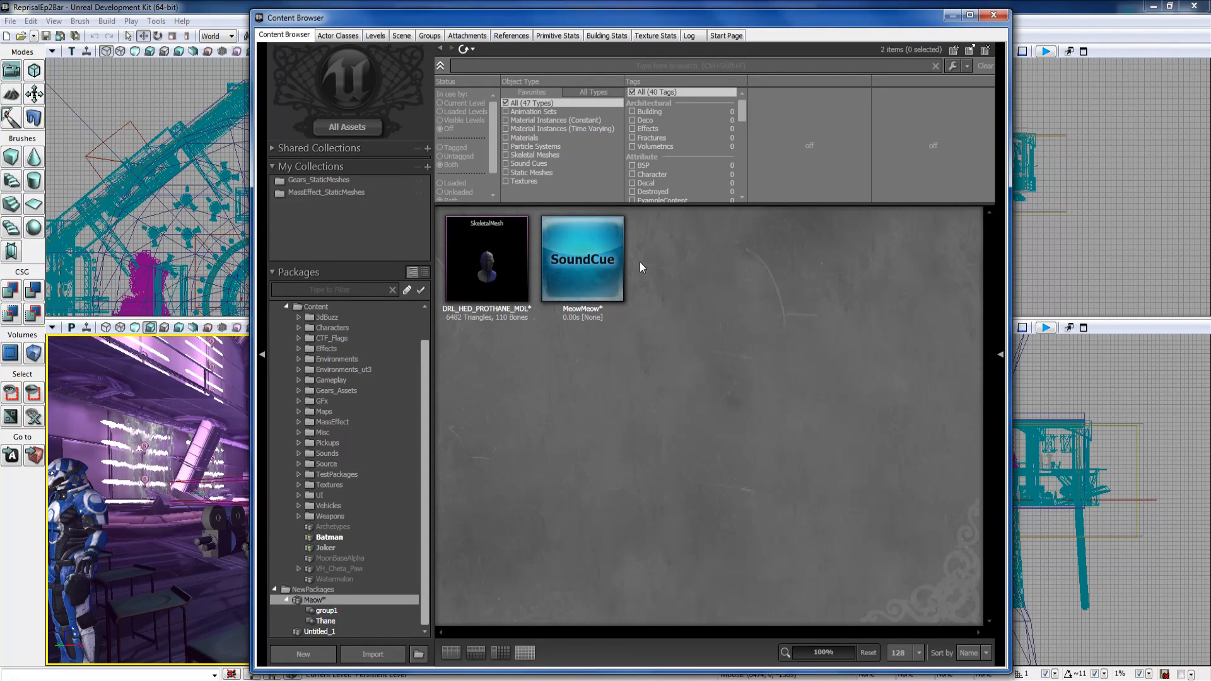
{"action": "right_click", "coordinate": [641, 266]}
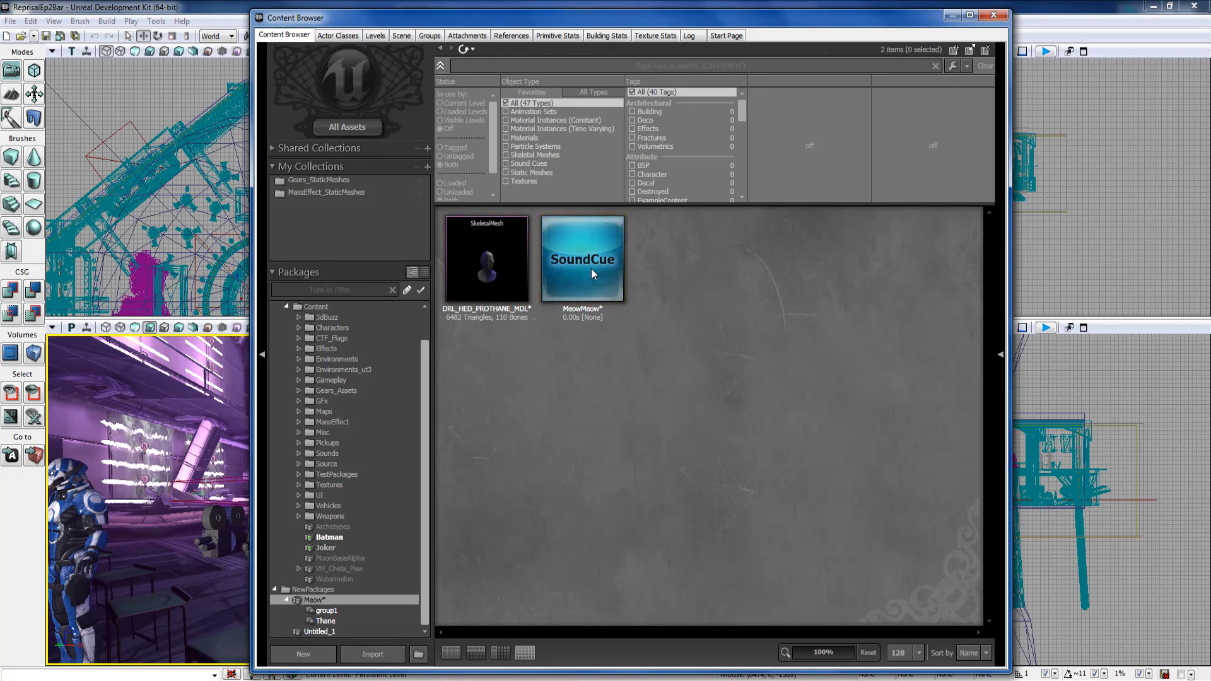
Select the MeowMeow sound cue, glance at the Vehicles folder, and return to the Meow assets.
{"action": "left_click", "coordinate": [583, 257]}
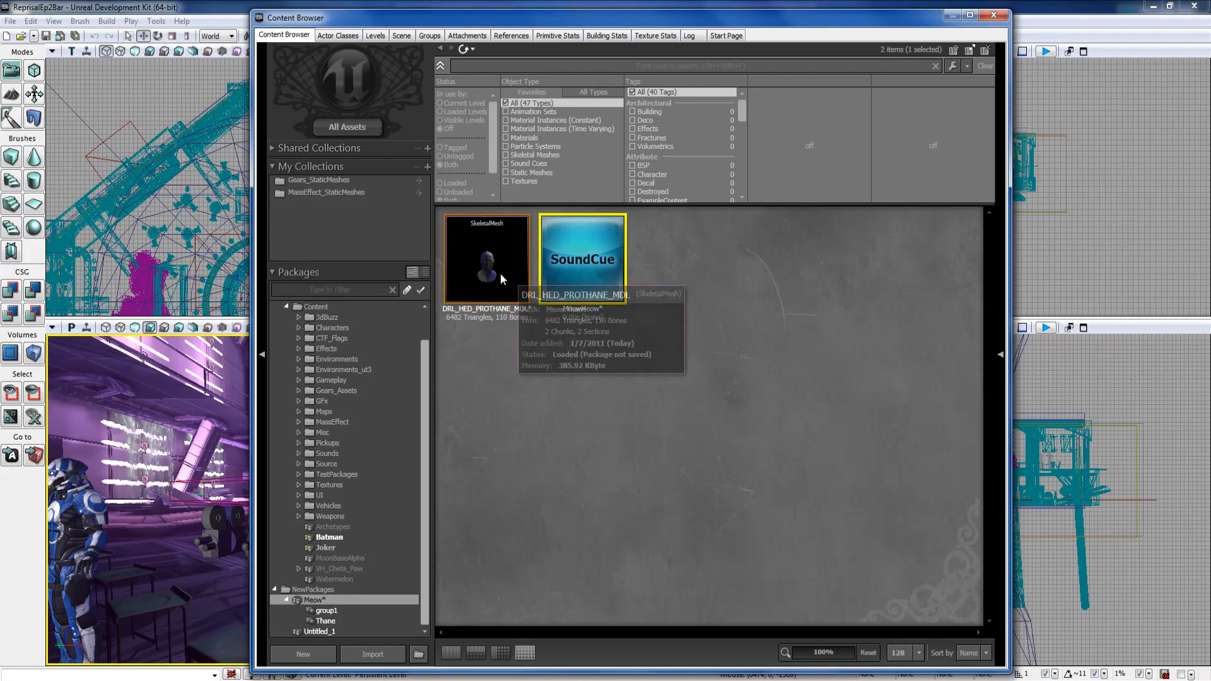
{"action": "mouse_move", "coordinate": [581, 295]}
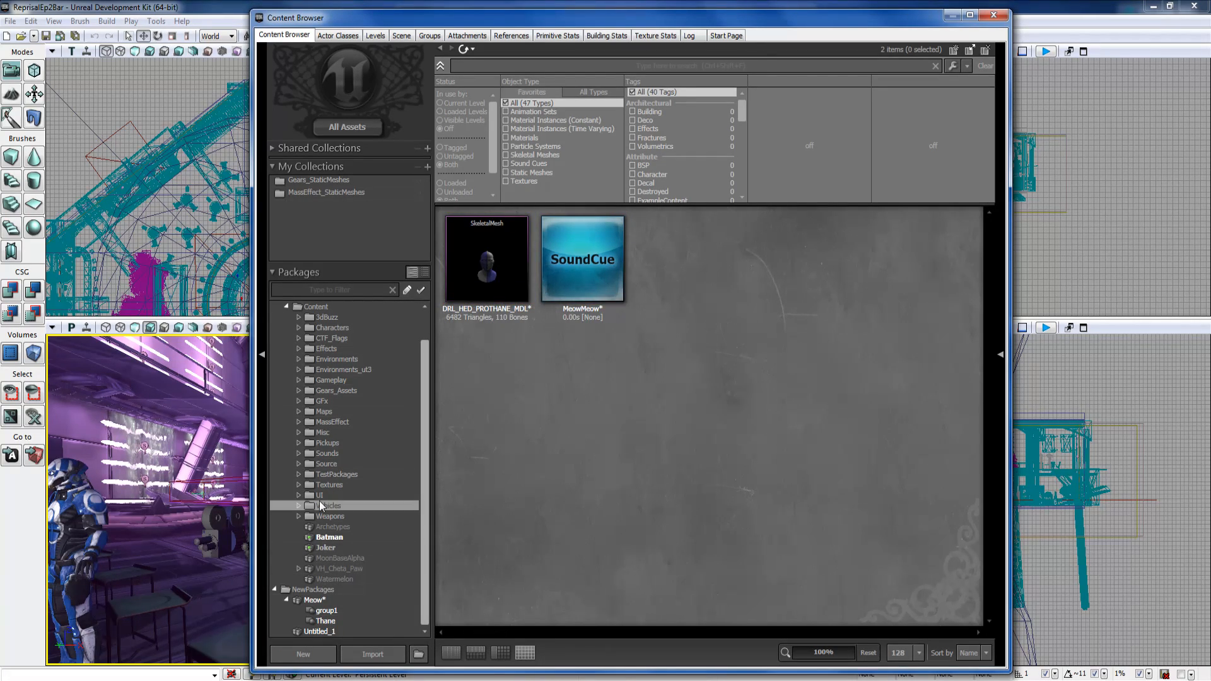
{"action": "left_click", "coordinate": [328, 505]}
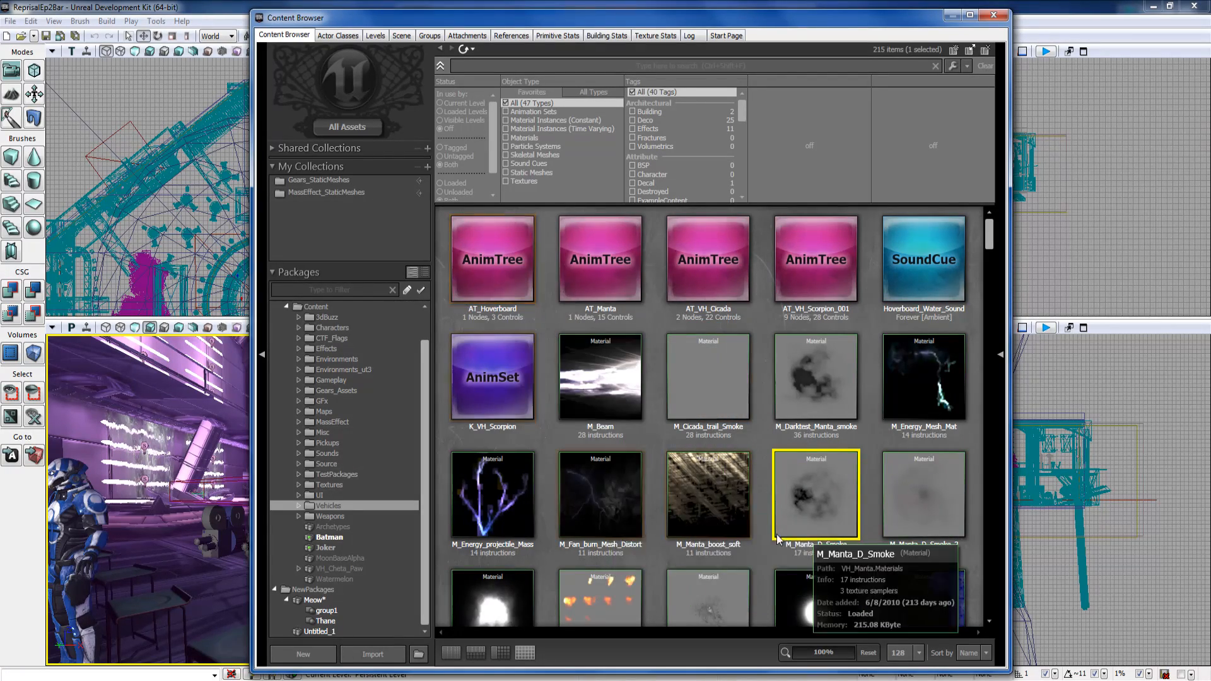
{"action": "mouse_move", "coordinate": [491, 267]}
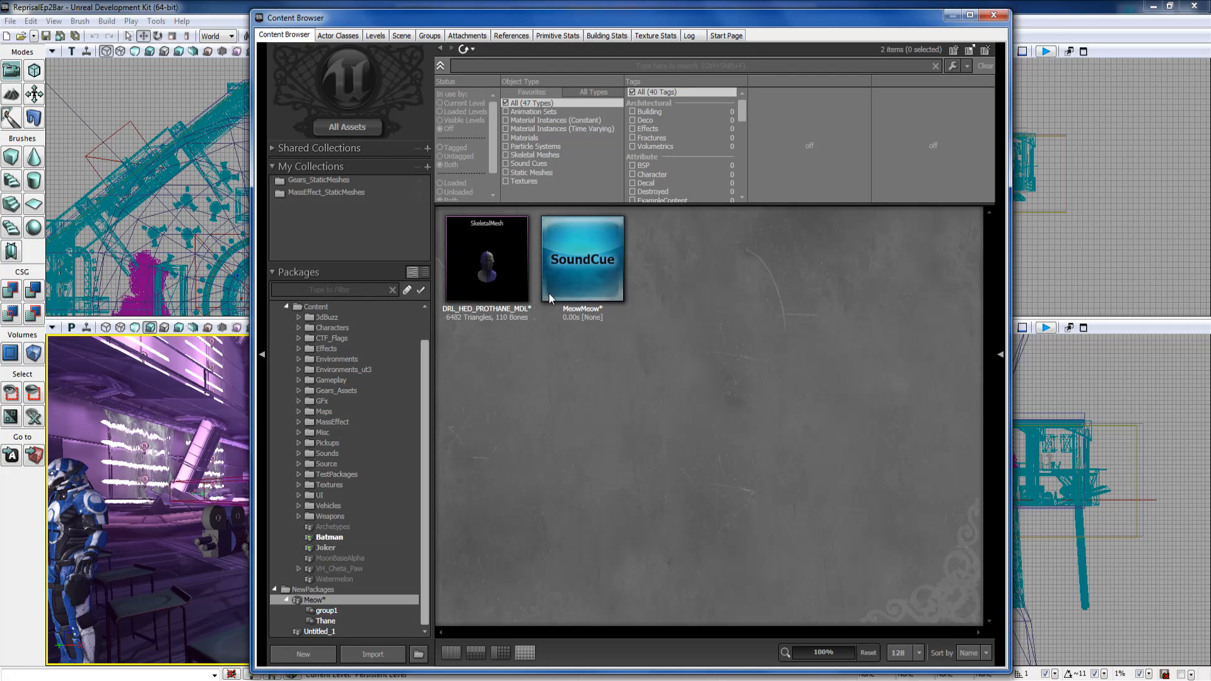
{"action": "left_click", "coordinate": [582, 259]}
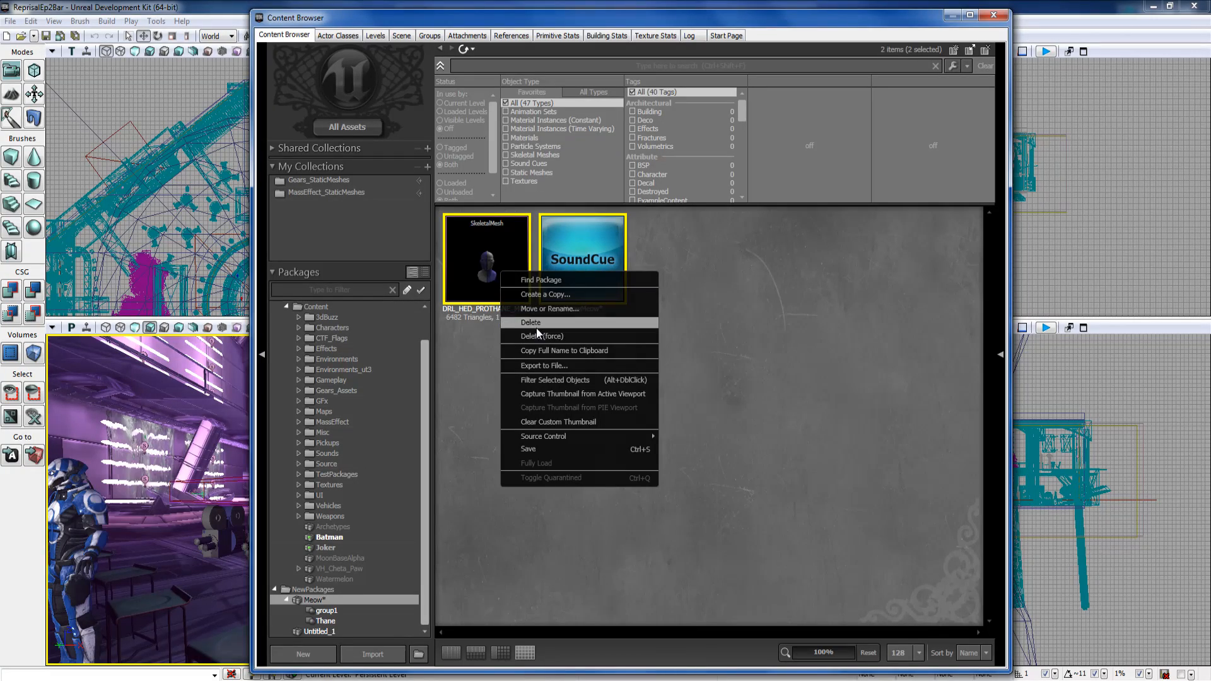
Delete the Meow assets, then create an AnimSet named 1 in a new Test_Assets package.
{"action": "left_click", "coordinate": [532, 321]}
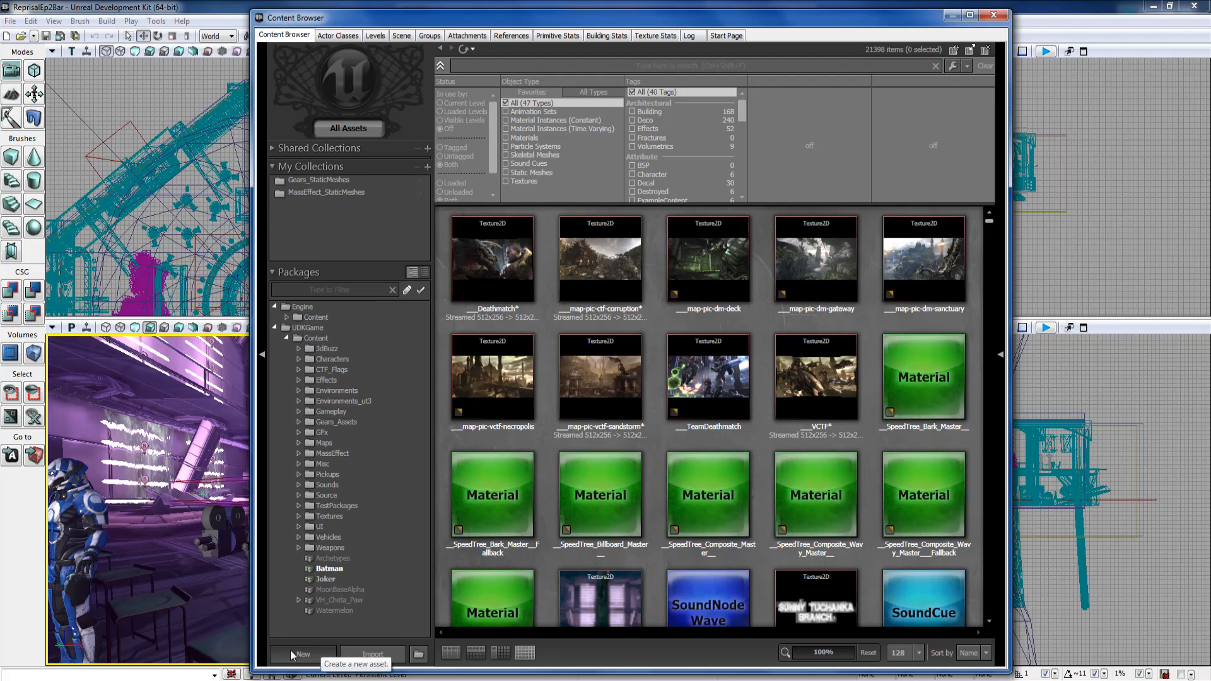
{"action": "left_click", "coordinate": [301, 654]}
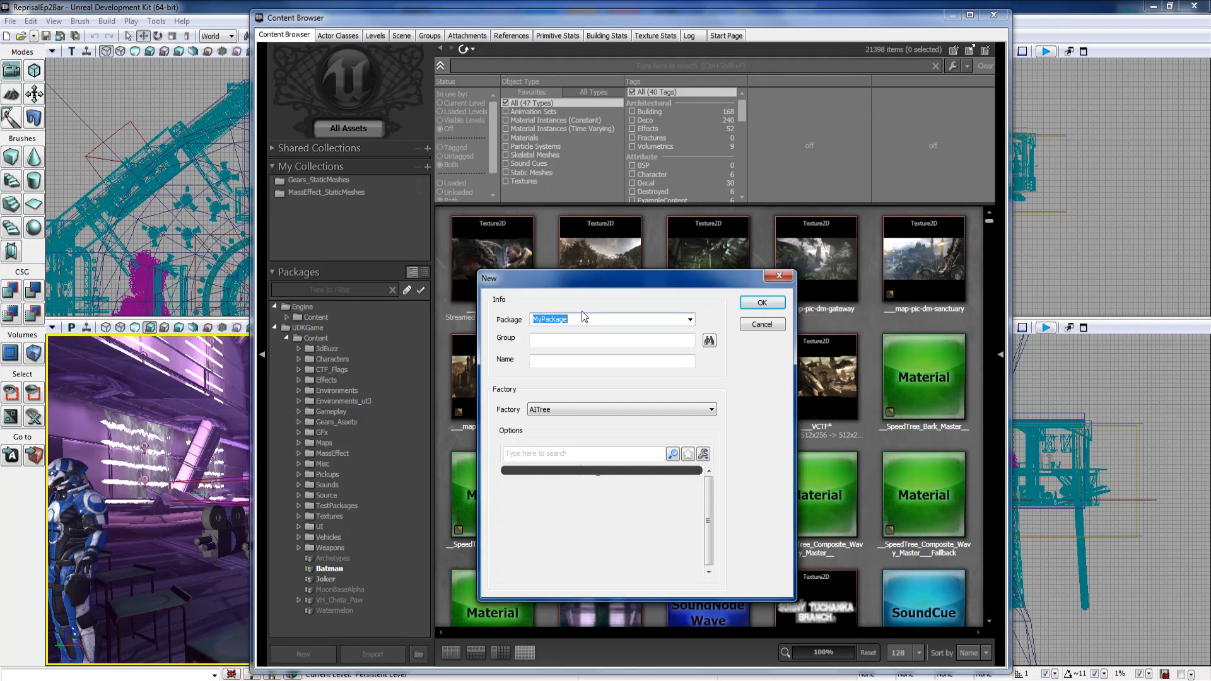
{"action": "type", "text": "Test"}
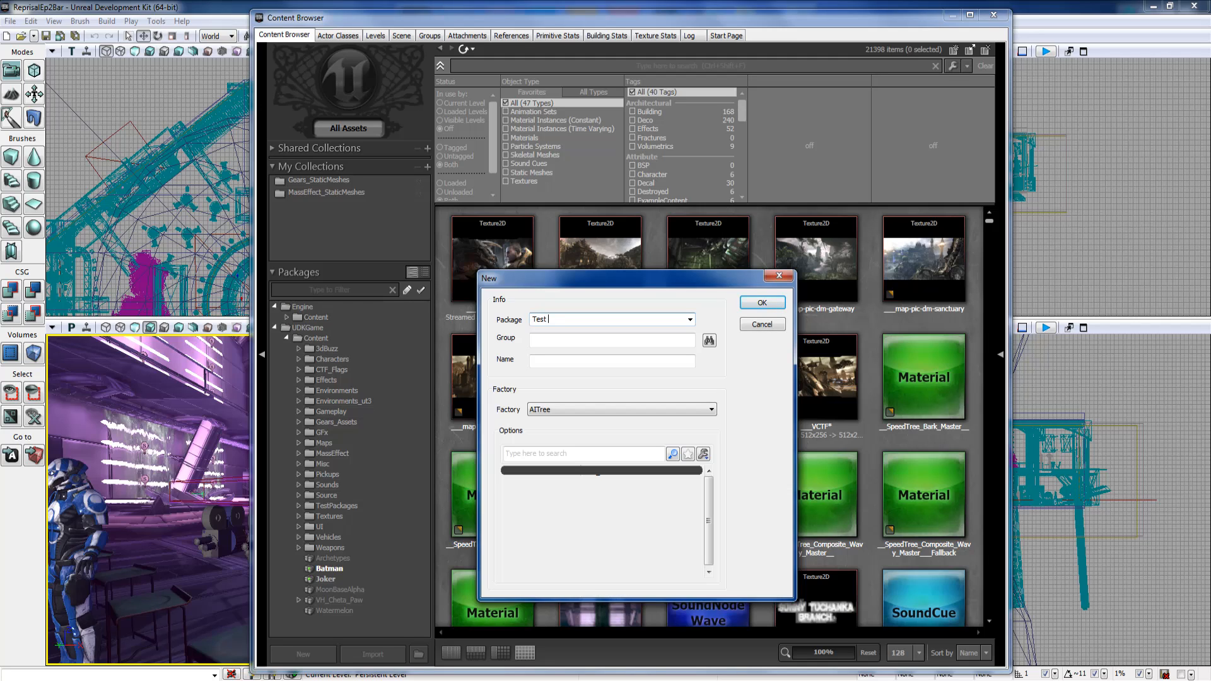
{"action": "key", "text": "Backspace"}
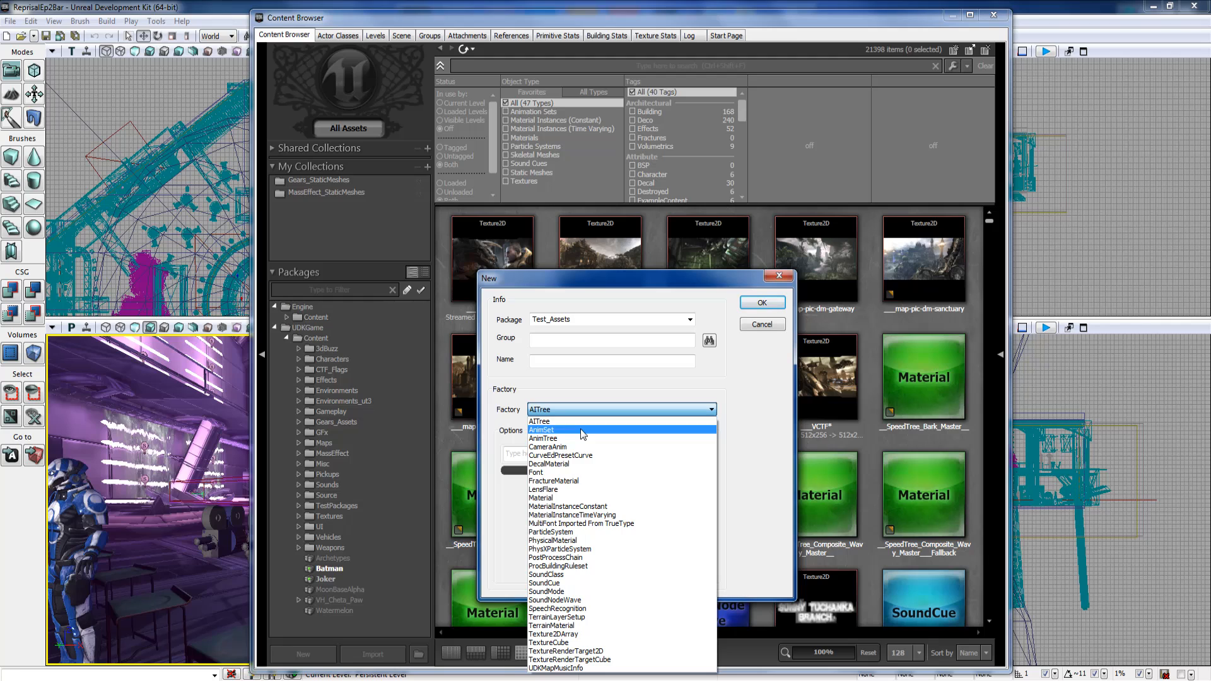
{"action": "left_click", "coordinate": [541, 429]}
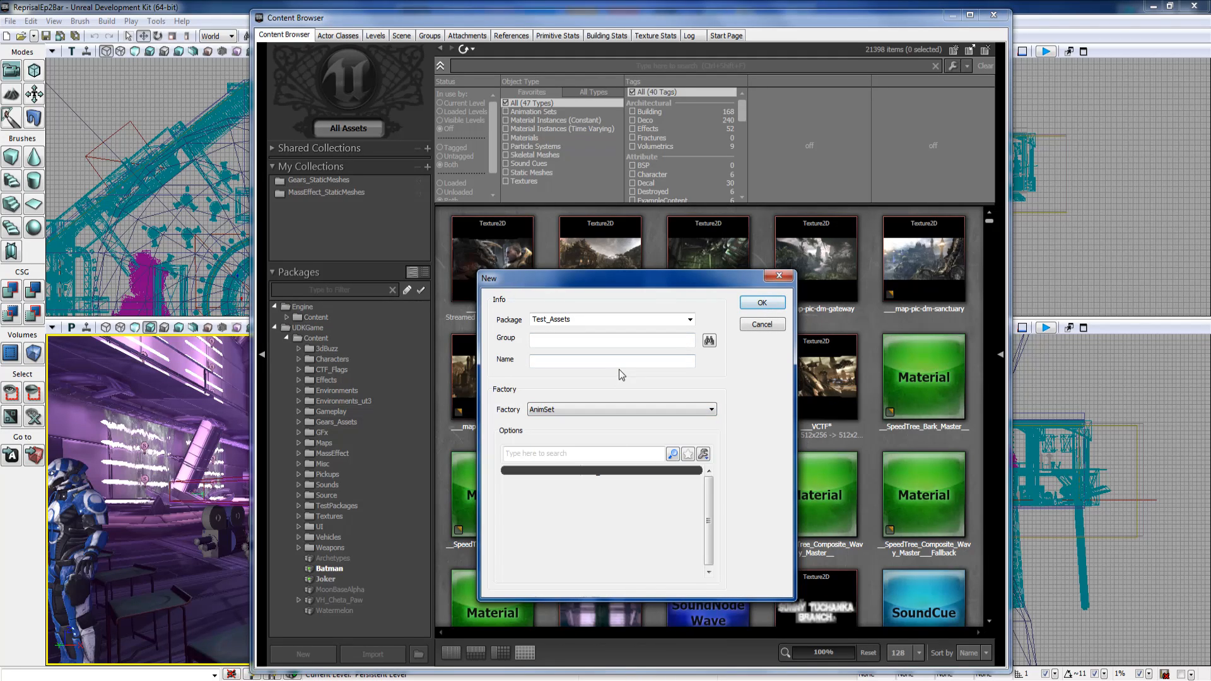
{"action": "type", "text": "1"}
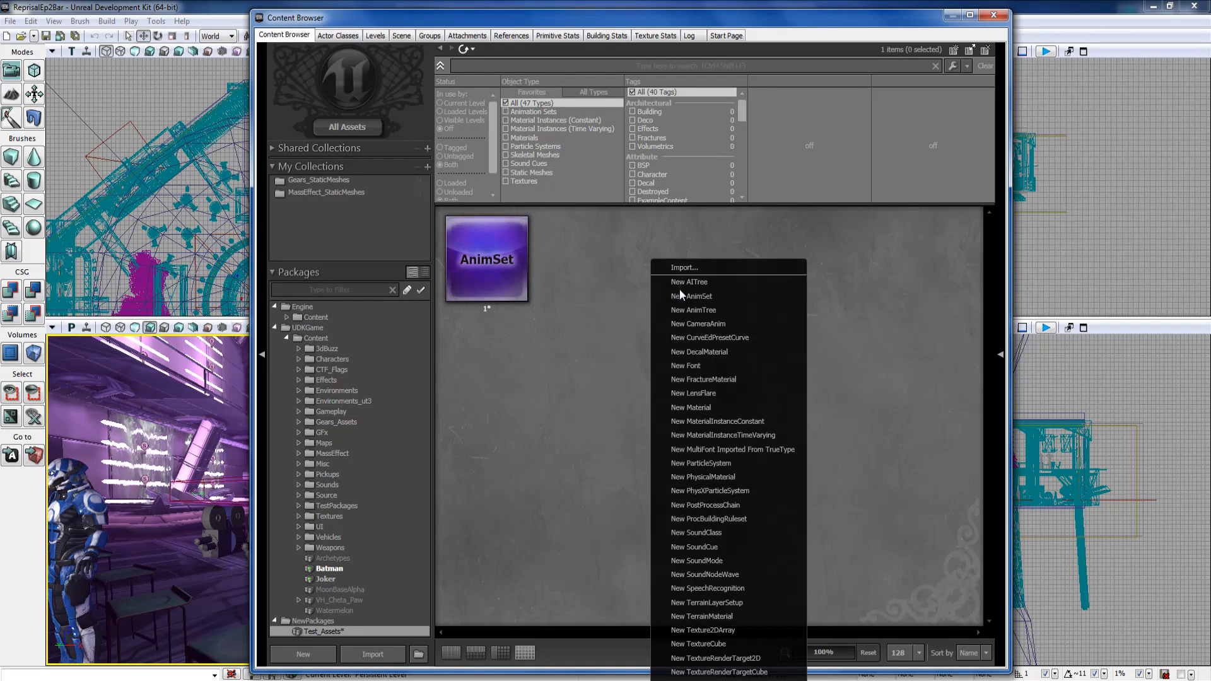
{"action": "mouse_move", "coordinate": [614, 283]}
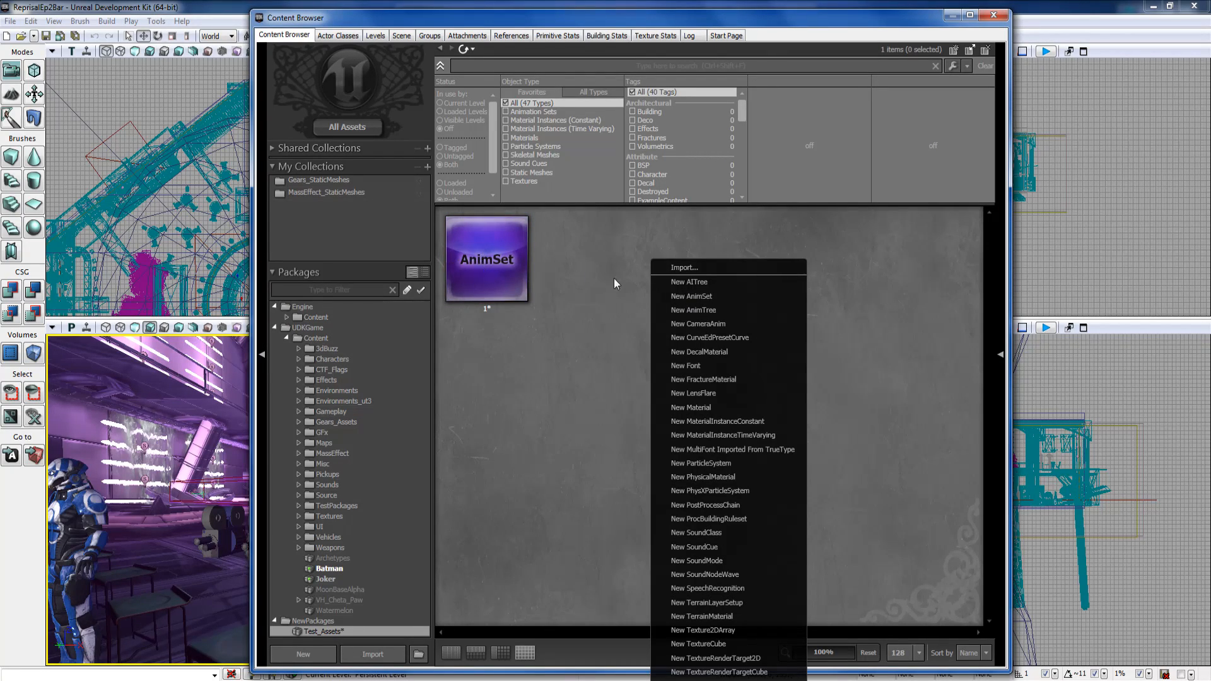
{"action": "mouse_move", "coordinate": [712, 324]}
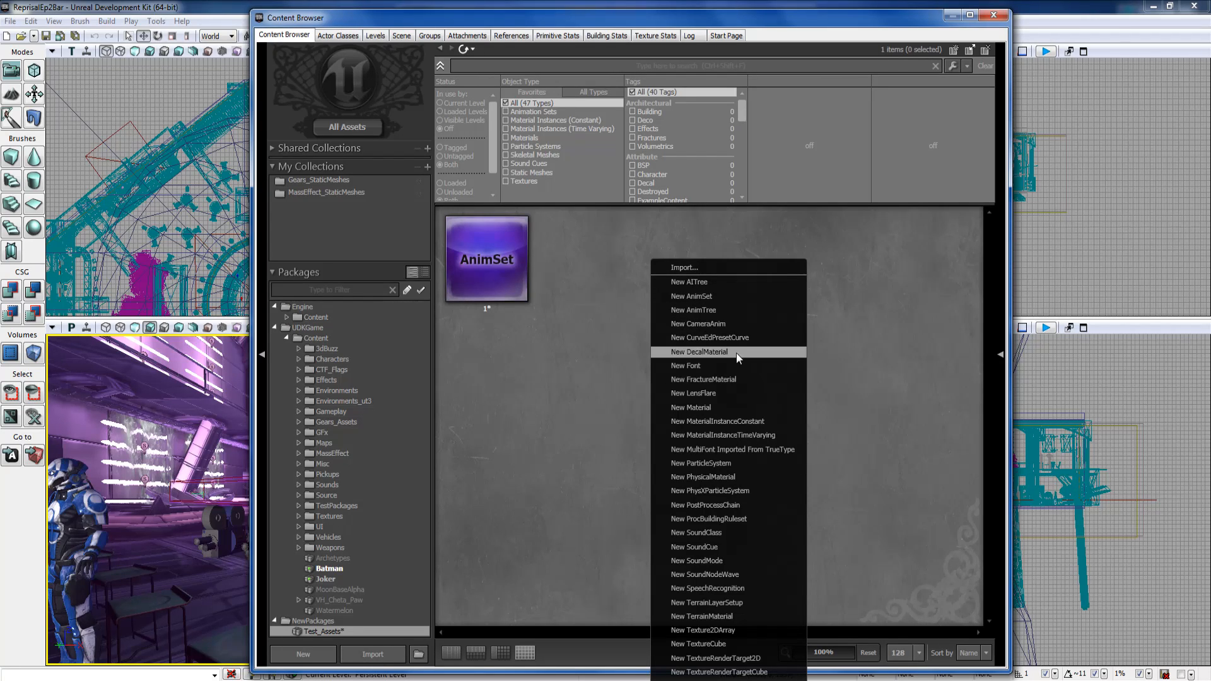
{"action": "mouse_move", "coordinate": [726, 393]}
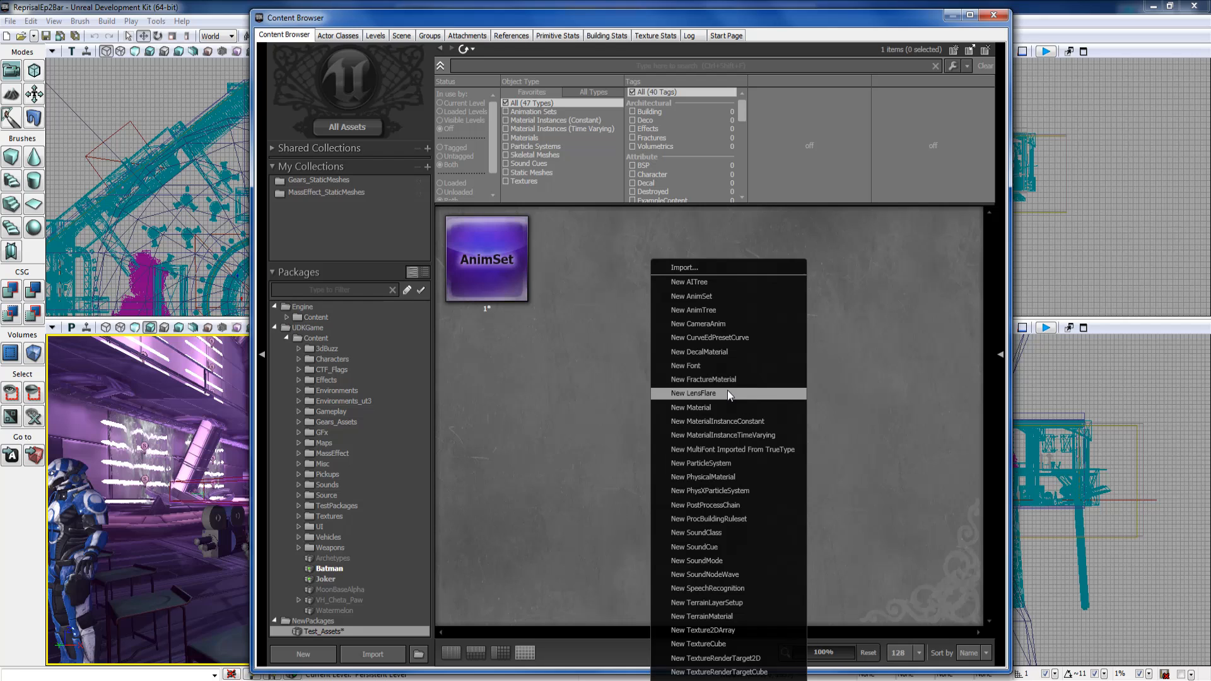
Create LensFlare 2, Material 3 and MaterialInstanceConstant 4 in Test_Assets.
{"action": "left_click", "coordinate": [693, 394]}
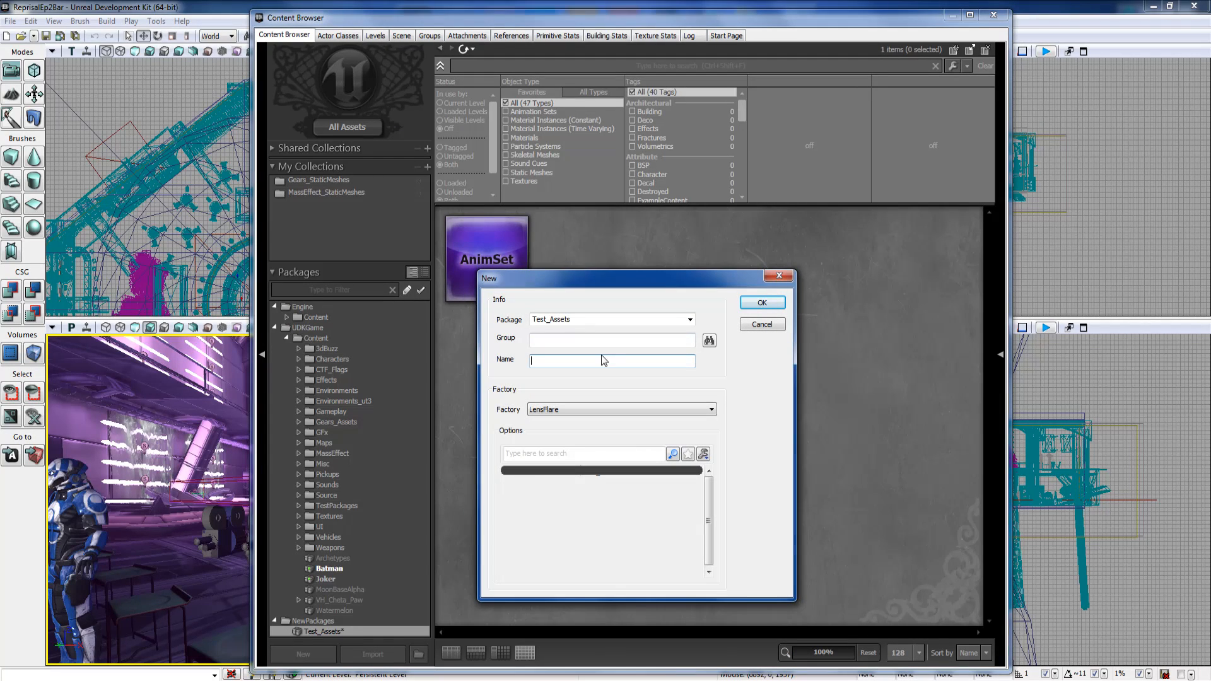
{"action": "type", "text": "2"}
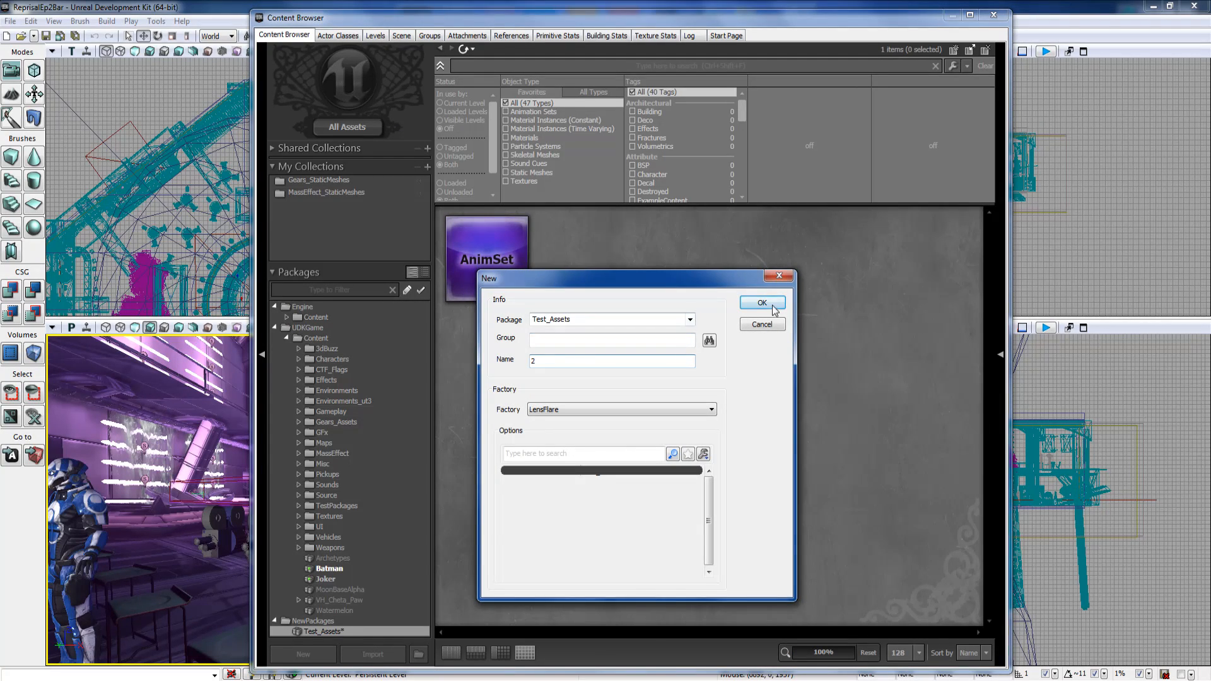
{"action": "left_click", "coordinate": [762, 302]}
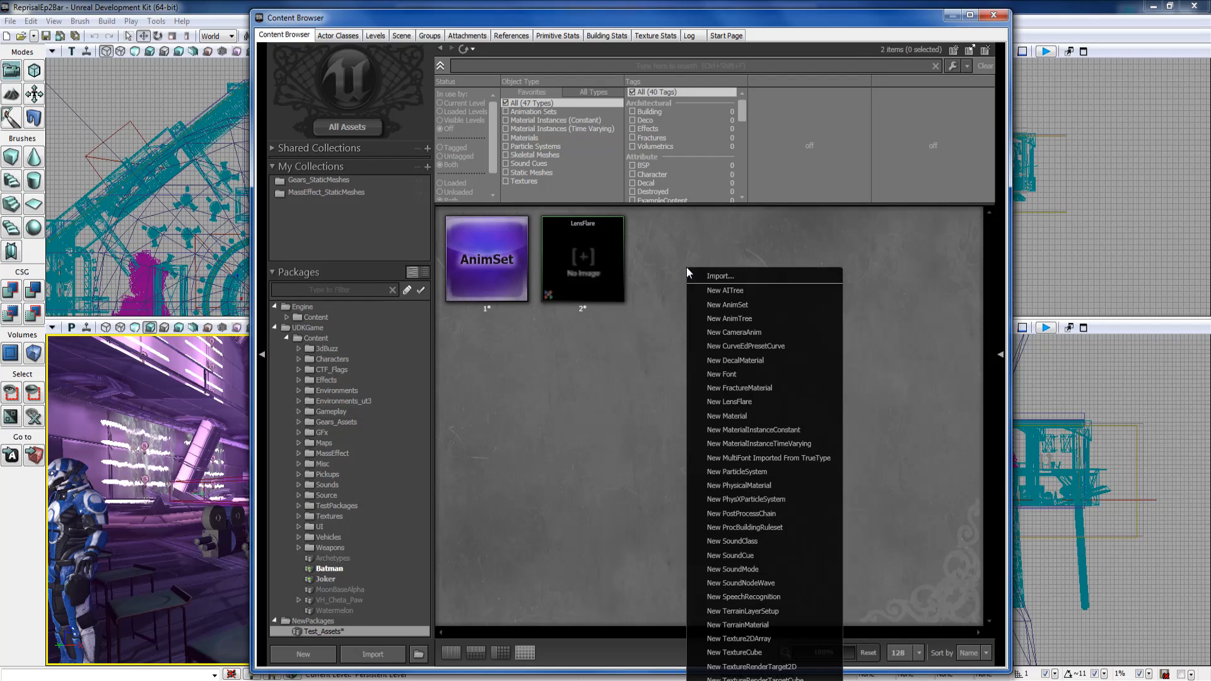
{"action": "mouse_move", "coordinate": [767, 393]}
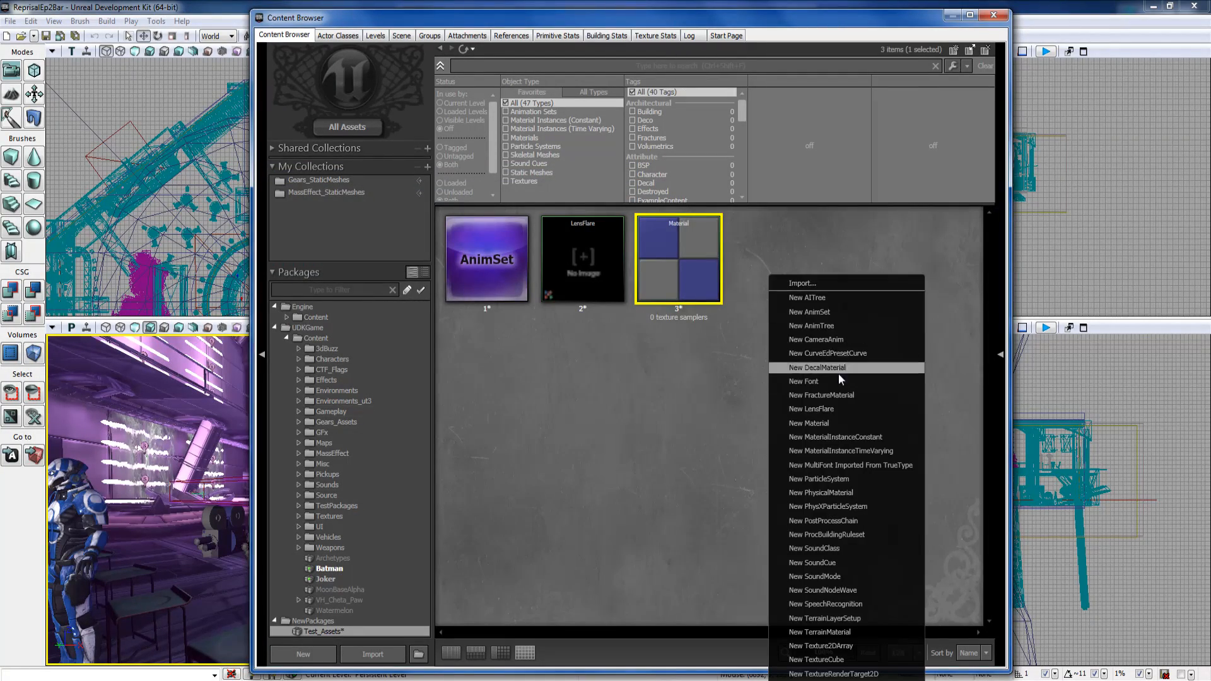
{"action": "mouse_move", "coordinate": [840, 424]}
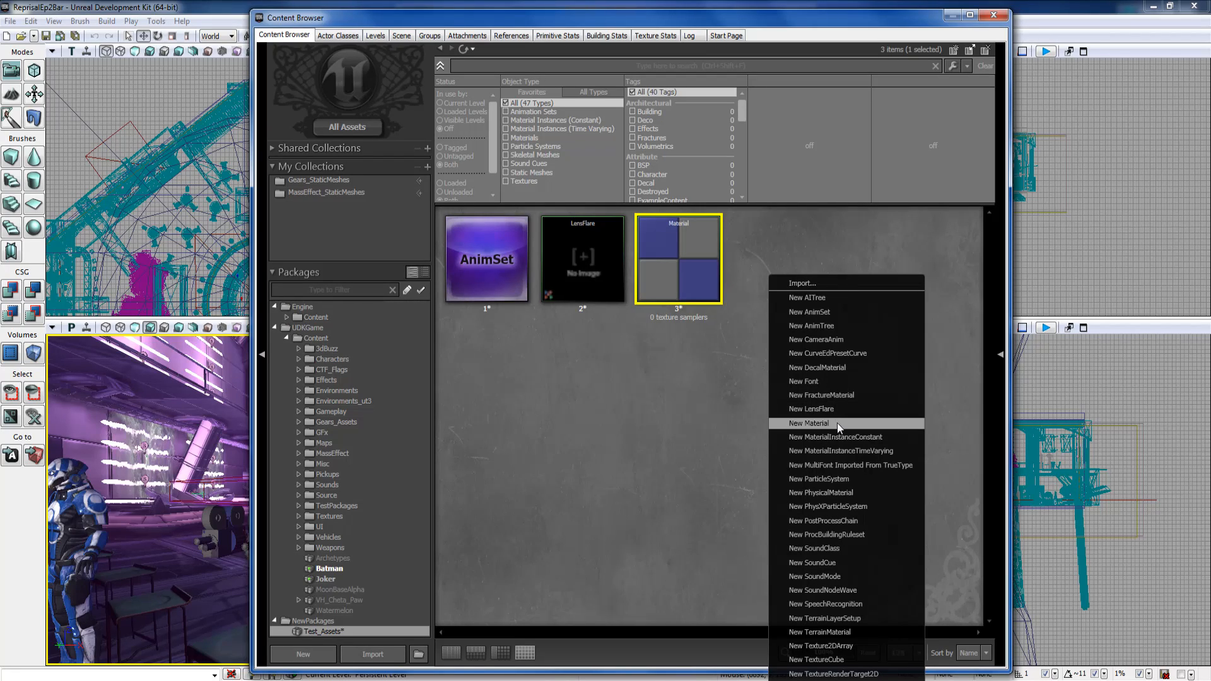
{"action": "left_click", "coordinate": [835, 436]}
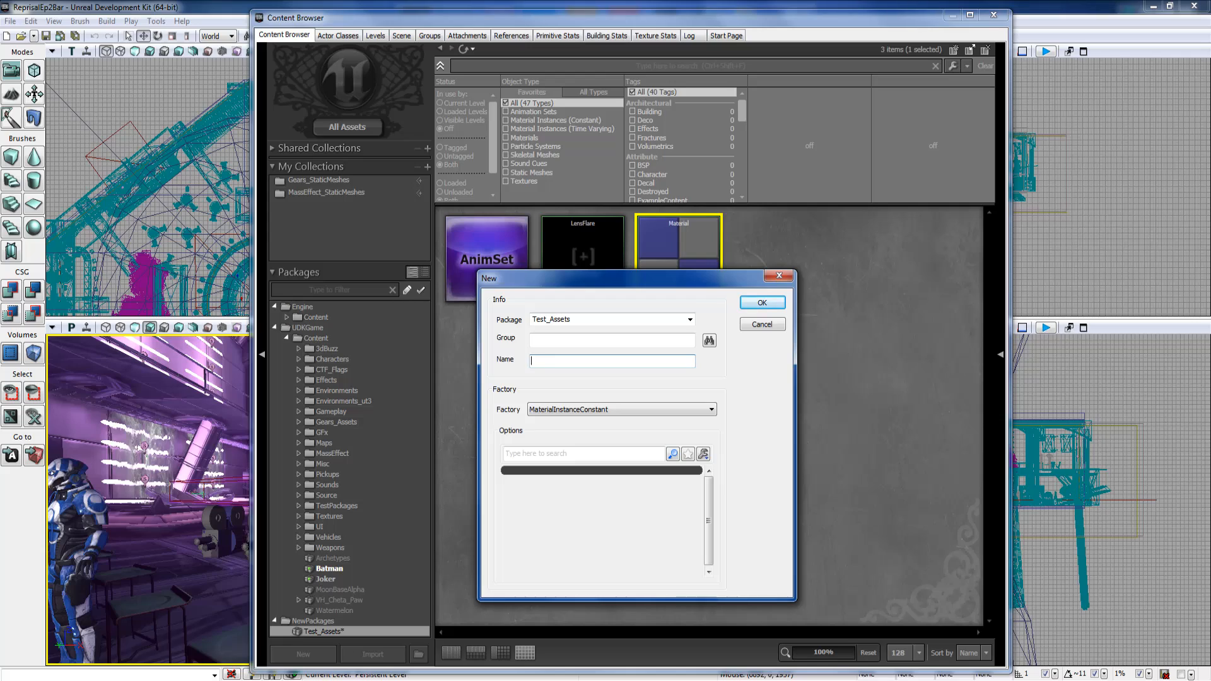
{"action": "left_click", "coordinate": [760, 301]}
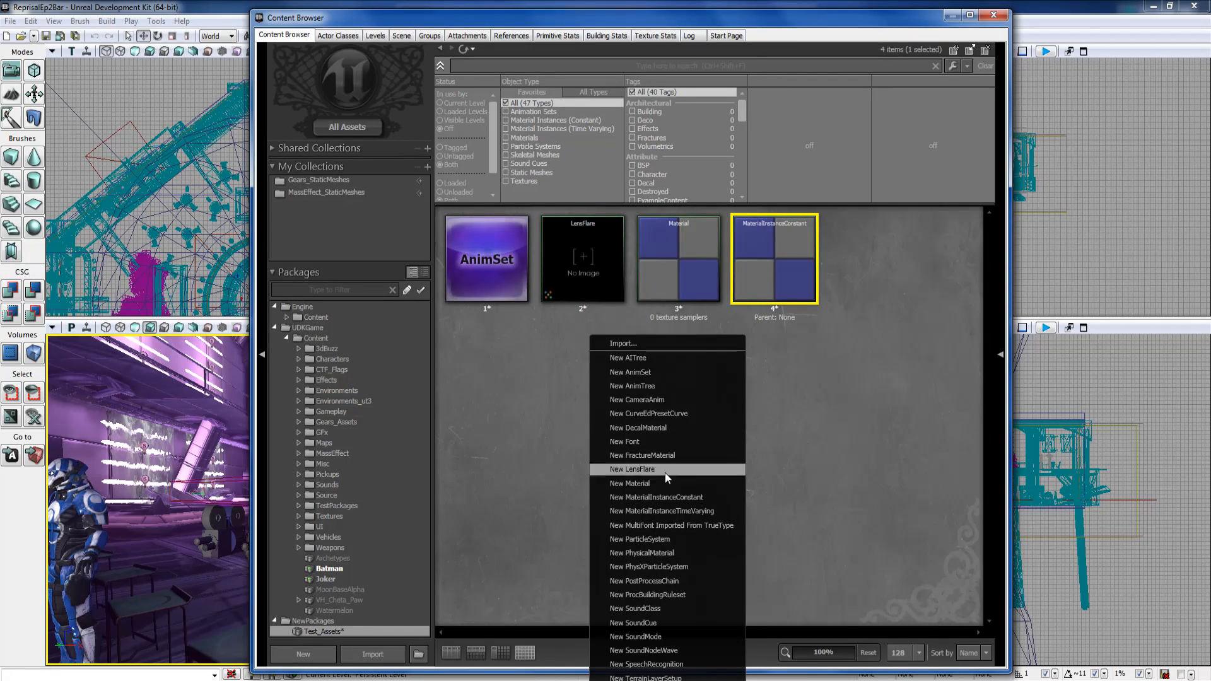
{"action": "mouse_move", "coordinate": [680, 537]}
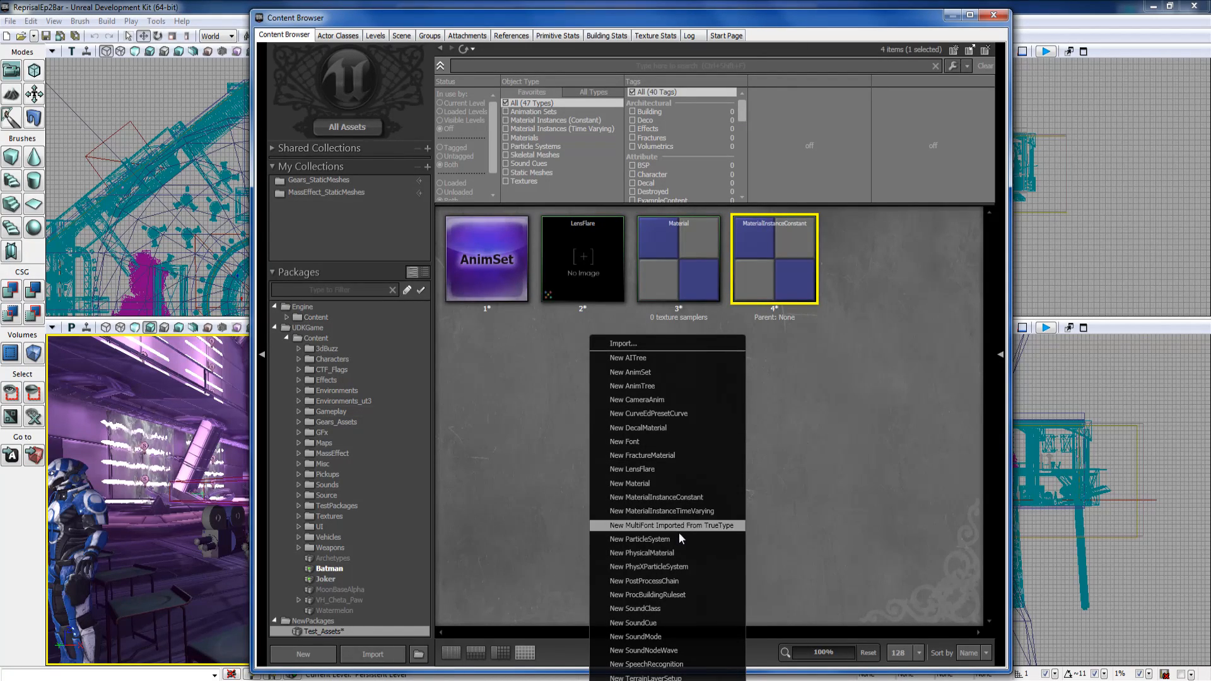
Create ParticleSystem 5 in Test_Assets and dismiss the Cascade editor it launches.
{"action": "left_click", "coordinate": [640, 539]}
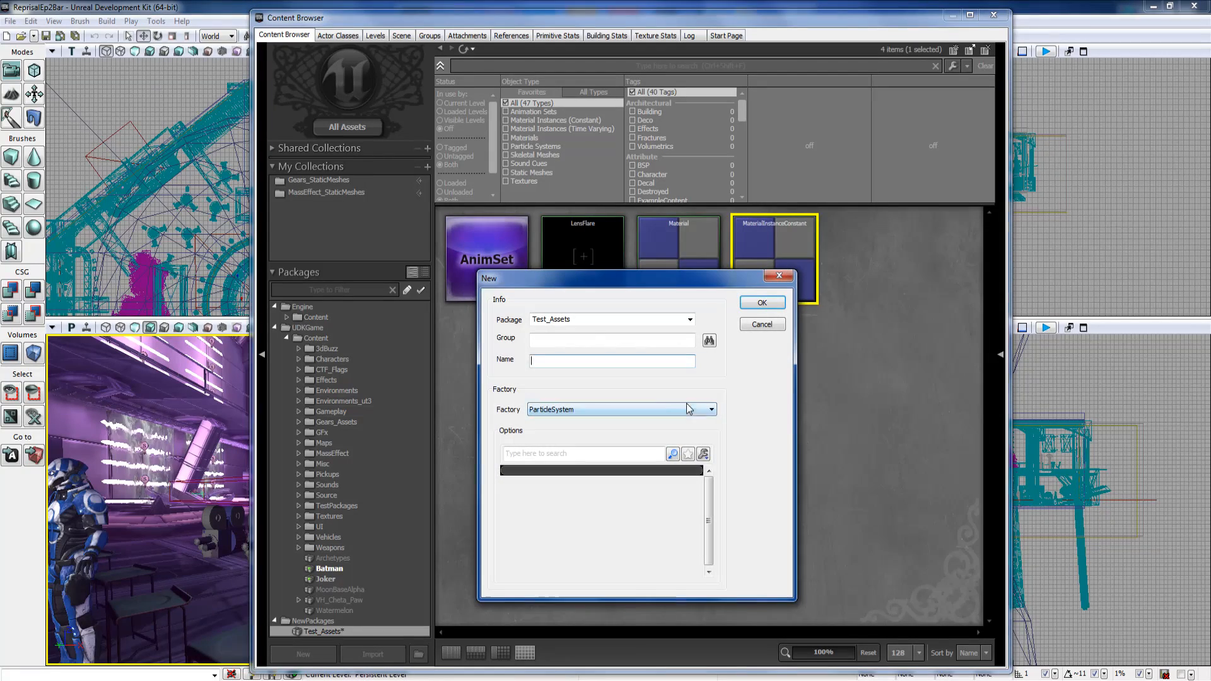
{"action": "type", "text": "s"}
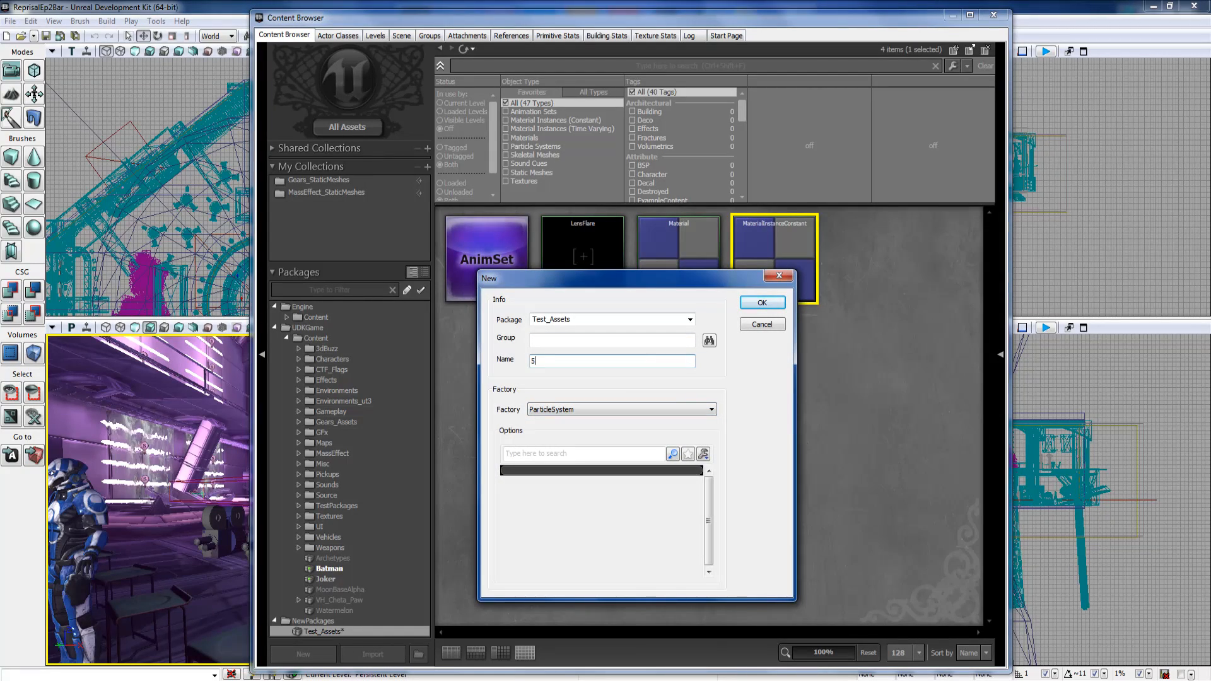
{"action": "left_click", "coordinate": [759, 302]}
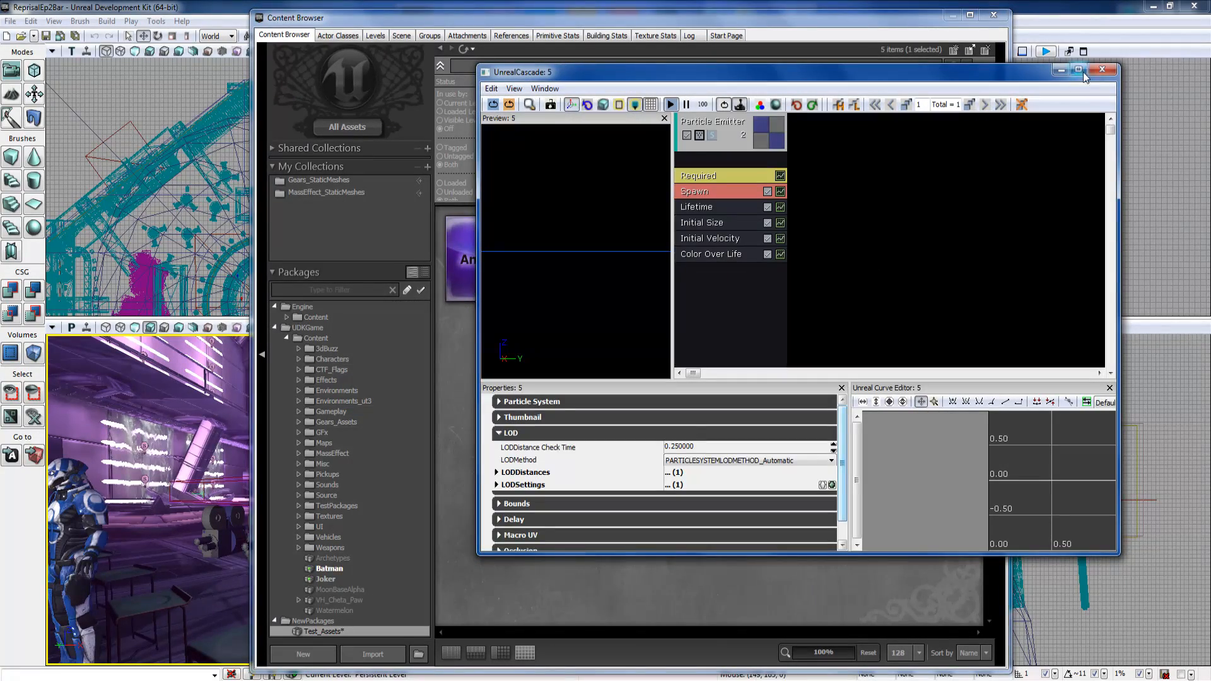
{"action": "left_click", "coordinate": [1102, 70]}
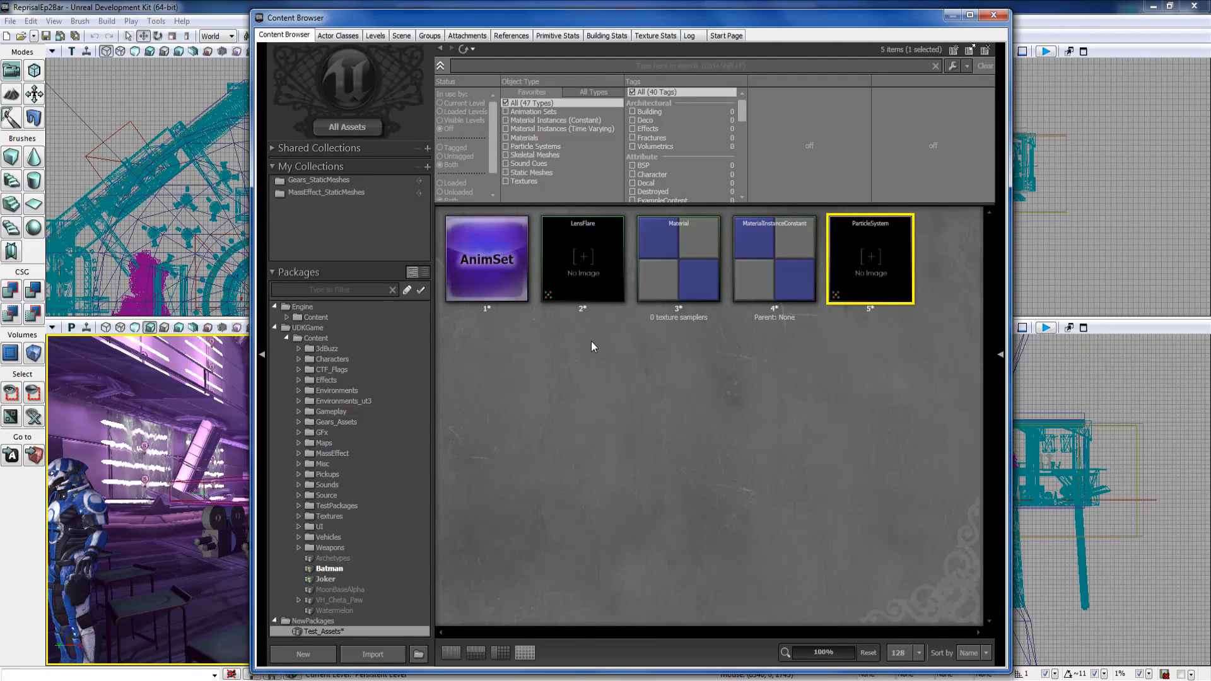
Create a SoundCue named 6 in the Test_Assets package.
{"action": "right_click", "coordinate": [593, 347]}
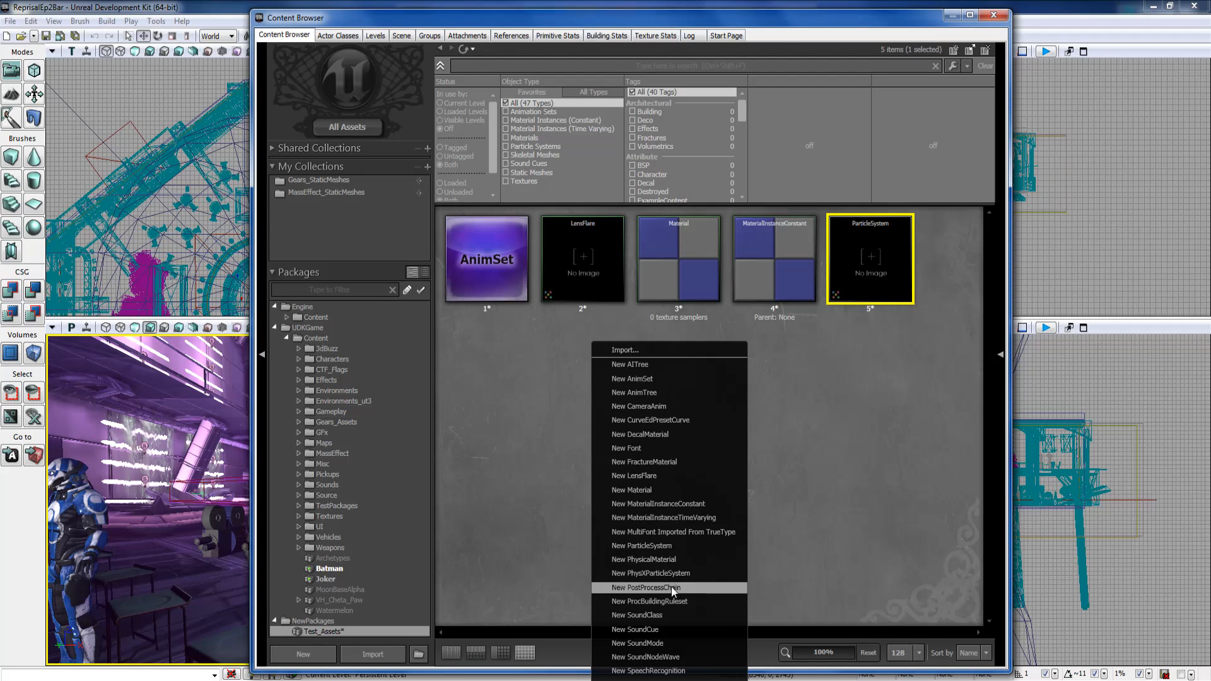
{"action": "mouse_move", "coordinate": [650, 601]}
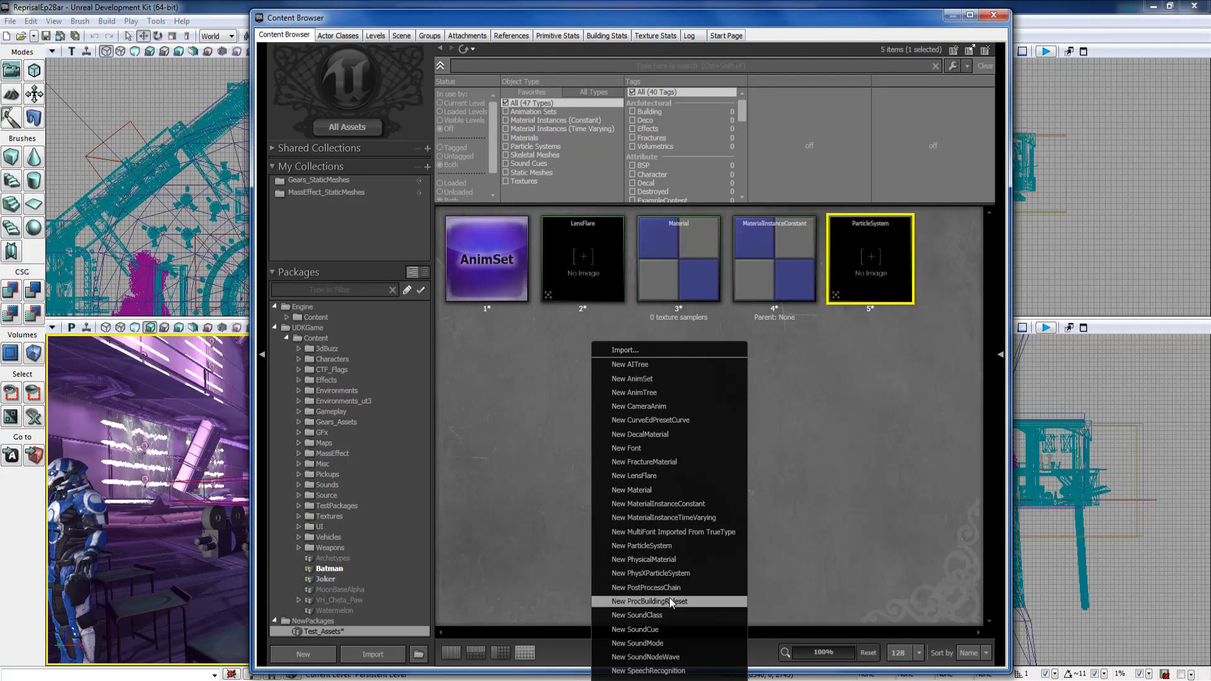
{"action": "mouse_move", "coordinate": [671, 630]}
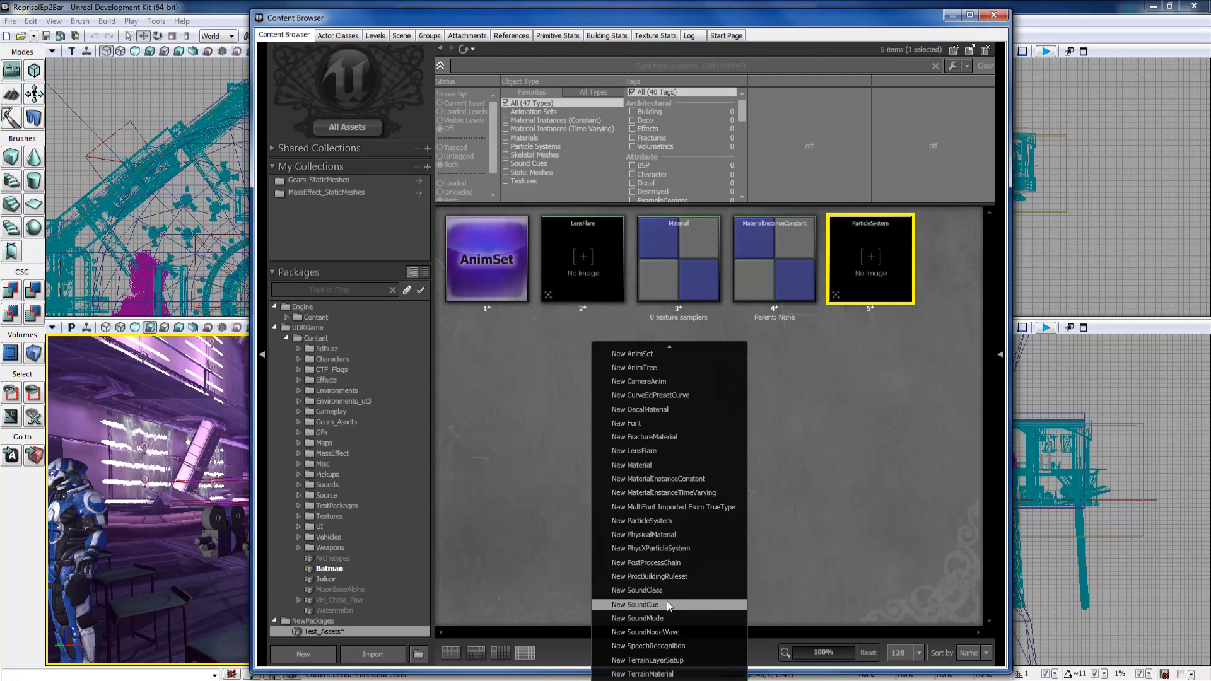
{"action": "mouse_move", "coordinate": [671, 613]}
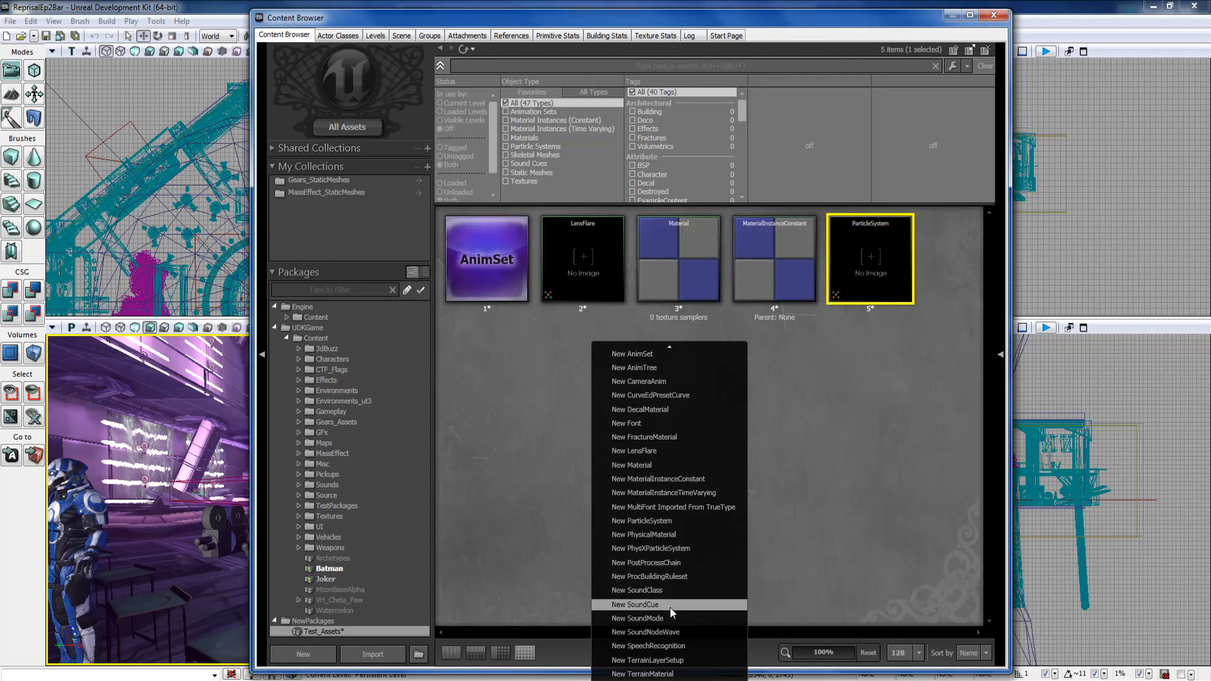
{"action": "mouse_move", "coordinate": [670, 610]}
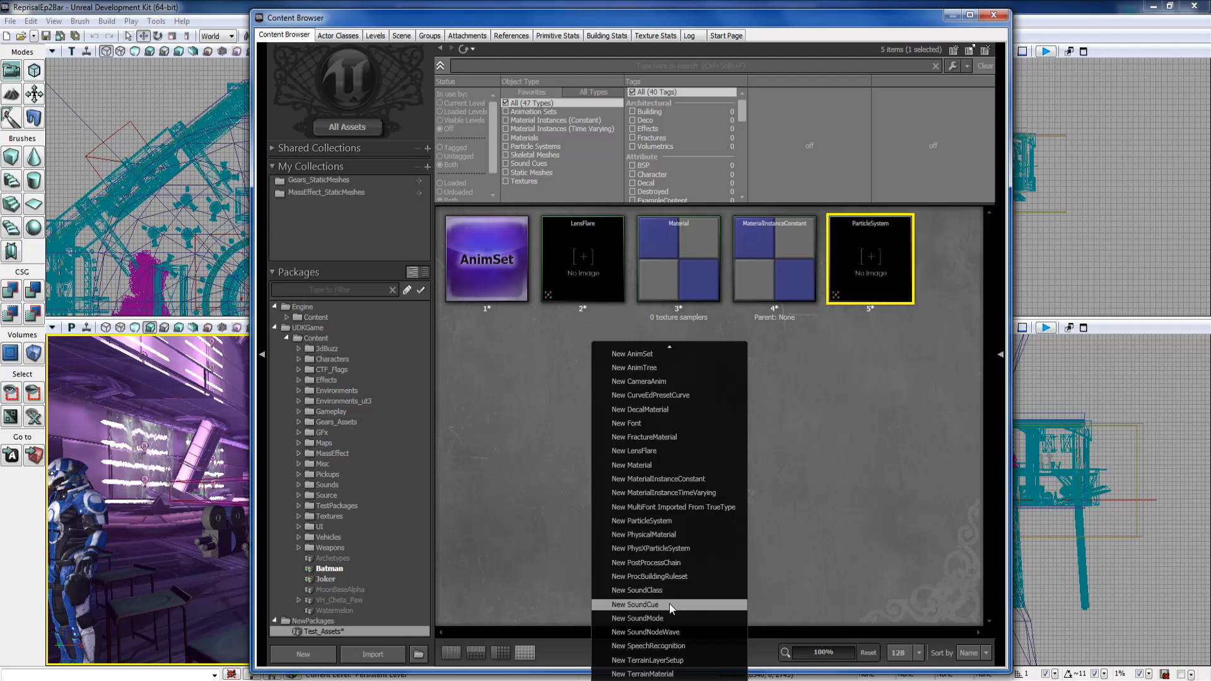
{"action": "left_click", "coordinate": [635, 605]}
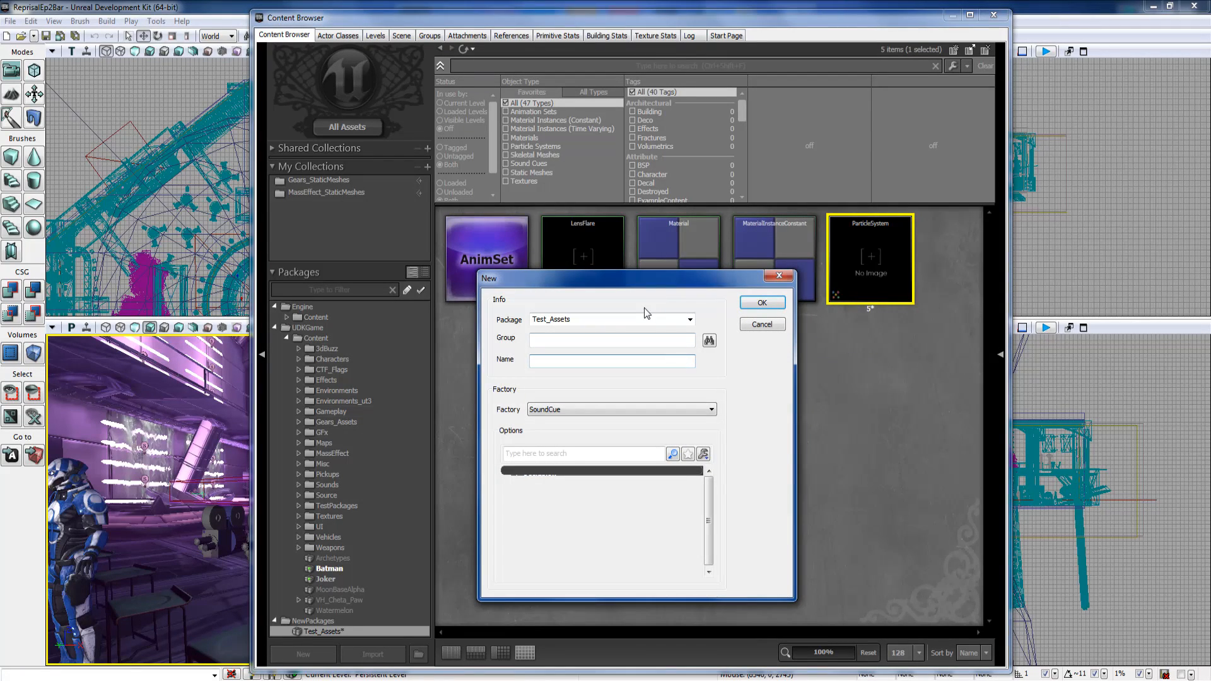
{"action": "type", "text": "6"}
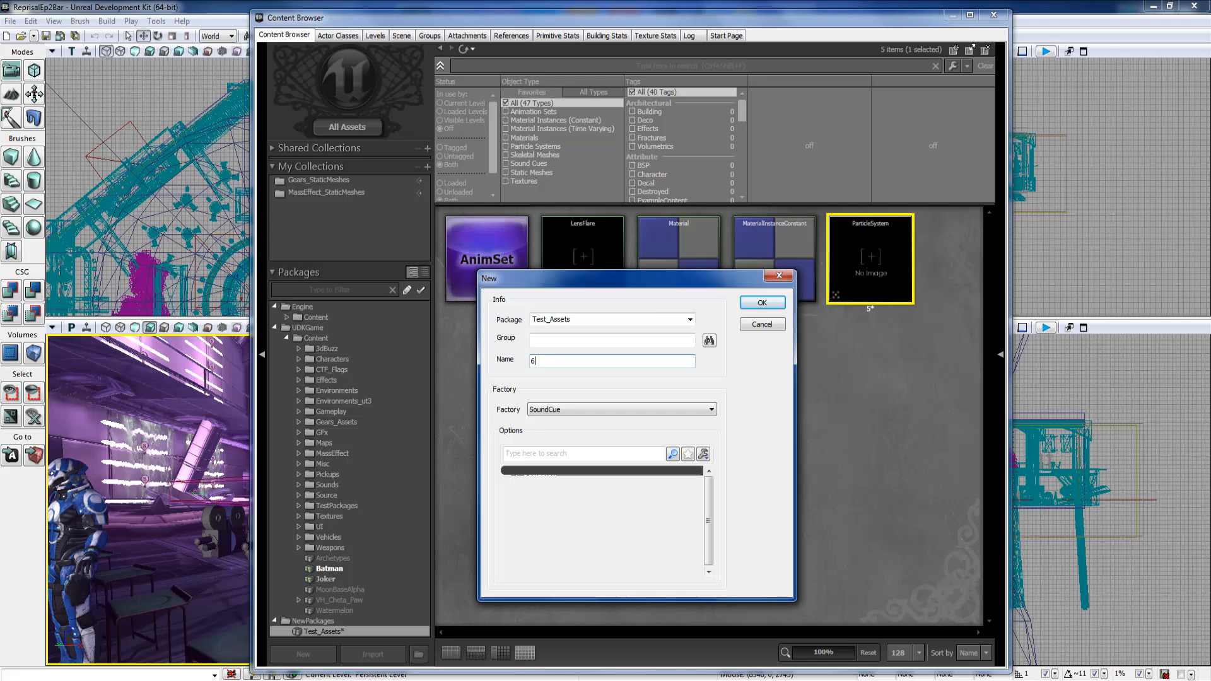
{"action": "left_click", "coordinate": [760, 301]}
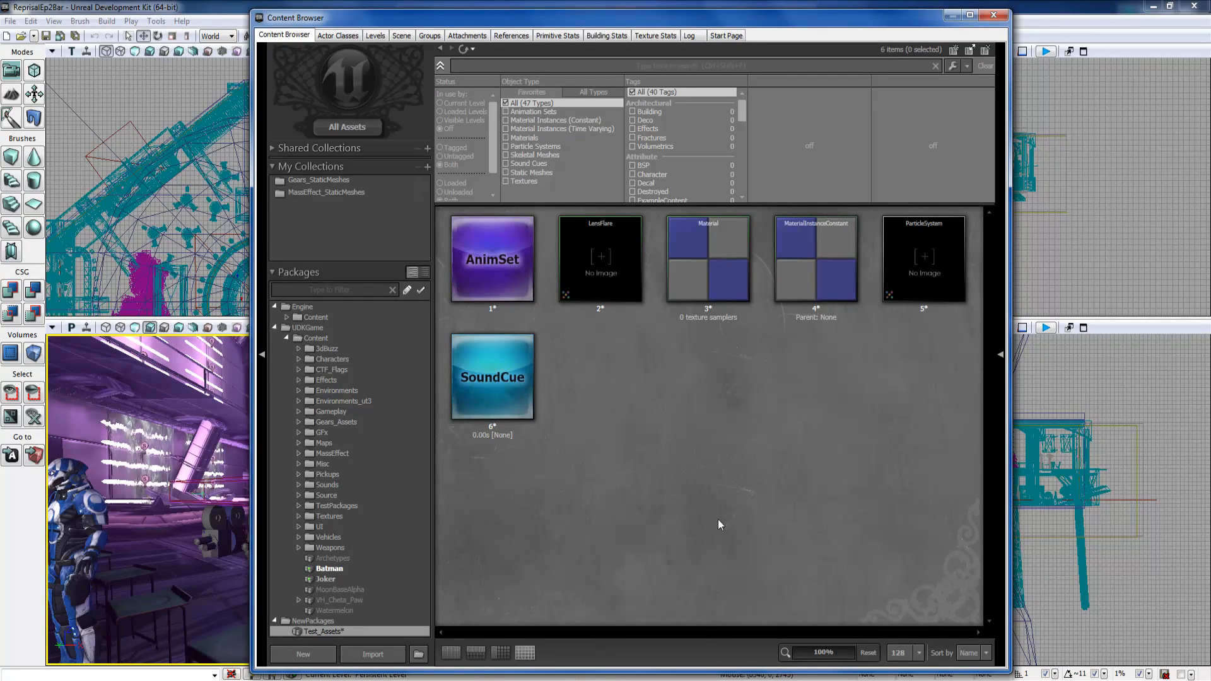
Create a TextureCube named 7 in Test_Assets and clear the selection.
{"action": "left_click", "coordinate": [301, 654]}
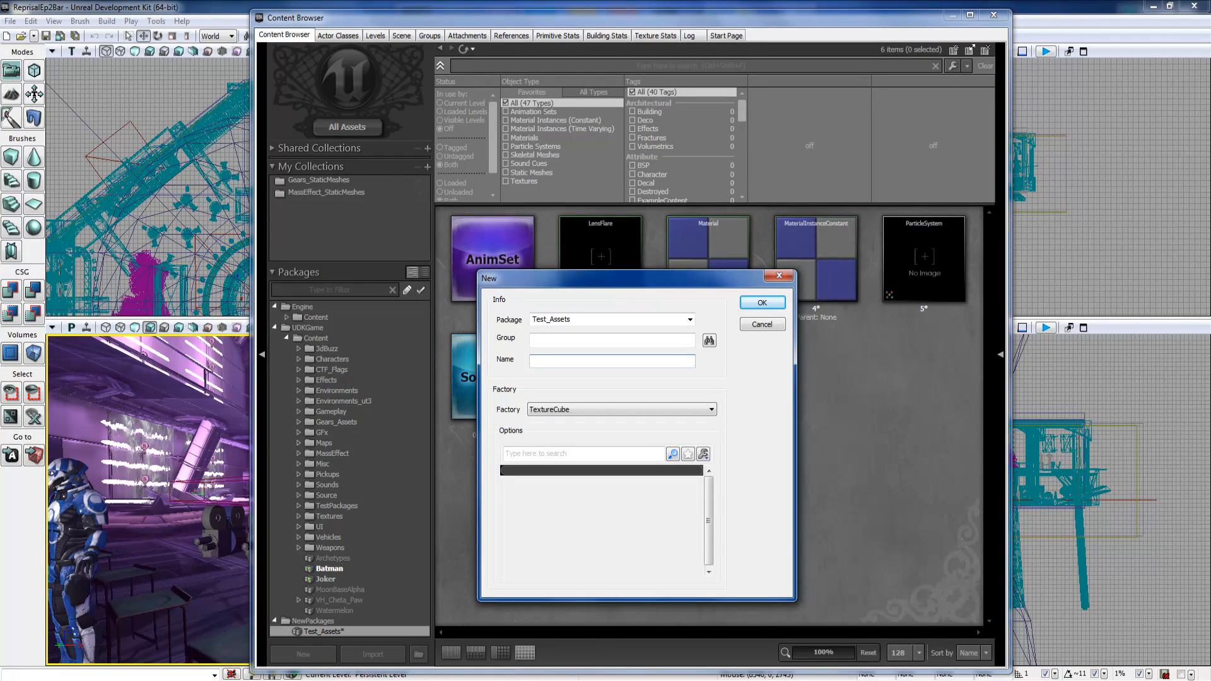
{"action": "left_click", "coordinate": [761, 301]}
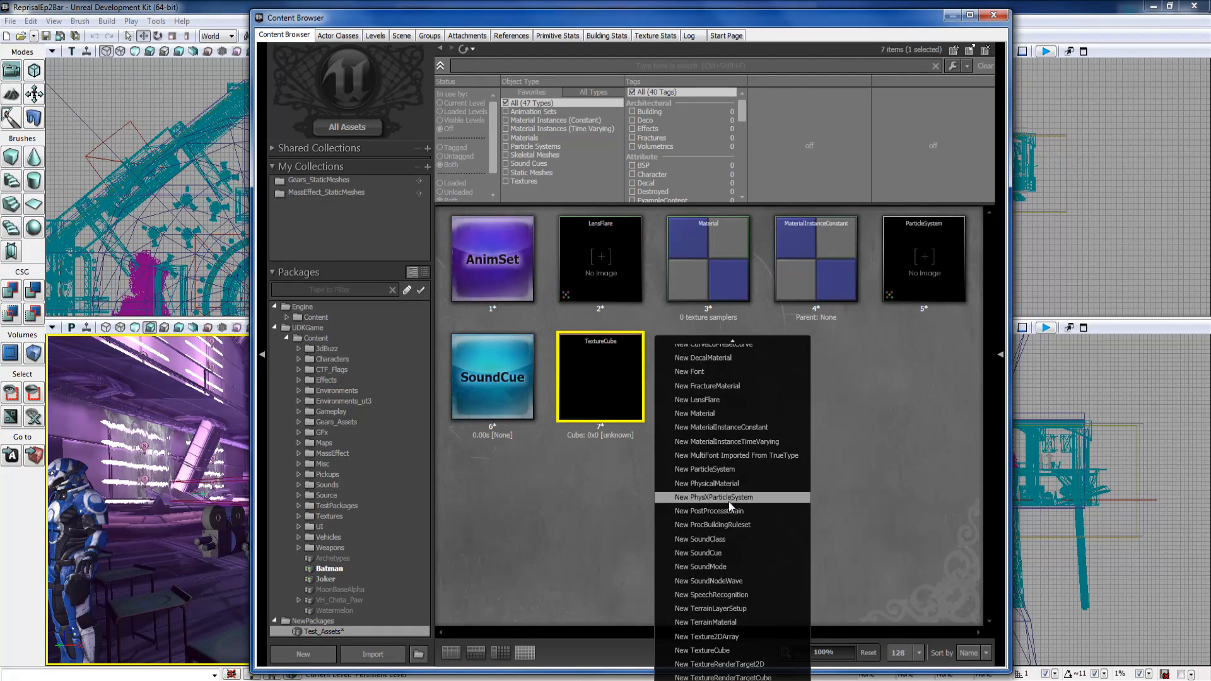
{"action": "mouse_move", "coordinate": [731, 483]}
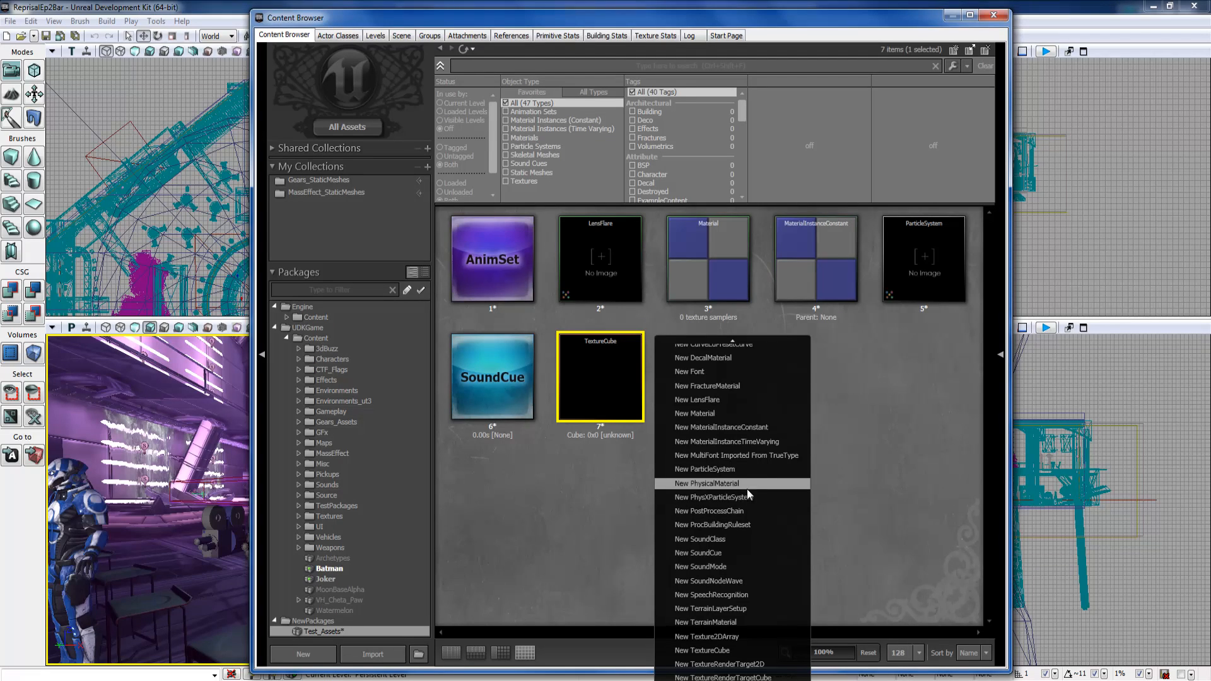
{"action": "mouse_move", "coordinate": [704, 470]}
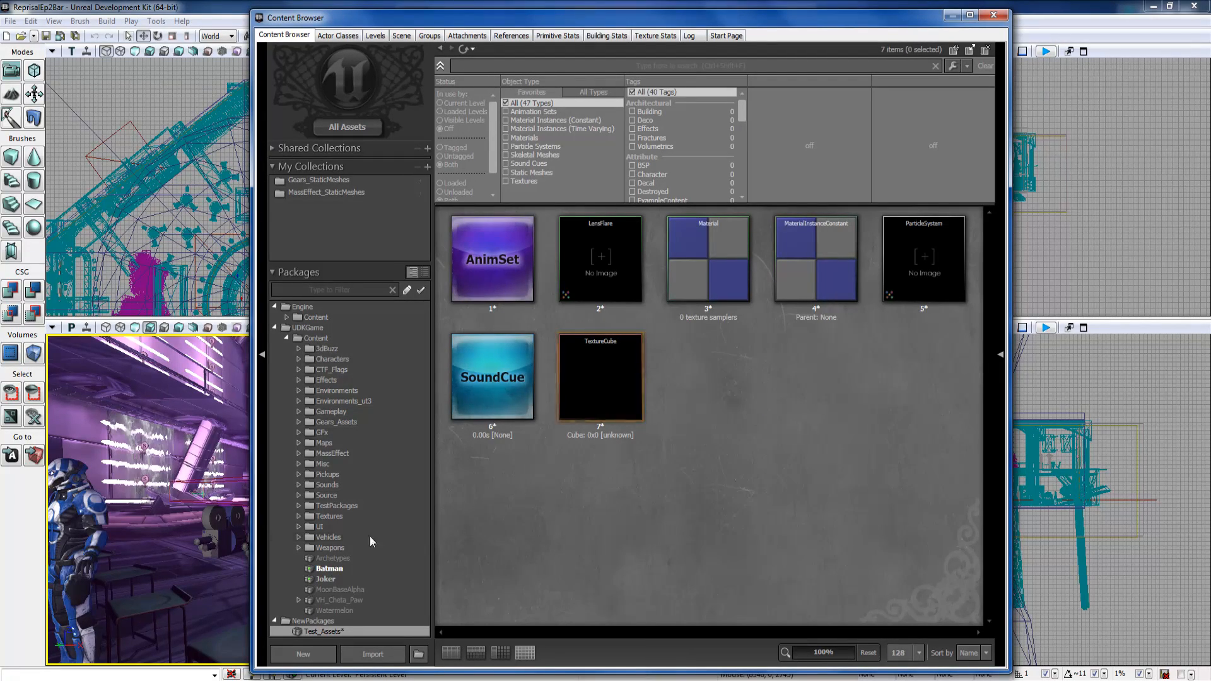
{"action": "left_click", "coordinate": [329, 569]}
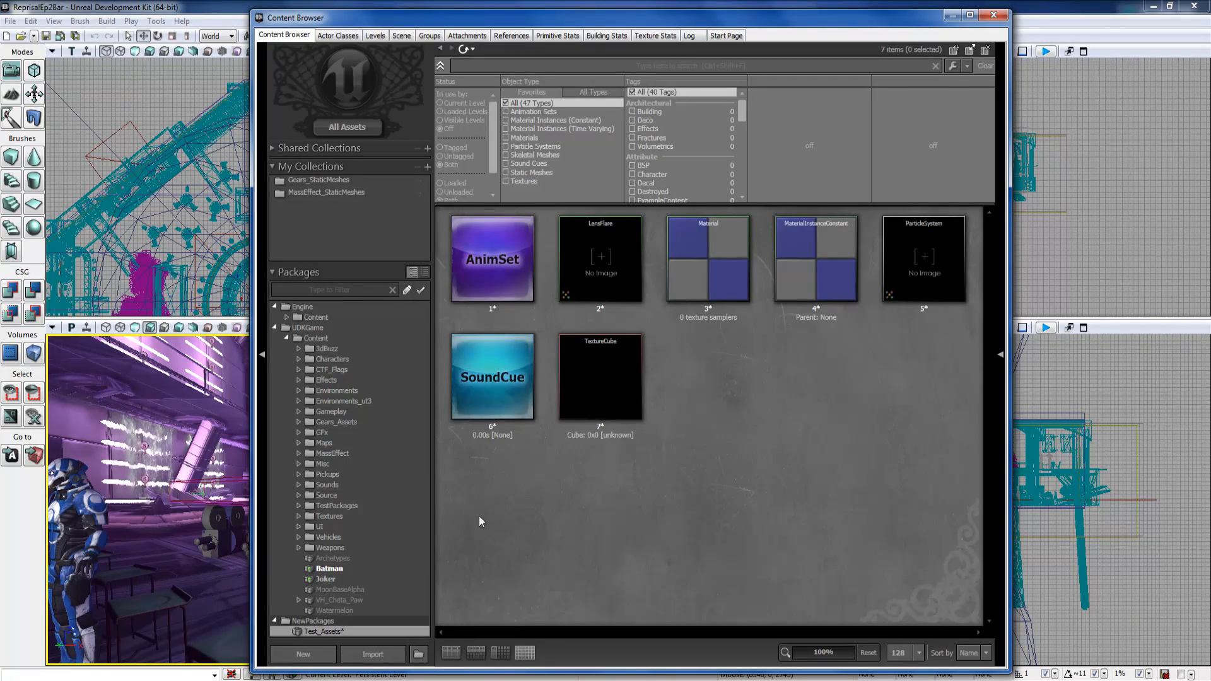
{"action": "left_click", "coordinate": [329, 568]}
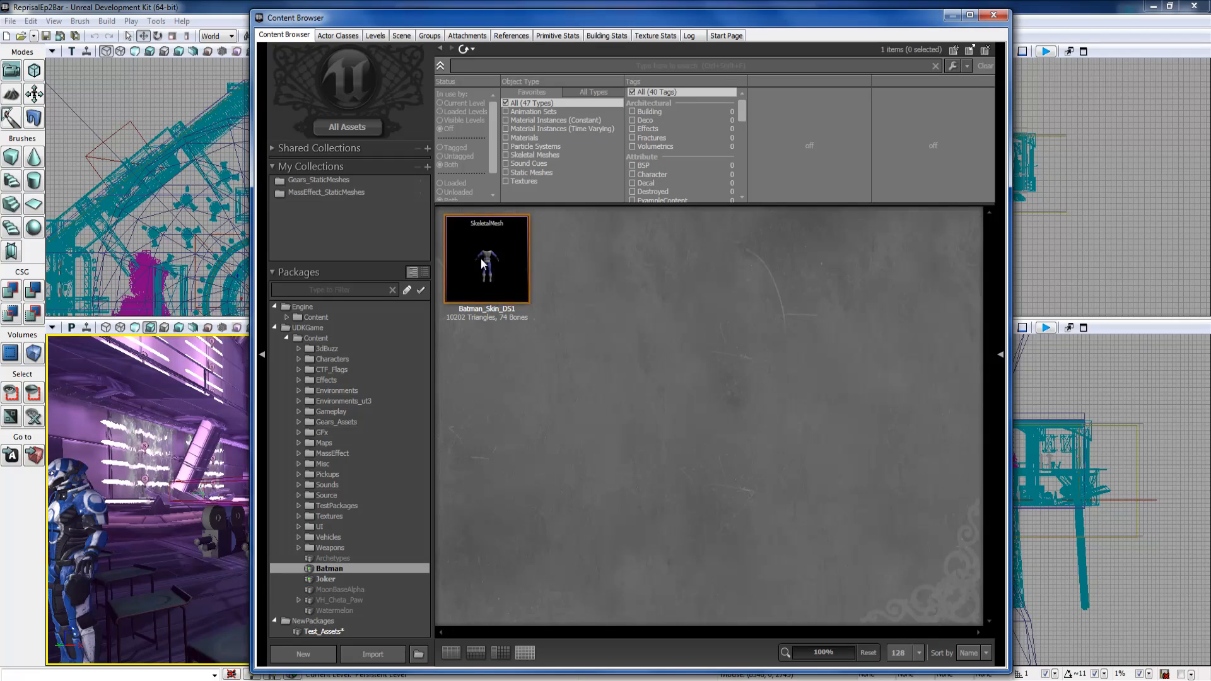
{"action": "right_click", "coordinate": [486, 258]}
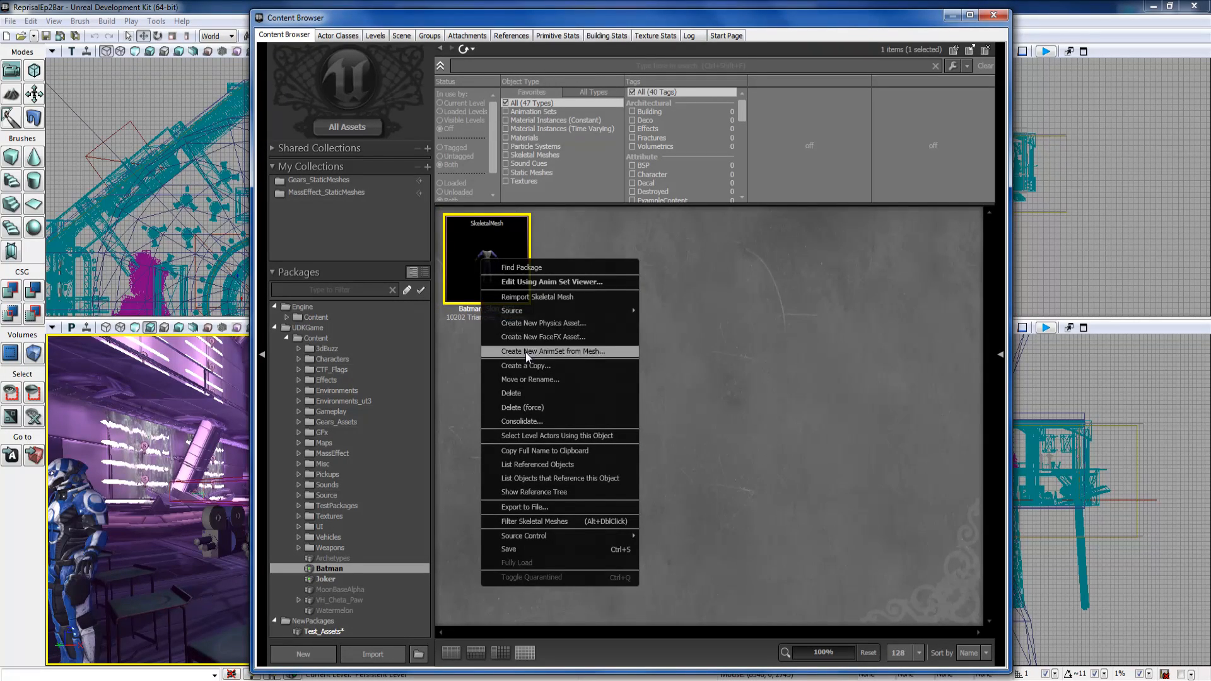
{"action": "mouse_move", "coordinate": [553, 352]}
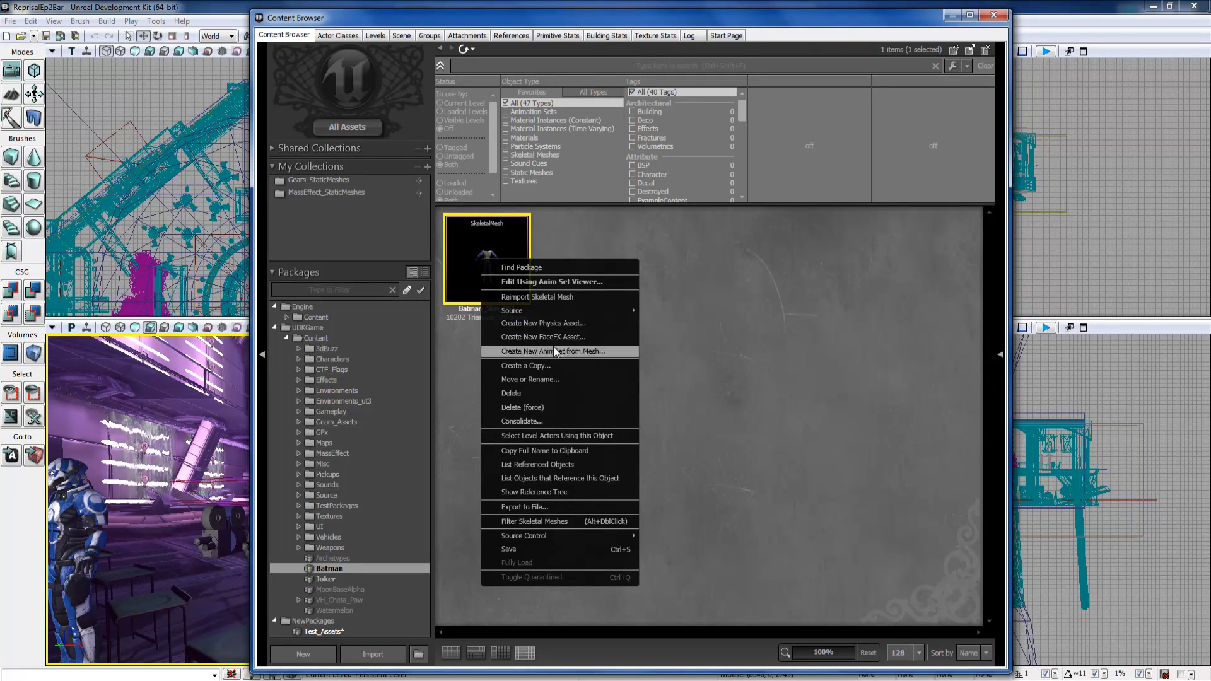
{"action": "mouse_move", "coordinate": [560, 323]}
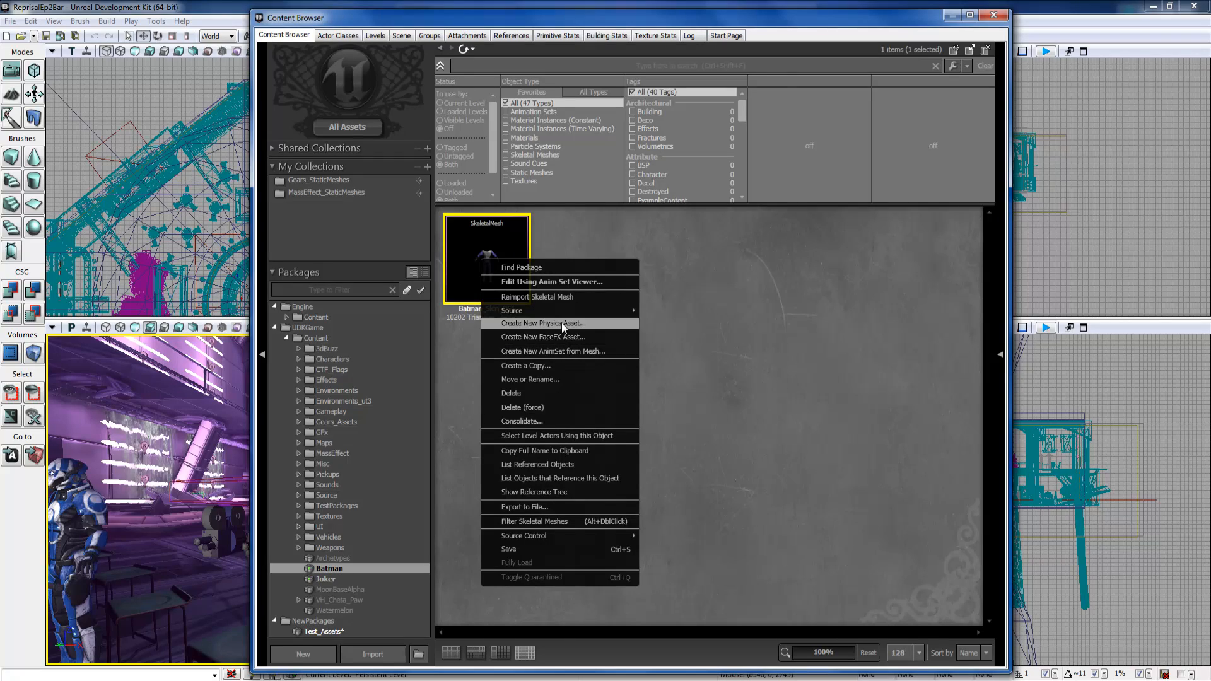
{"action": "left_click", "coordinate": [543, 323]}
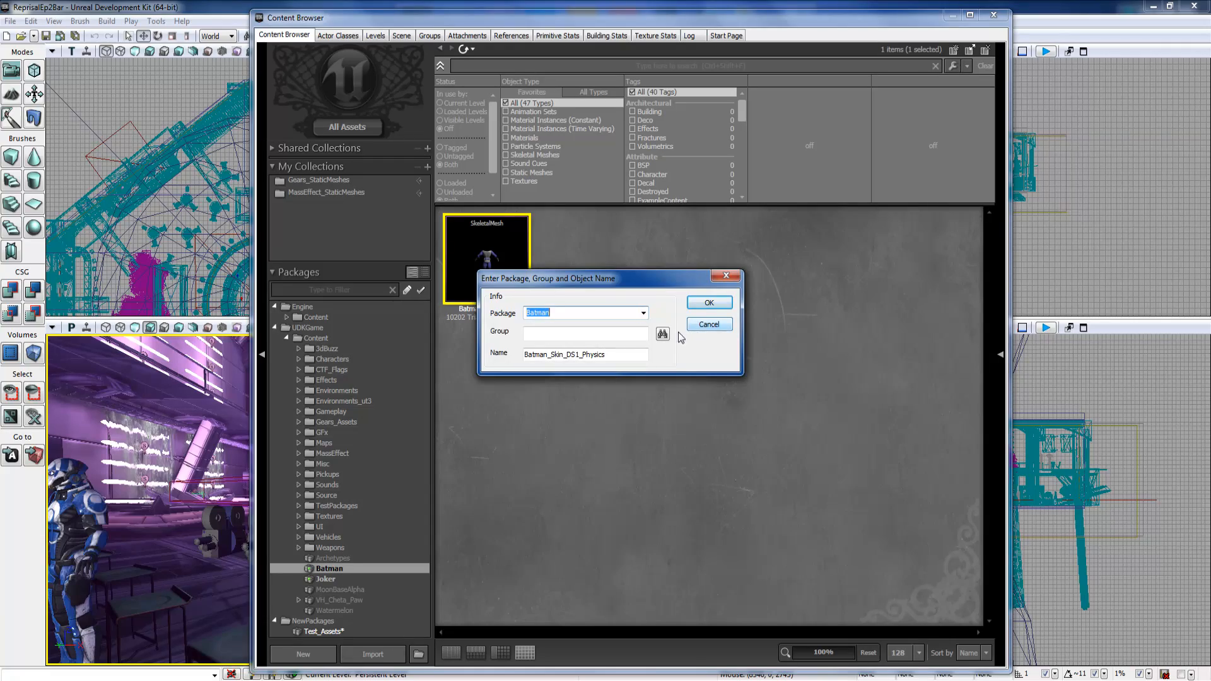
{"action": "right_click", "coordinate": [486, 255]}
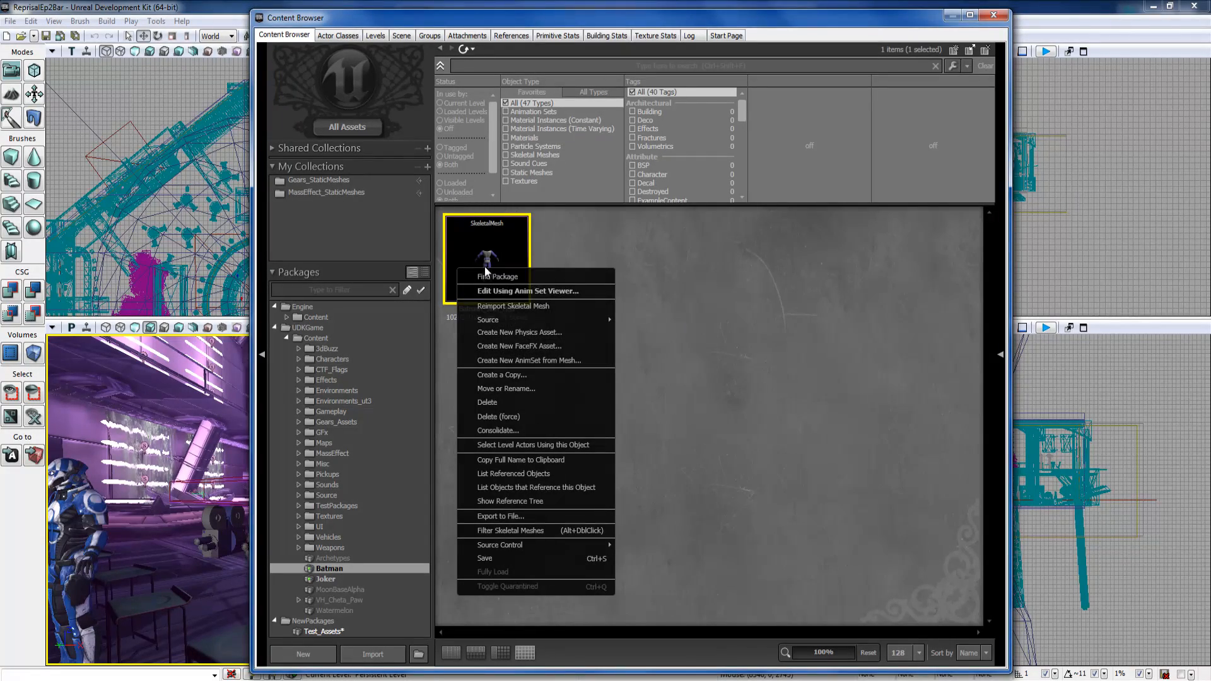
{"action": "mouse_move", "coordinate": [550, 335]}
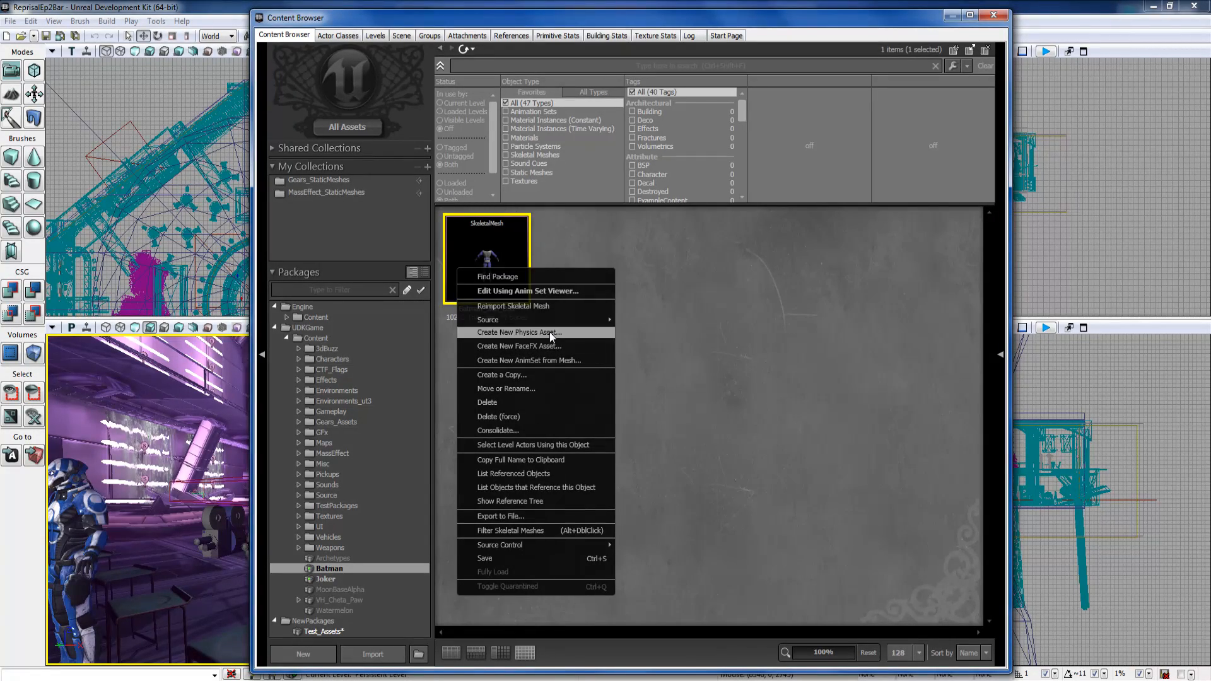
{"action": "left_click", "coordinate": [518, 332]}
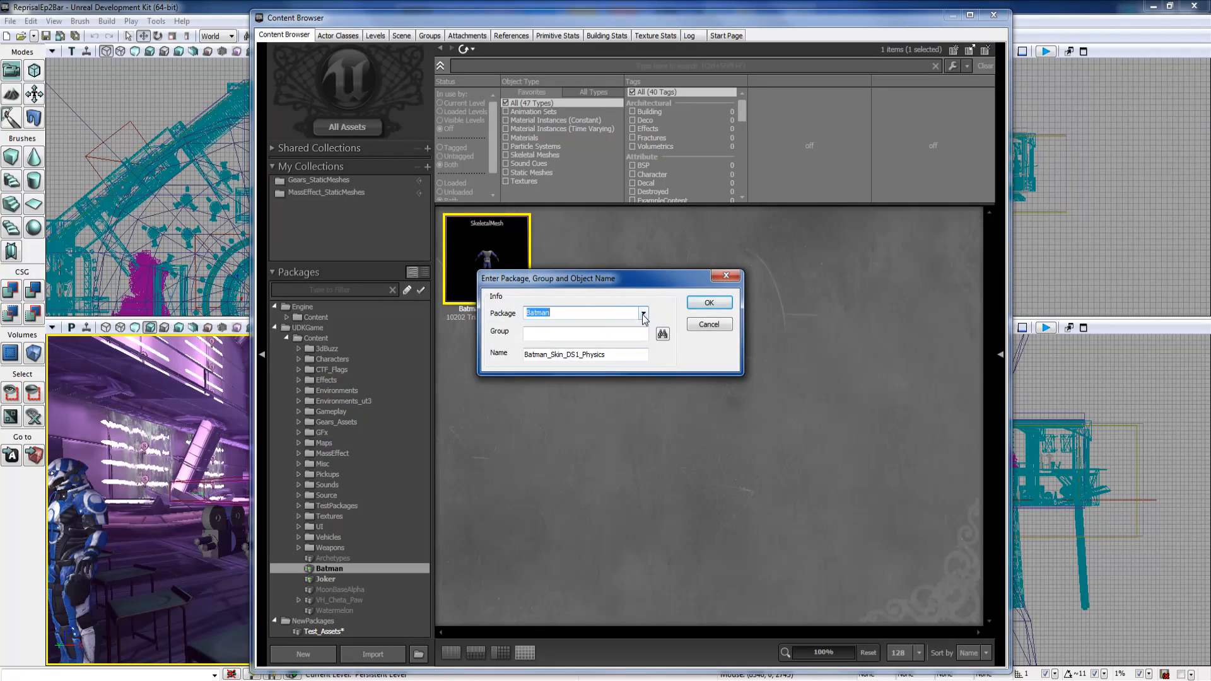
{"action": "left_click", "coordinate": [642, 313]}
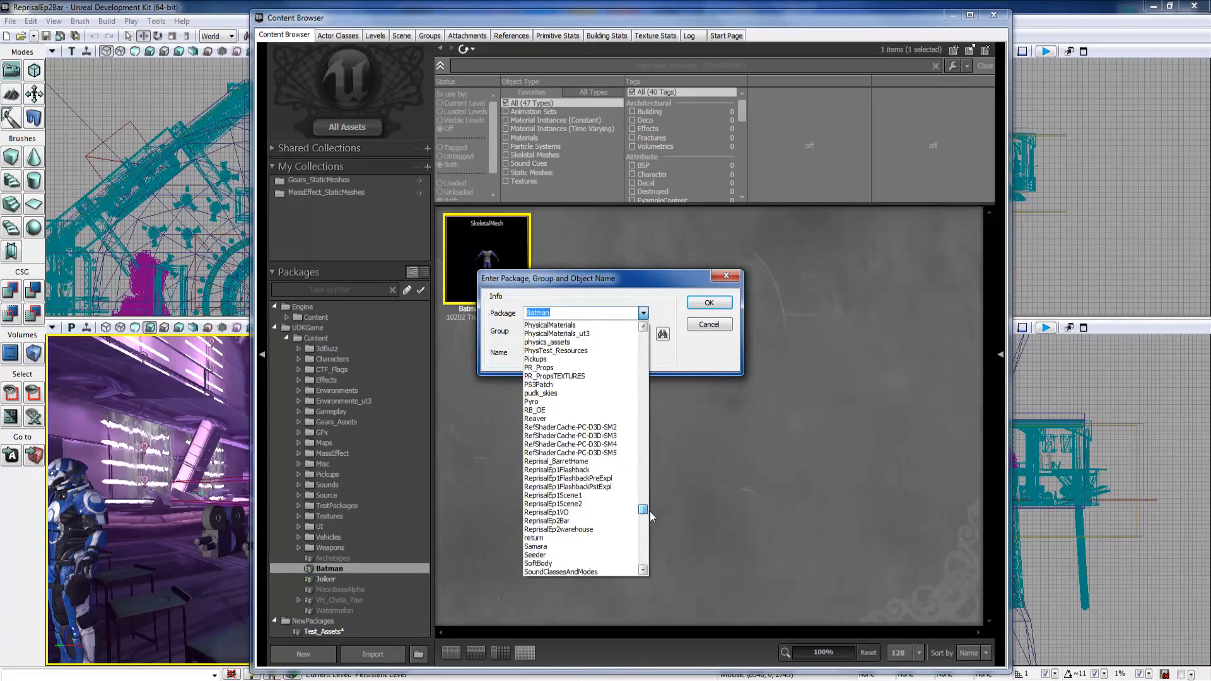
{"action": "scroll", "scroll_direction": "down", "scroll_amount": 3}
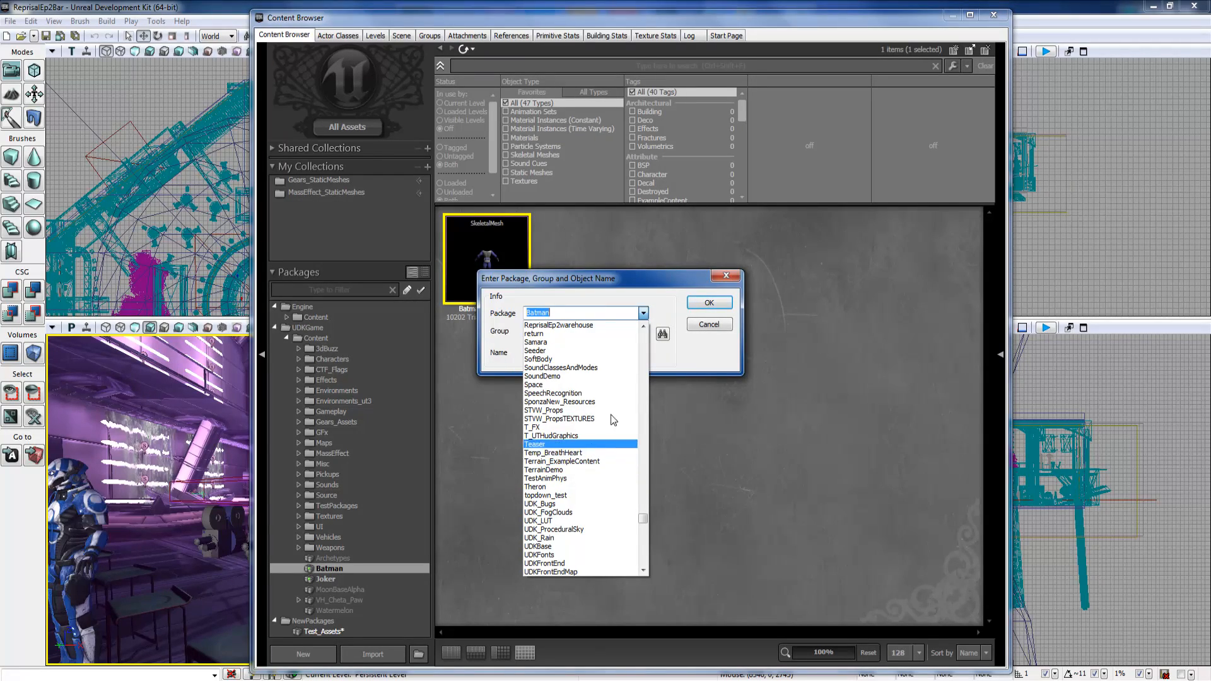
{"action": "left_click", "coordinate": [708, 325]}
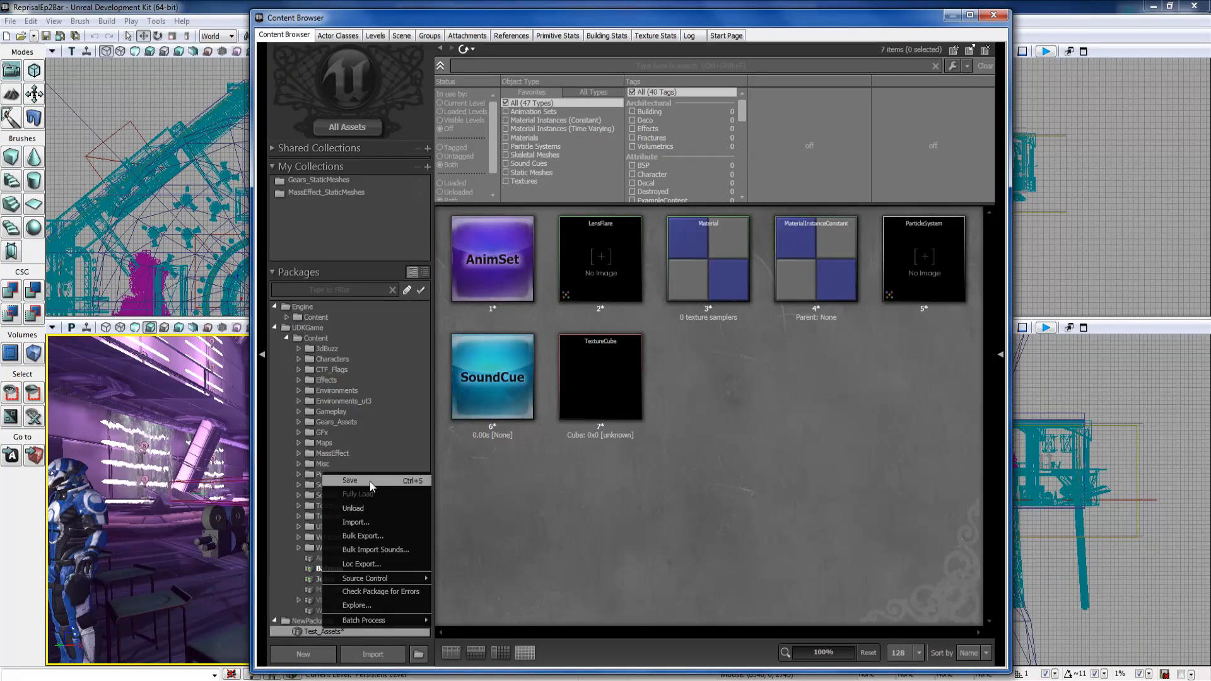
Save the Test_Assets package under the file name Test_Assets.
{"action": "left_click", "coordinate": [349, 480]}
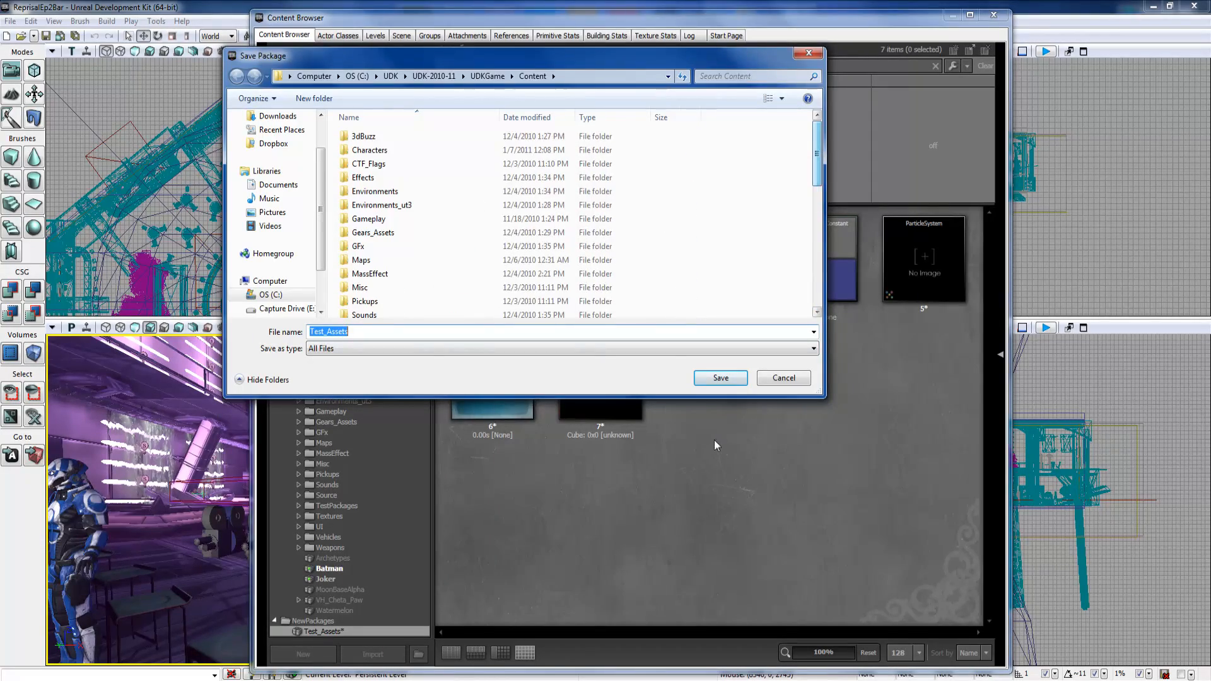
{"action": "left_click", "coordinate": [719, 378]}
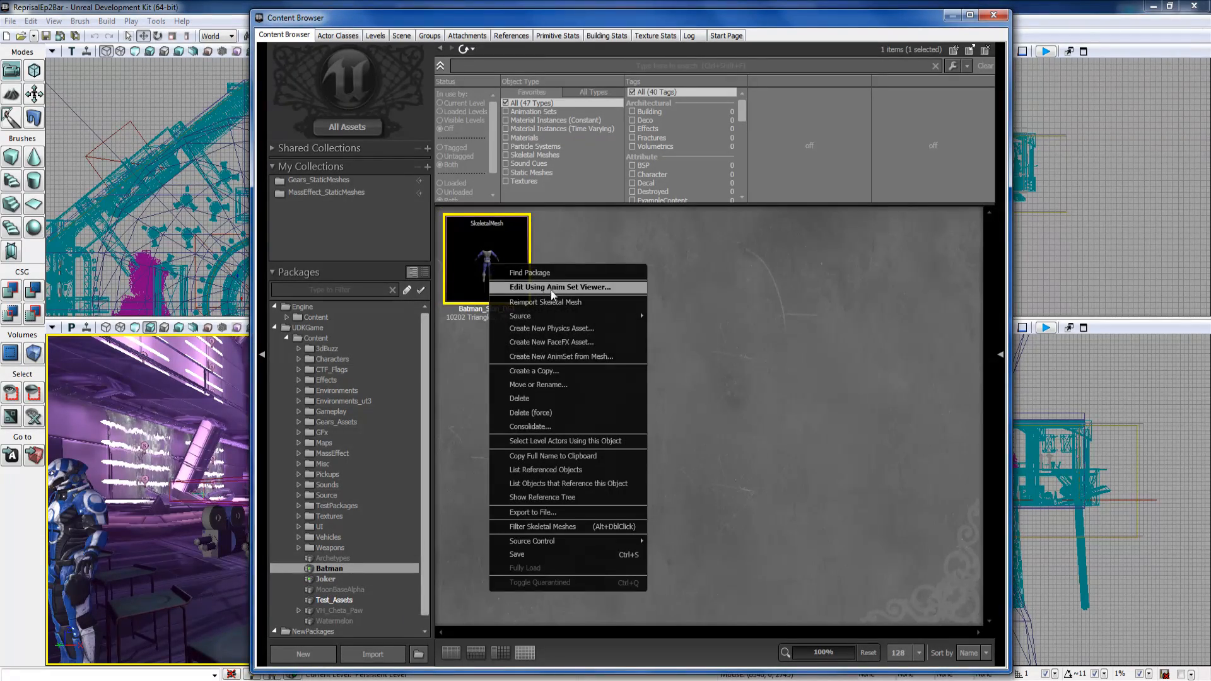
{"action": "mouse_move", "coordinate": [550, 328]}
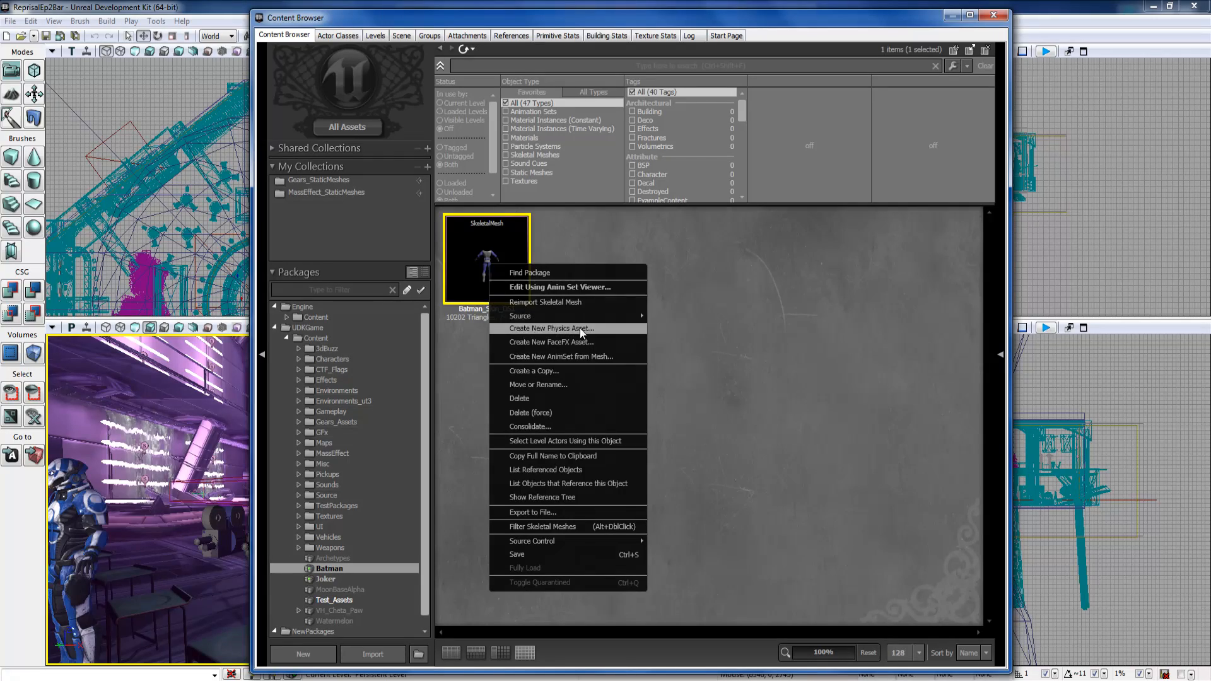
Generate Batman_Skin_DS1_Physics from the Batman mesh into test_assets with default settings.
{"action": "left_click", "coordinate": [549, 328]}
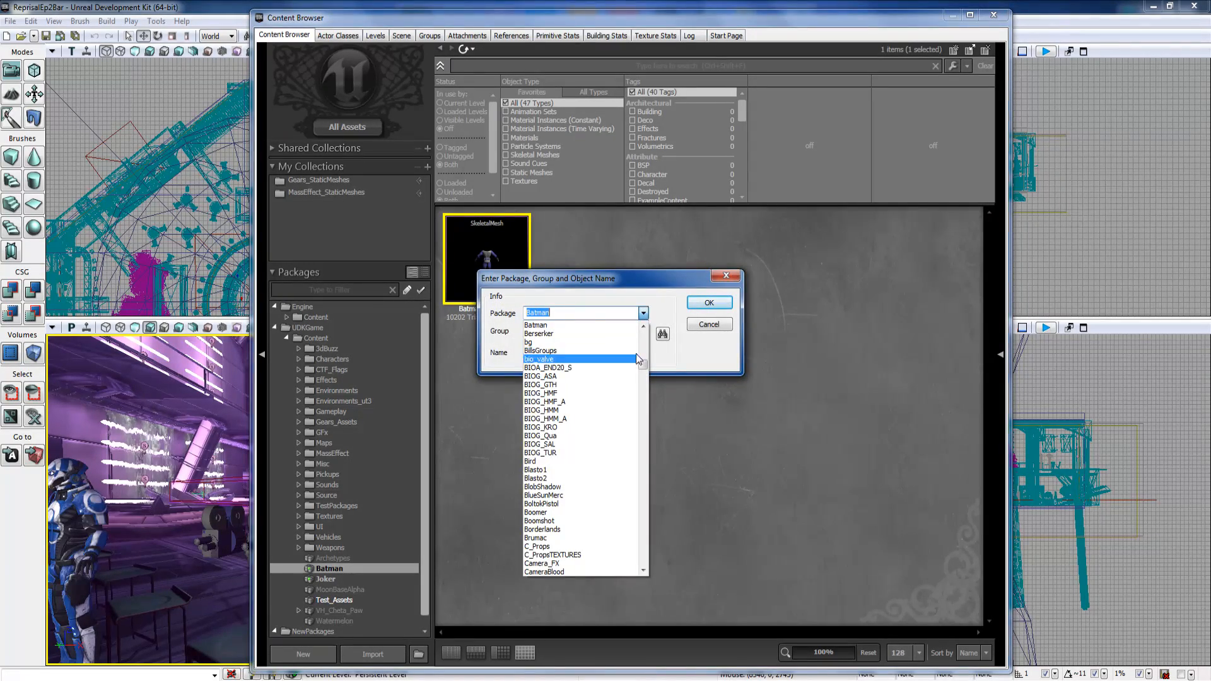
{"action": "type", "text": "test_assets"}
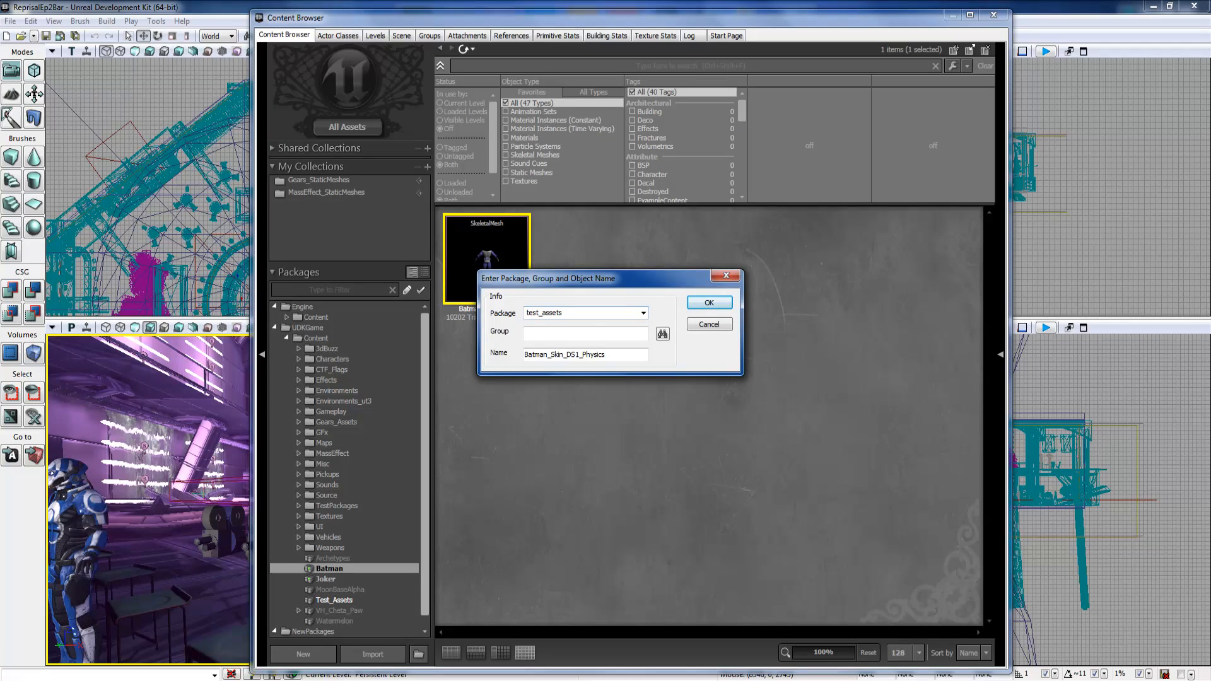
{"action": "left_click", "coordinate": [708, 301]}
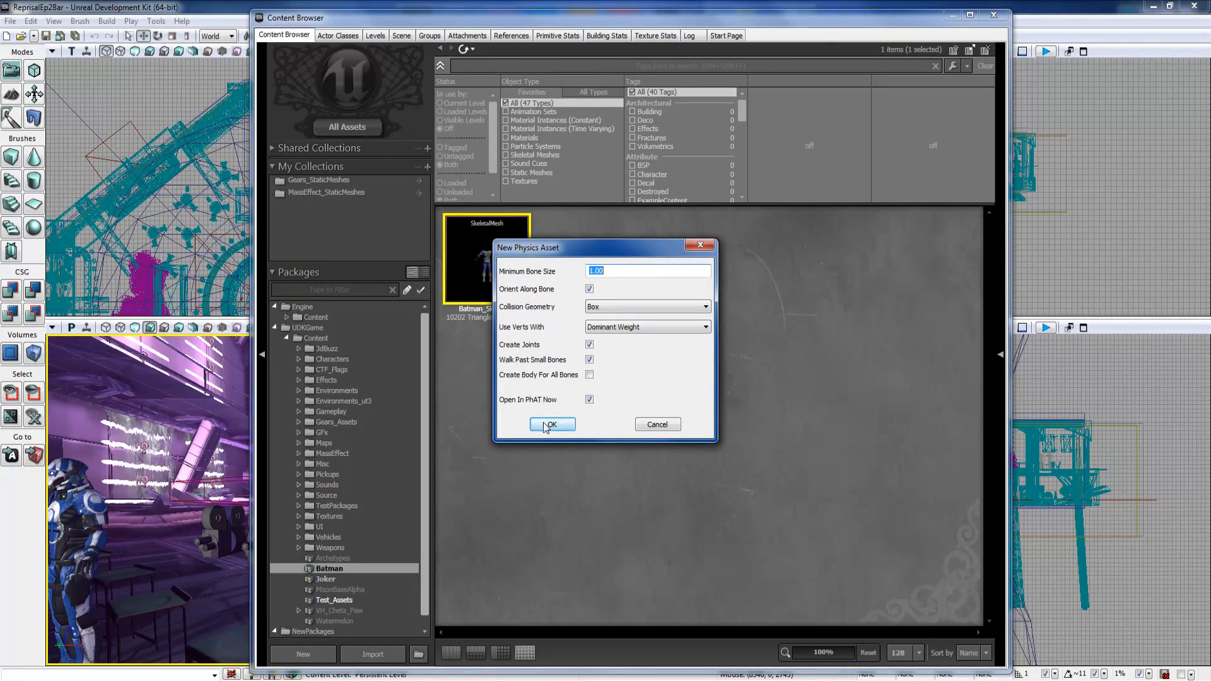
{"action": "left_click", "coordinate": [552, 425]}
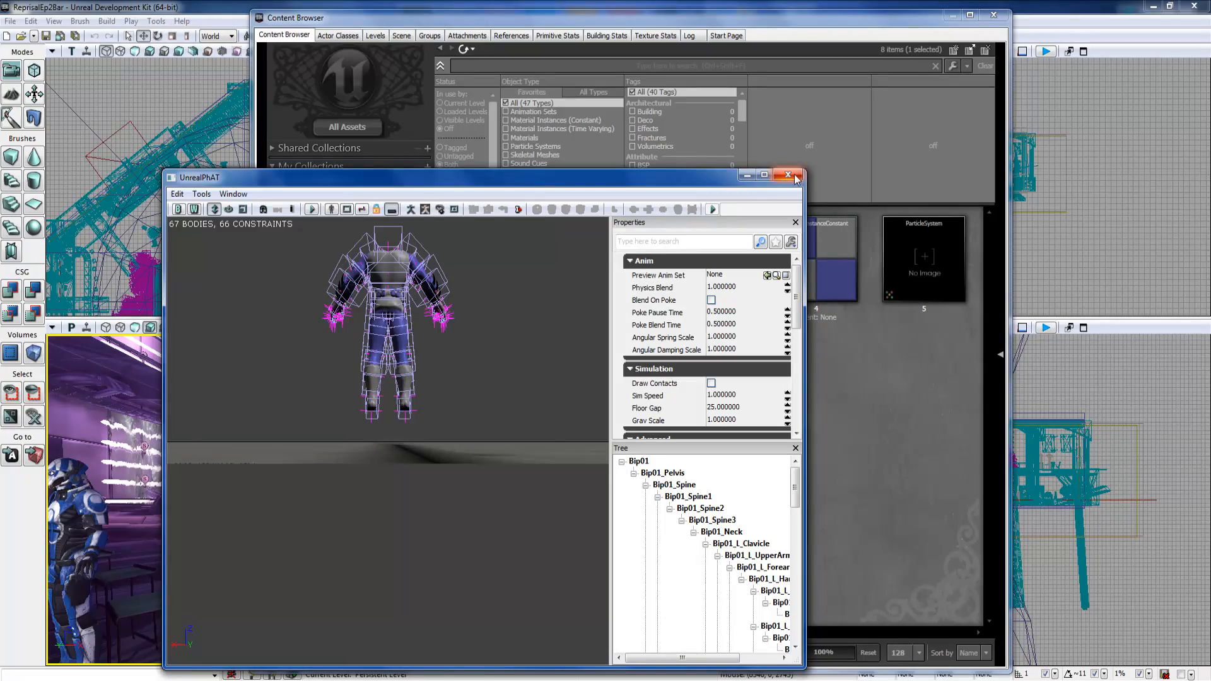
{"action": "left_click", "coordinate": [788, 174]}
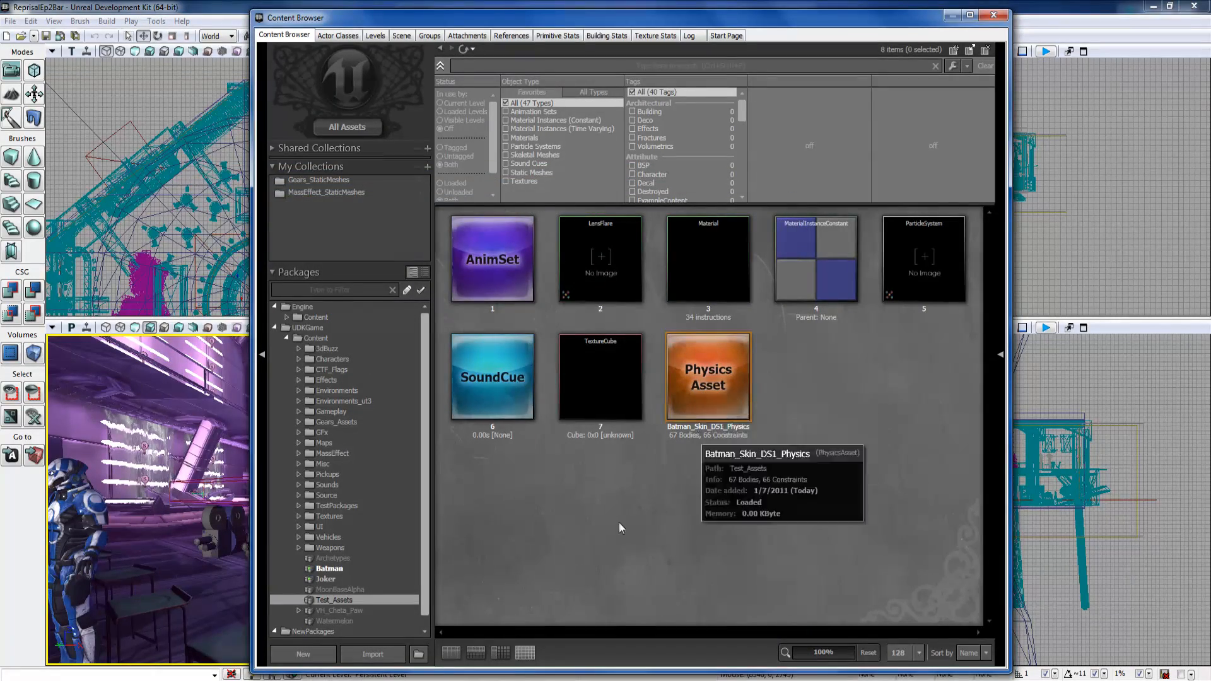
{"action": "mouse_move", "coordinate": [492, 259]}
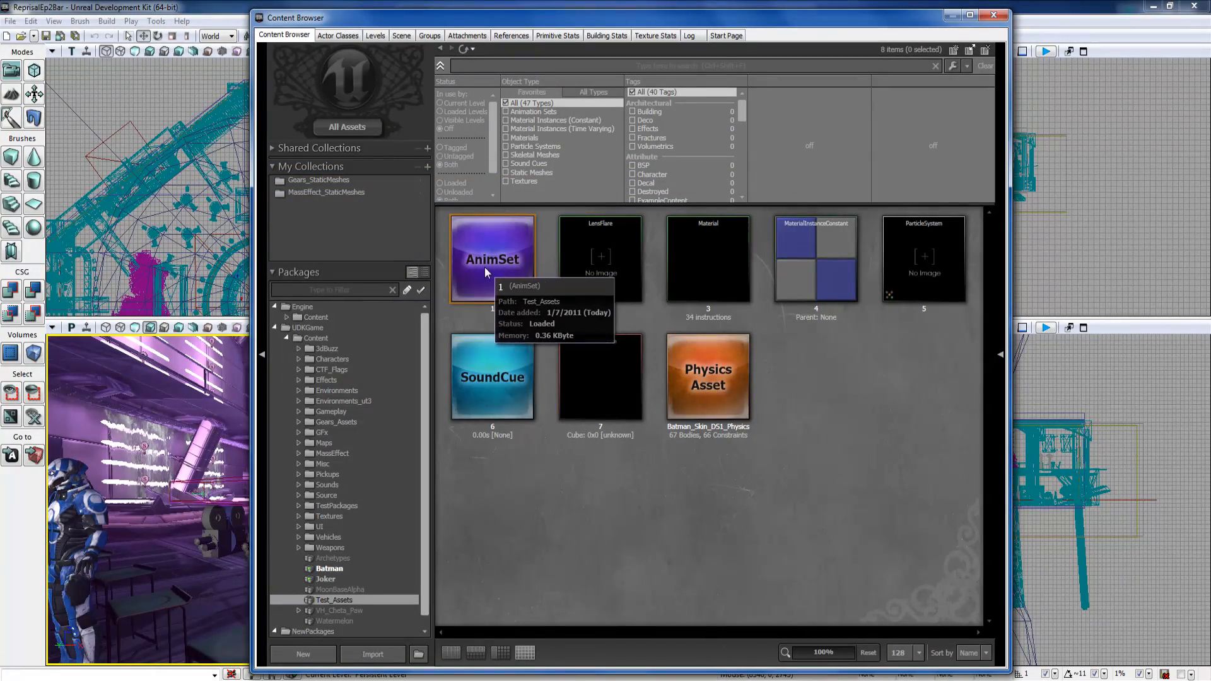
Open AnimSet 1 in its editor, view its AnimSet properties and orbit the preview mesh.
{"action": "double_click", "coordinate": [492, 258]}
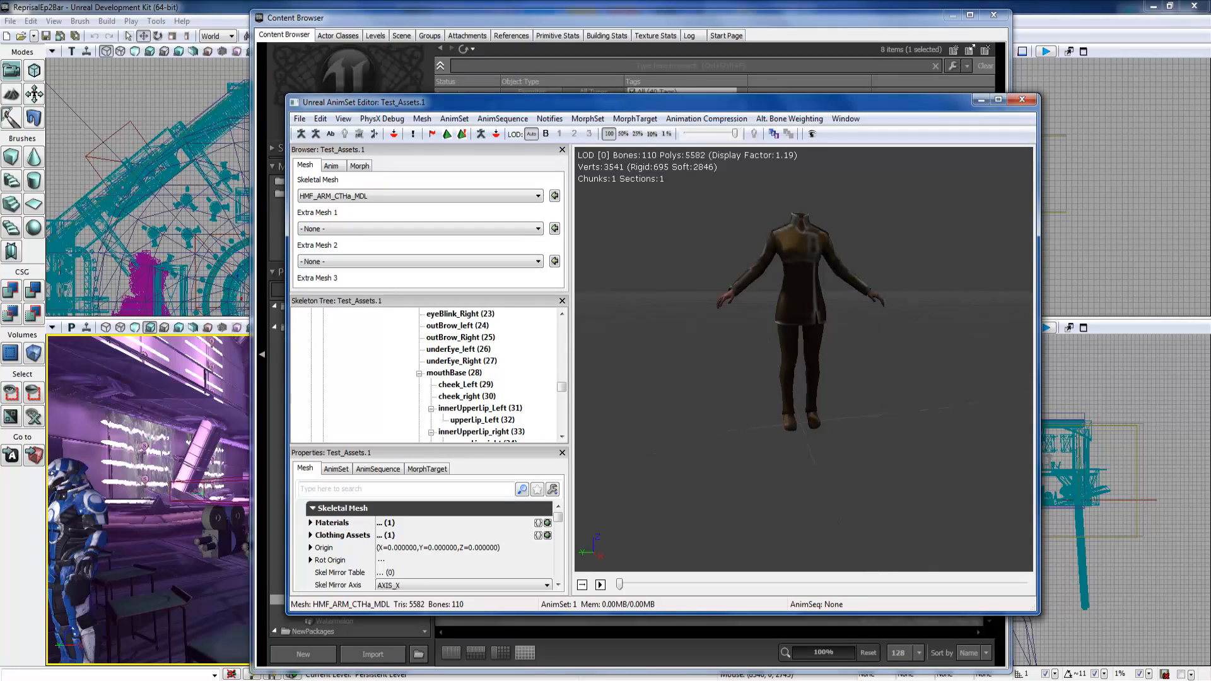
{"action": "mouse_move", "coordinate": [447, 134]}
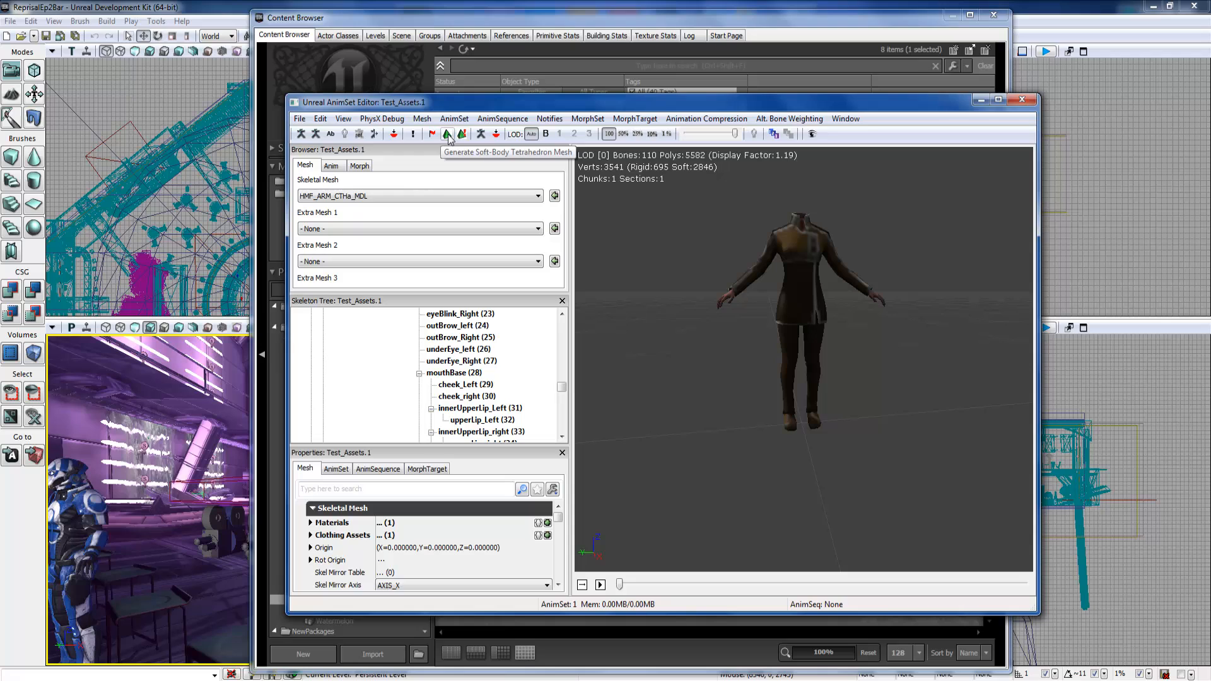
{"action": "mouse_move", "coordinate": [345, 134]}
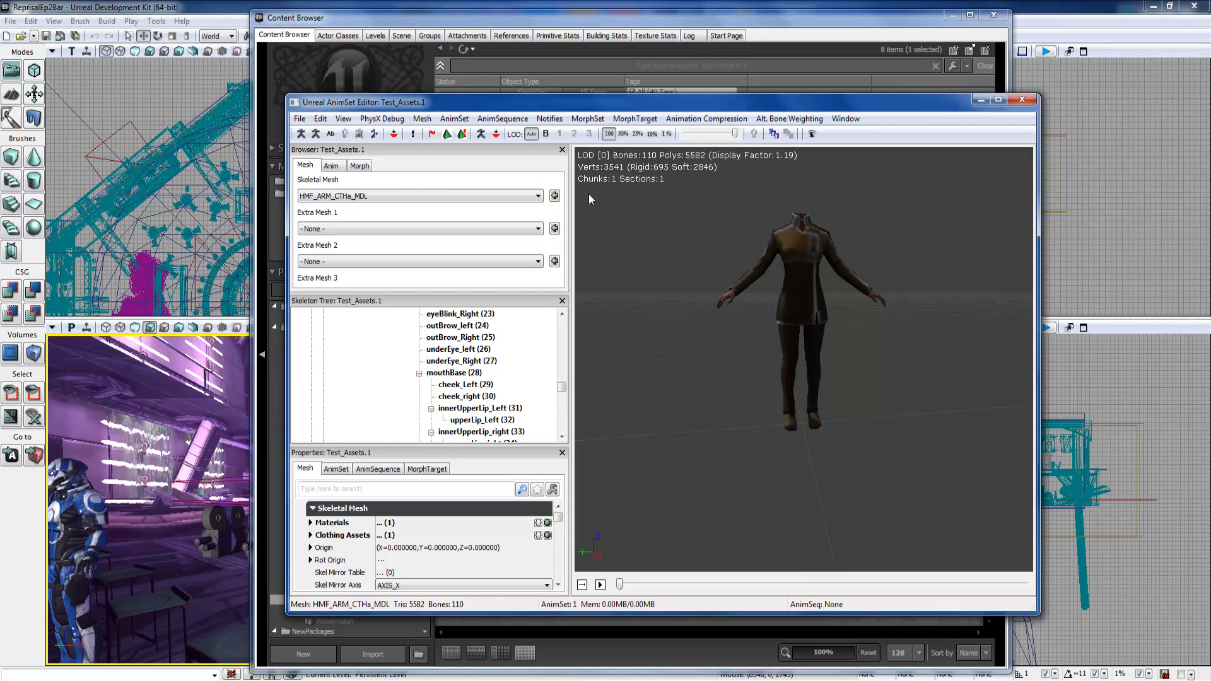
{"action": "mouse_move", "coordinate": [495, 134]}
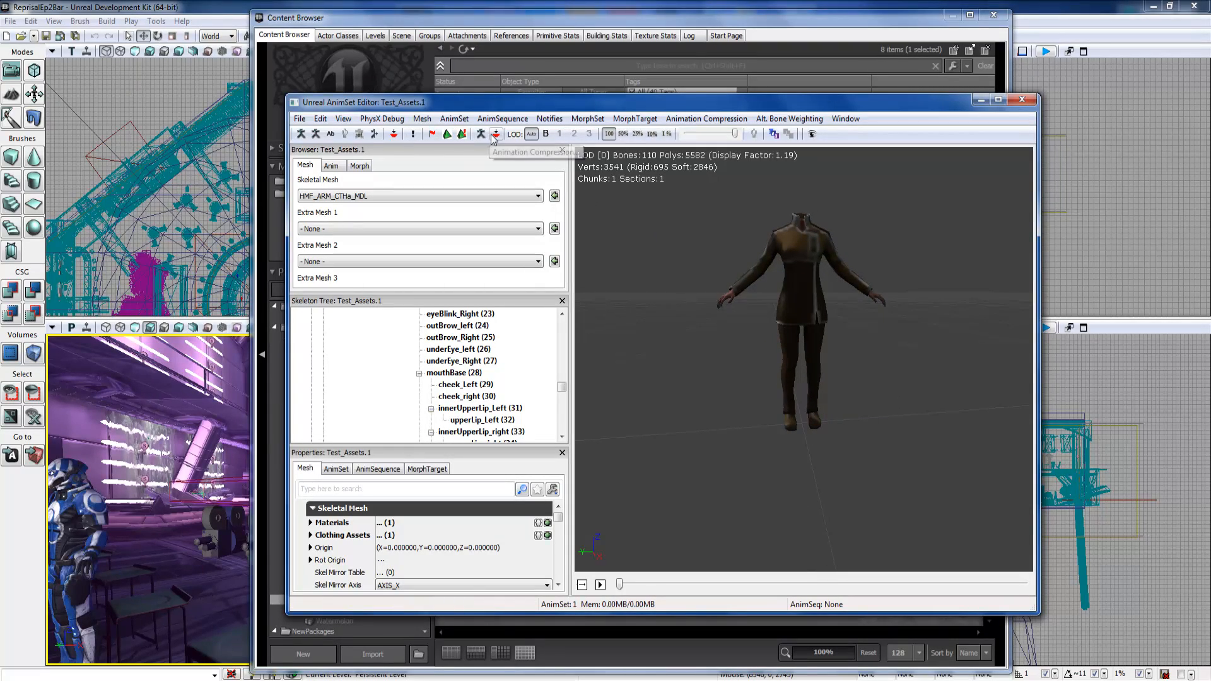
{"action": "mouse_move", "coordinate": [396, 134]}
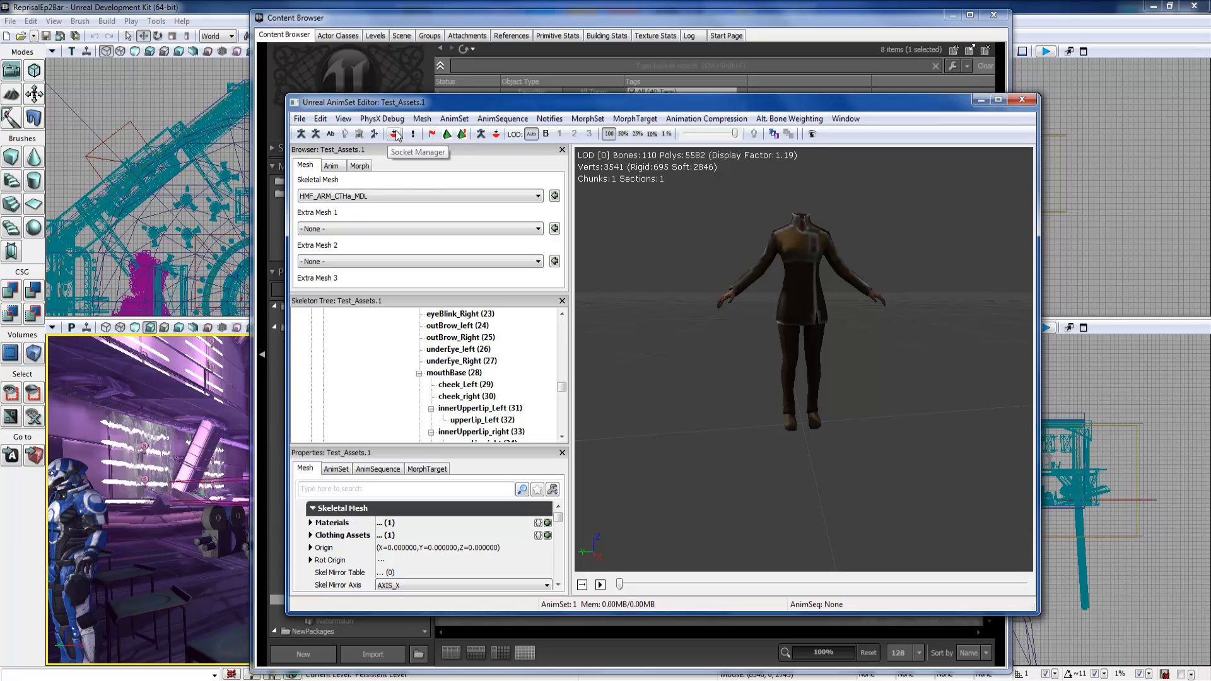
{"action": "left_click", "coordinate": [331, 165]}
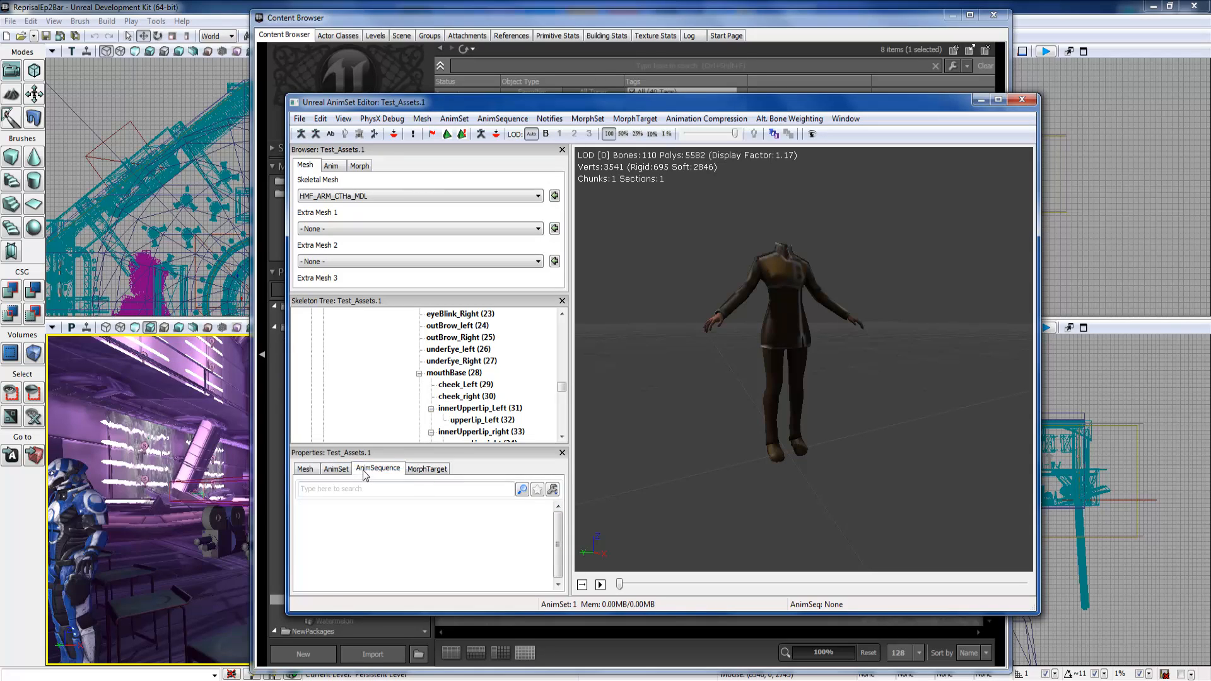
{"action": "left_click", "coordinate": [336, 470]}
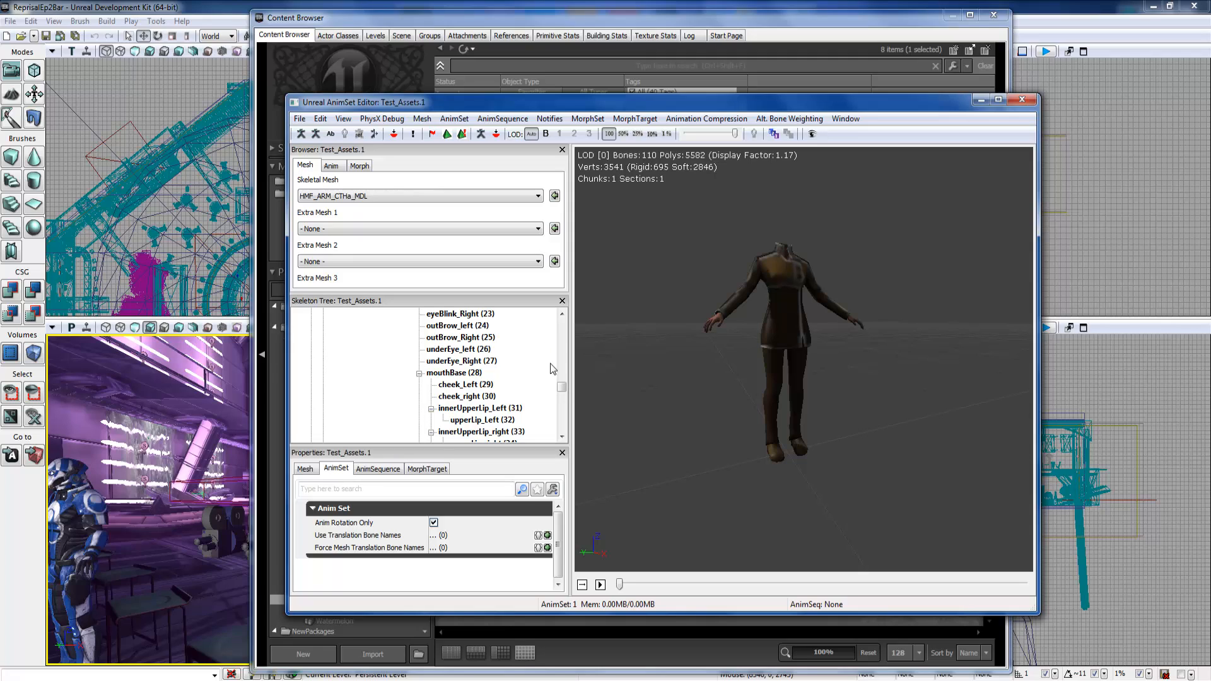
{"action": "left_click_drag", "start_coordinate": [618, 585], "coordinate": [708, 584]}
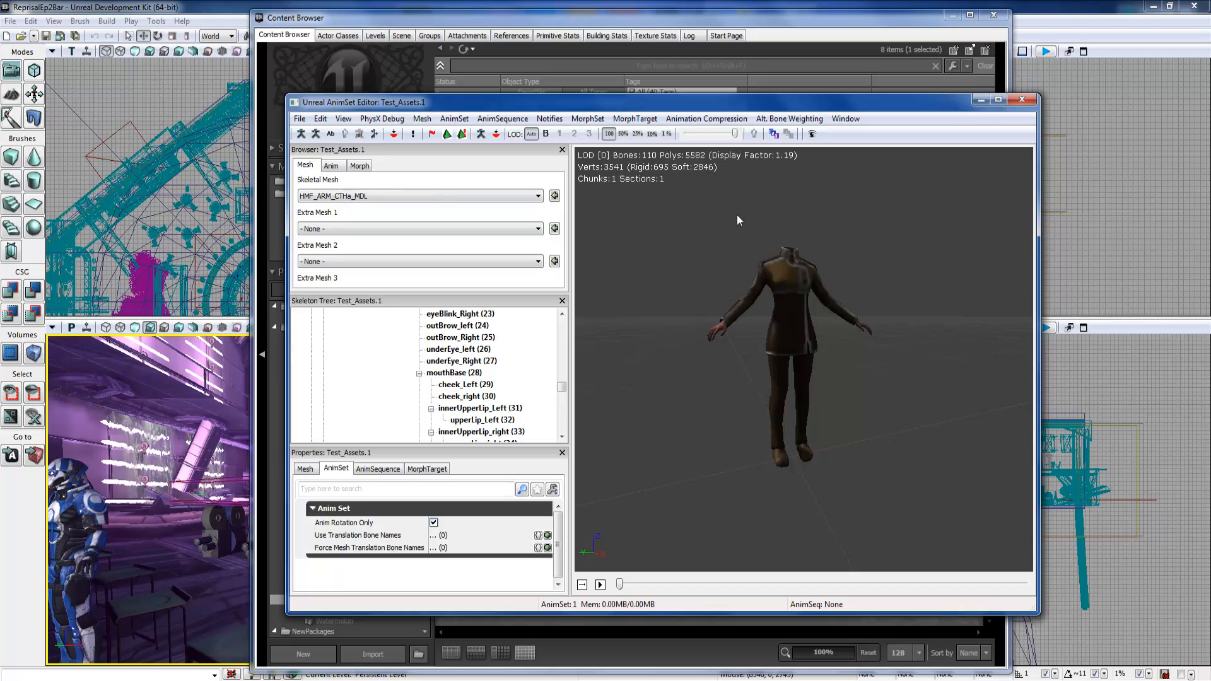
Close the AnimSet editor and open LensFlare 2 in the LensFlare editor.
{"action": "left_click", "coordinate": [1020, 98]}
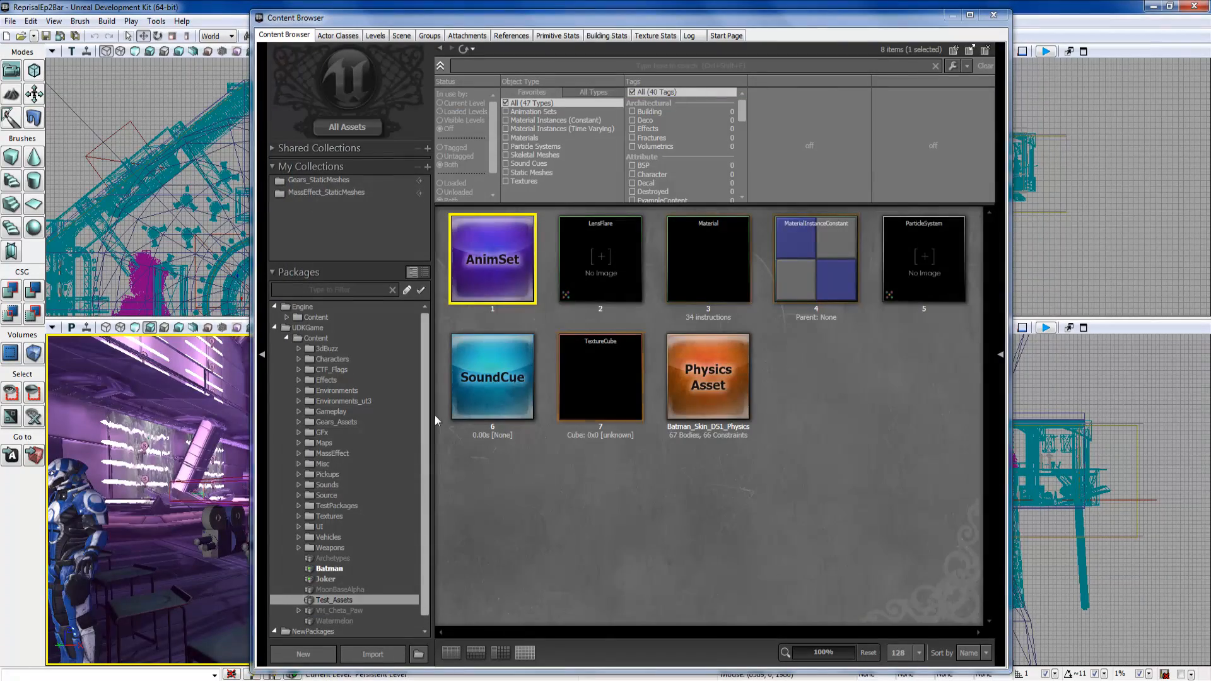
{"action": "double_click", "coordinate": [601, 259]}
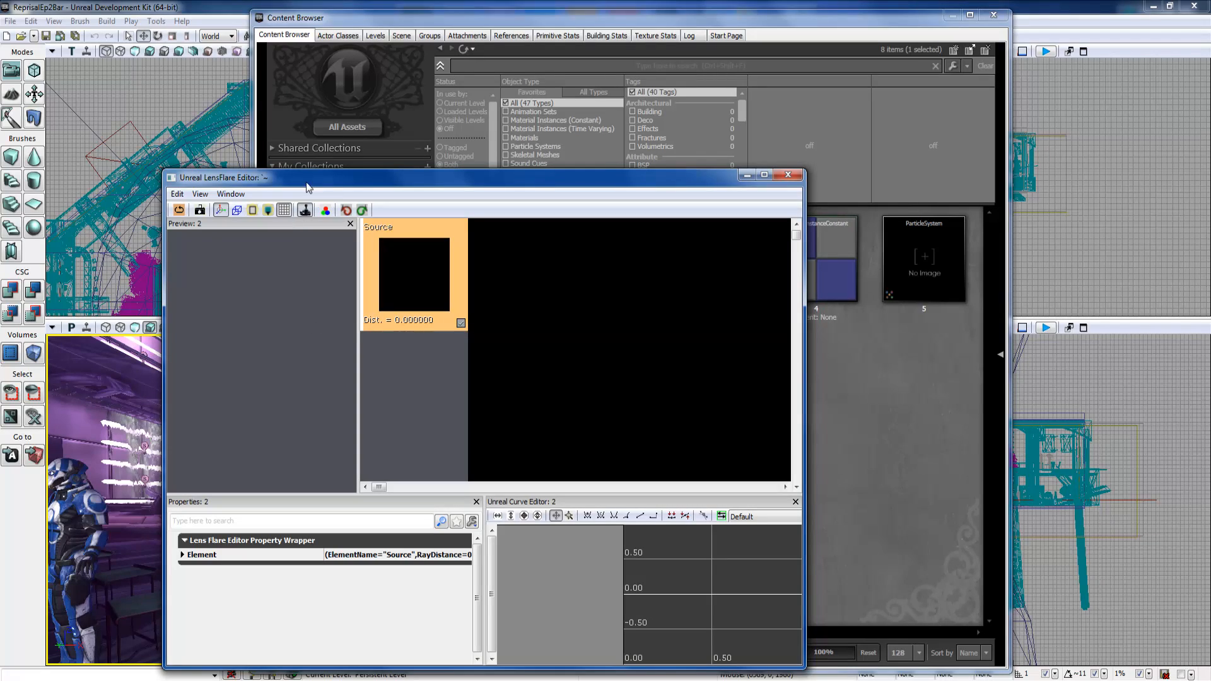
{"action": "left_click_drag", "start_coordinate": [225, 177], "coordinate": [371, 101]}
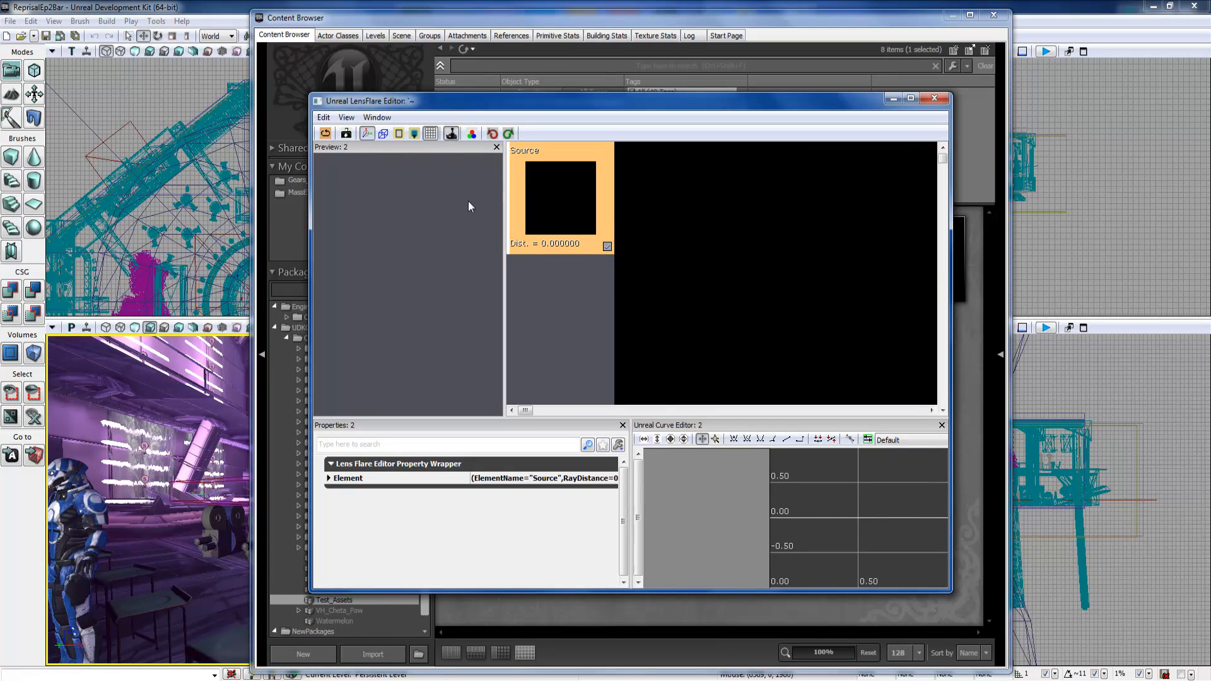
{"action": "mouse_move", "coordinate": [618, 264]}
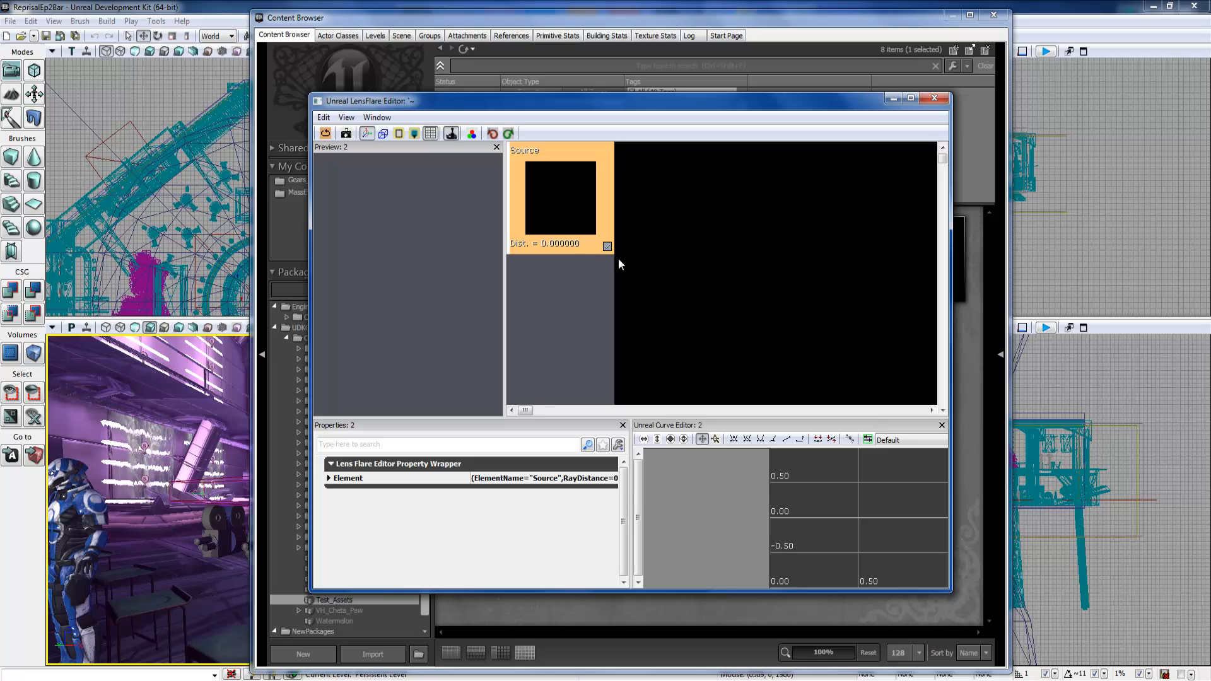
{"action": "mouse_move", "coordinate": [412, 207]}
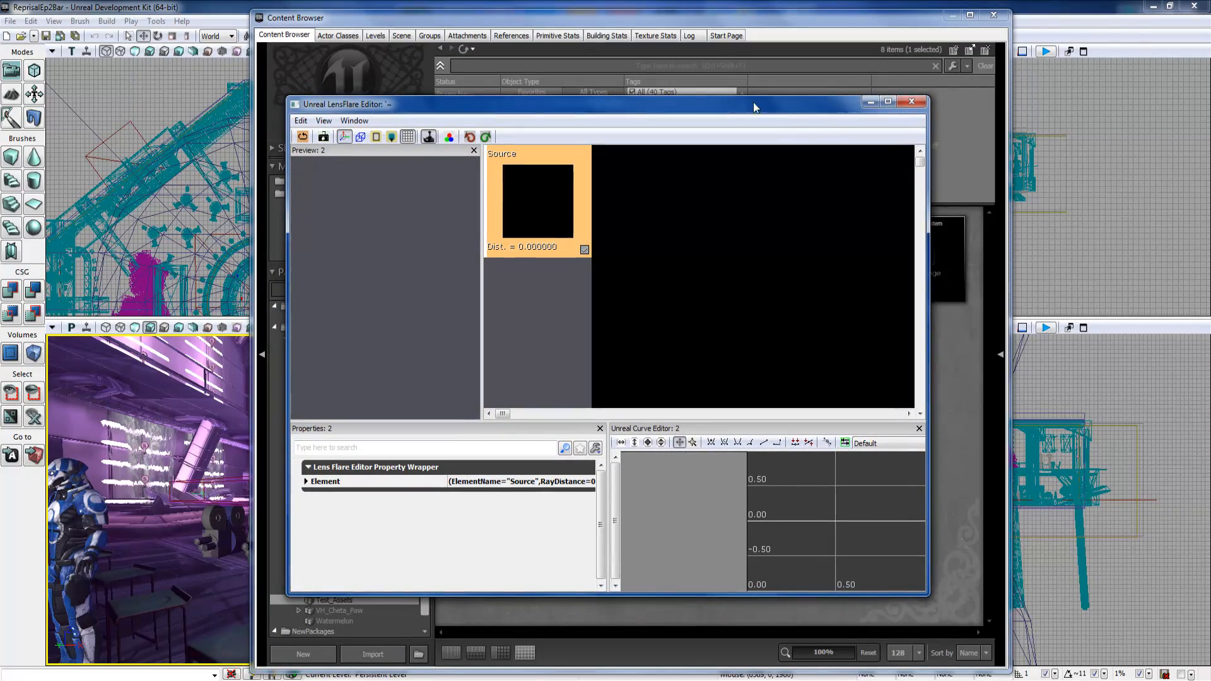
Close the LensFlare editor, open Material 3 and reposition its output node.
{"action": "left_click", "coordinate": [911, 101]}
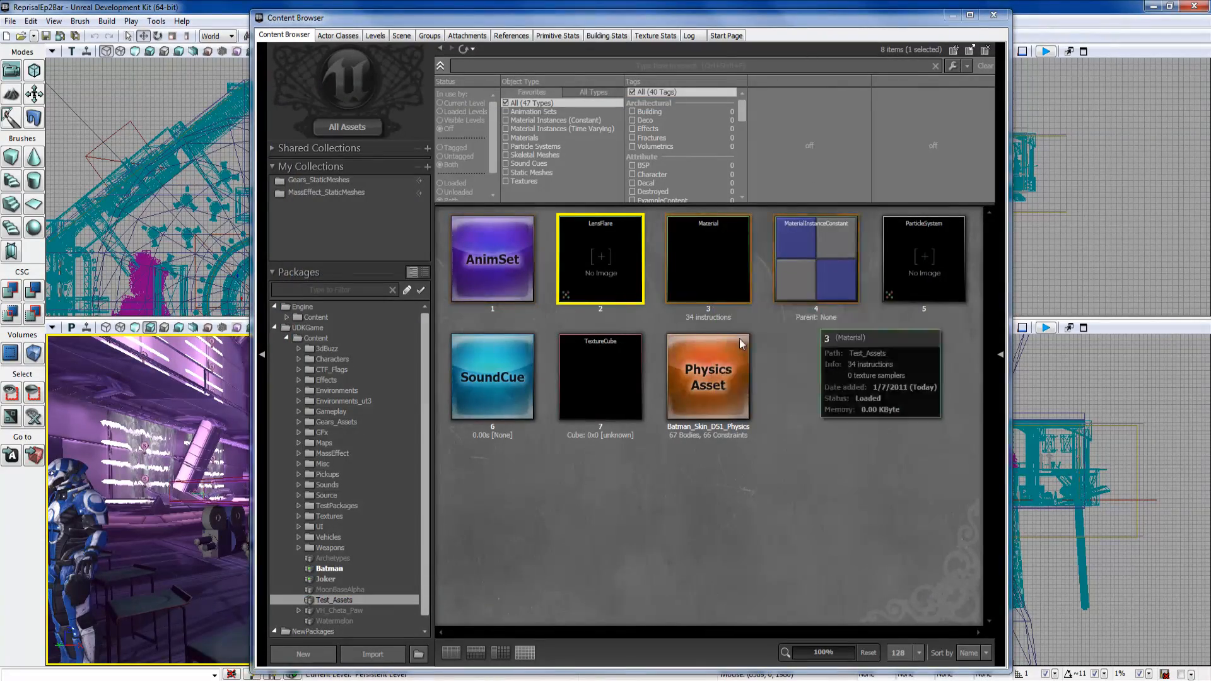
{"action": "double_click", "coordinate": [706, 257]}
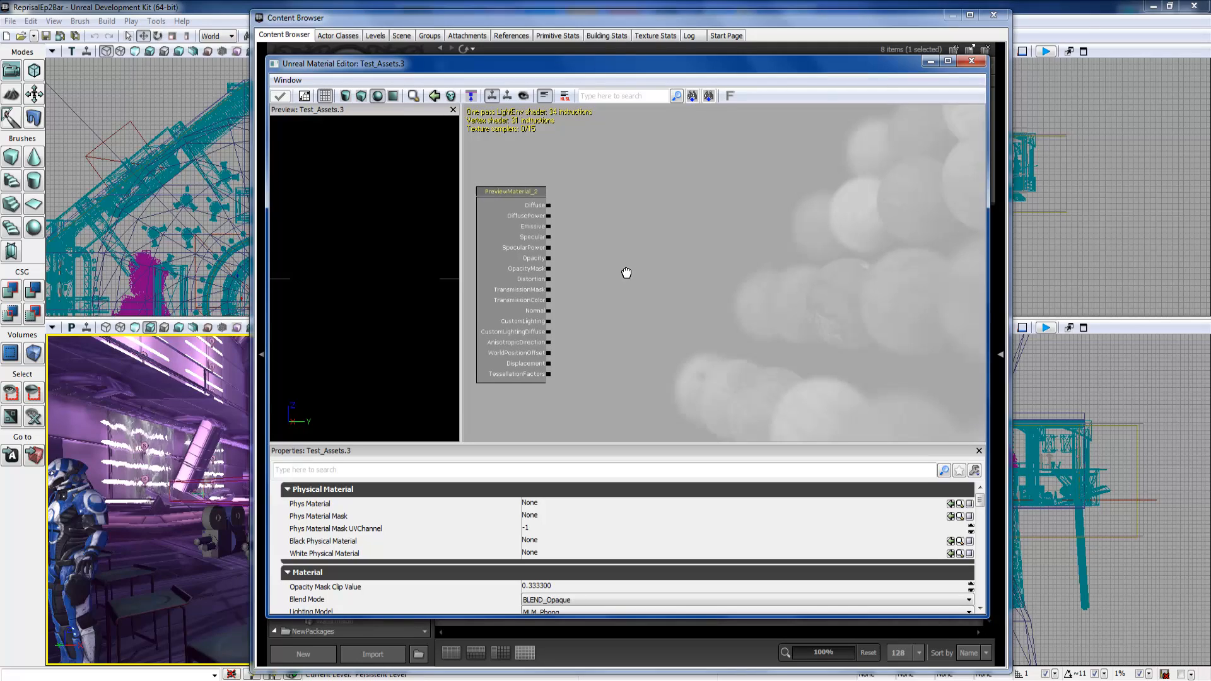
{"action": "left_click_drag", "start_coordinate": [511, 191], "coordinate": [534, 156]}
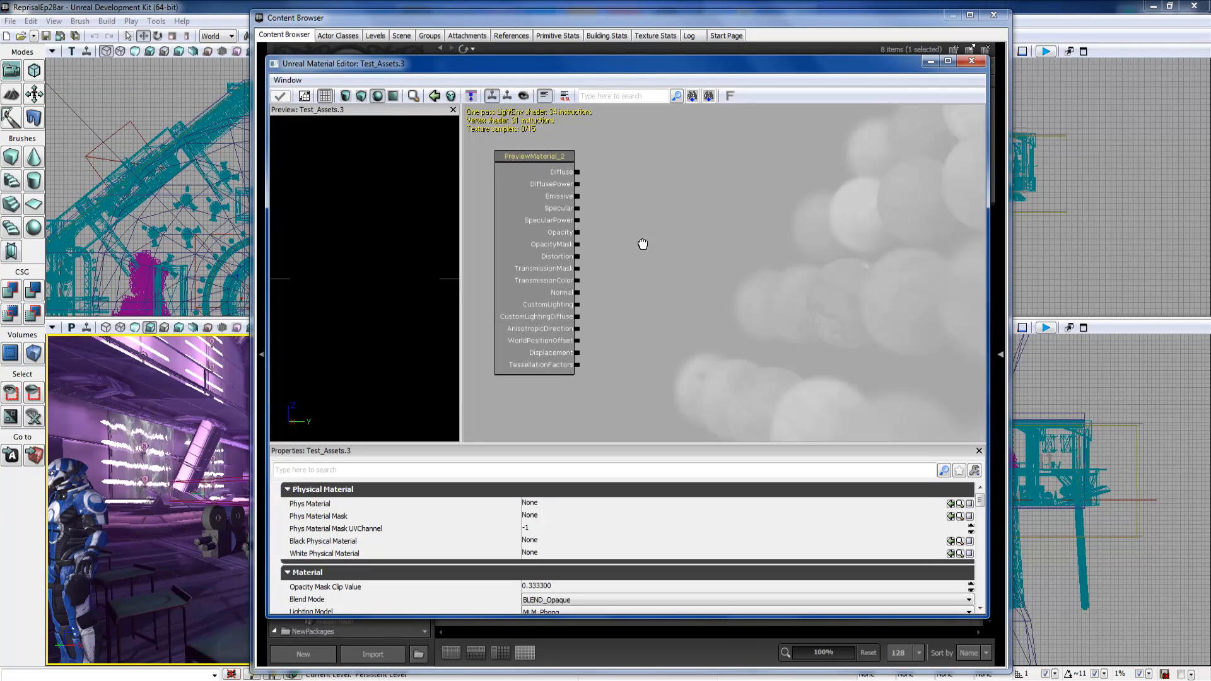
{"action": "mouse_move", "coordinate": [730, 291]}
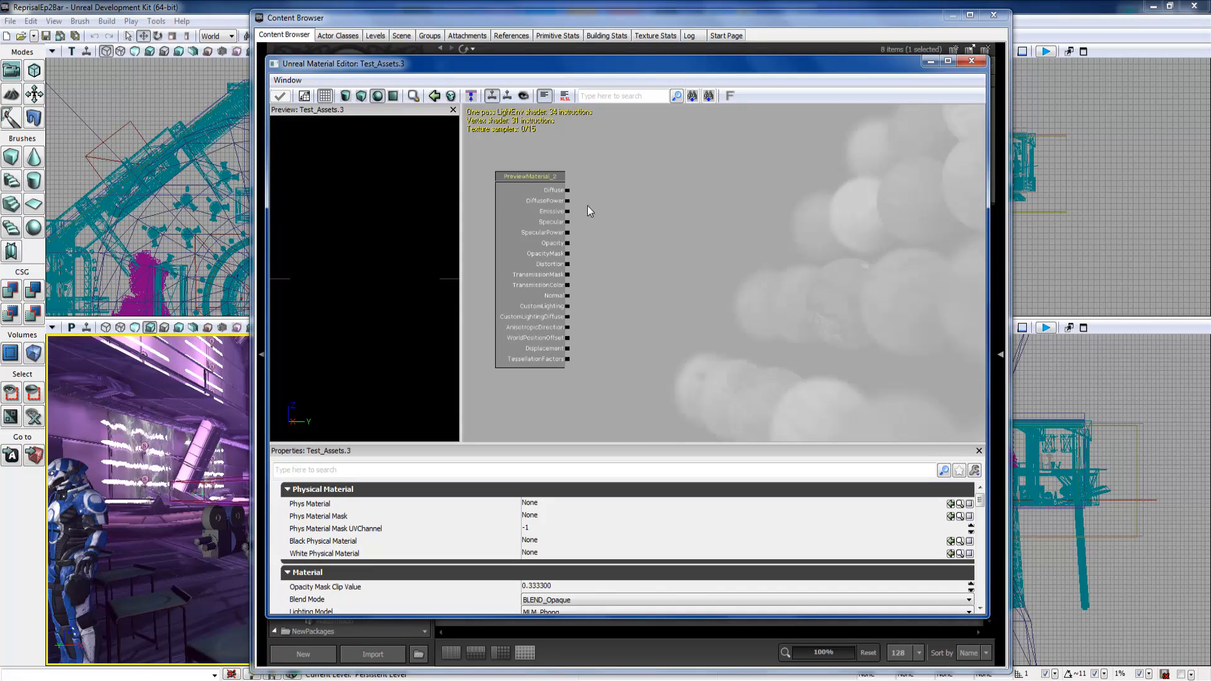
Bring up the expression list on the Material Editor canvas to add a node.
{"action": "right_click", "coordinate": [590, 211]}
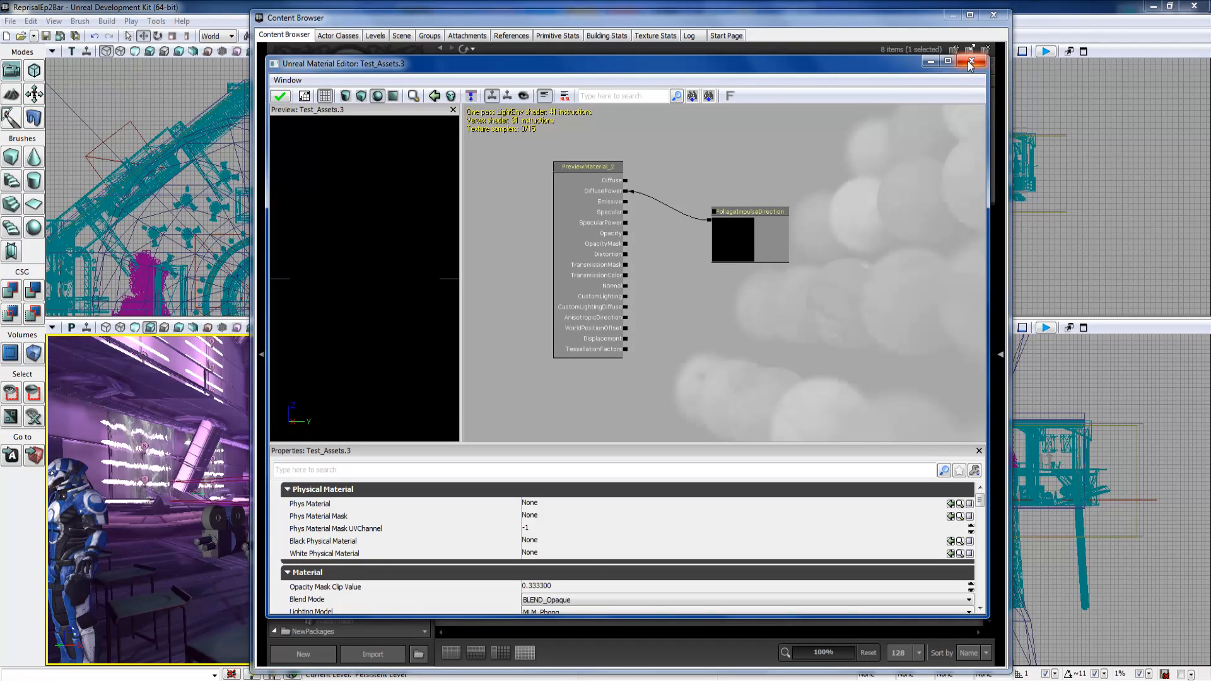
Close the Material Editor, view particle system 5 in Unreal Cascade, and close Cascade again.
{"action": "left_click", "coordinate": [971, 62]}
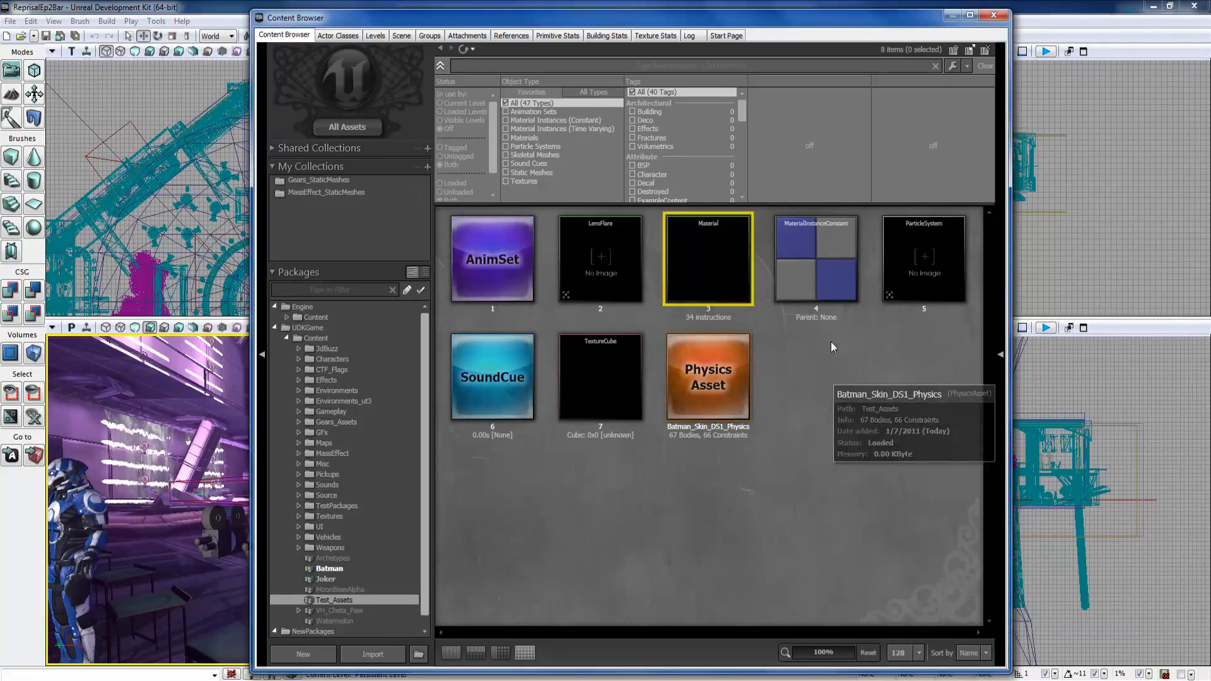
{"action": "double_click", "coordinate": [815, 259]}
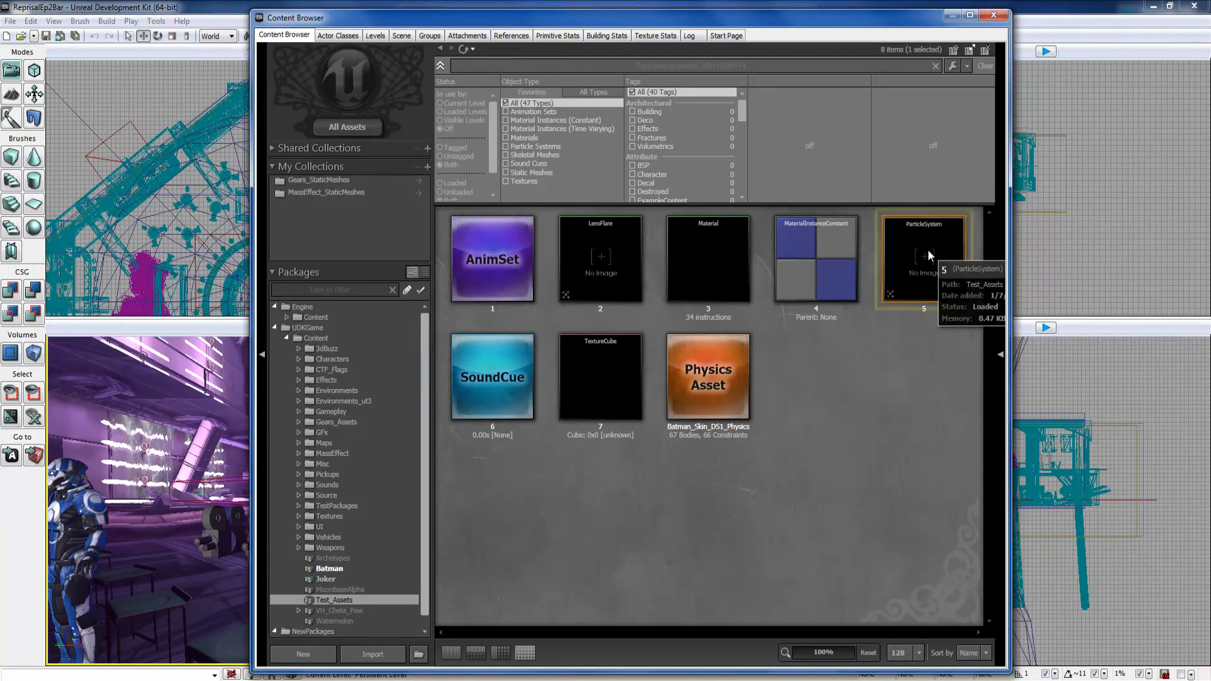
{"action": "double_click", "coordinate": [924, 259]}
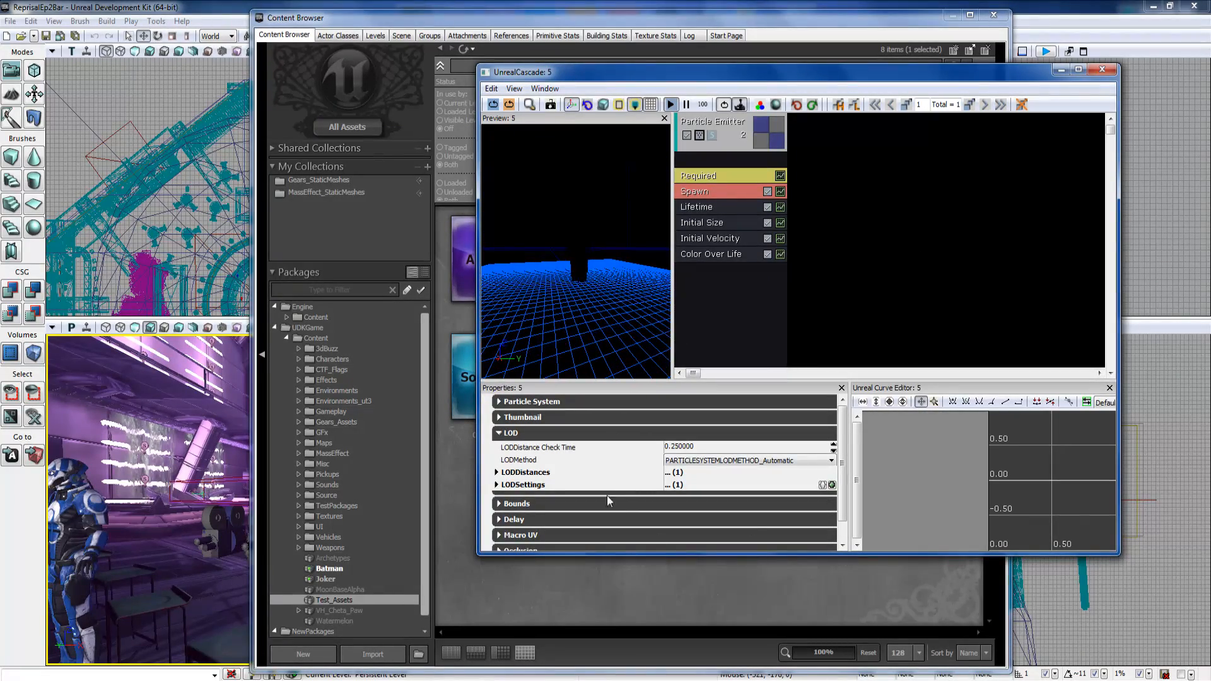
{"action": "left_click", "coordinate": [511, 433]}
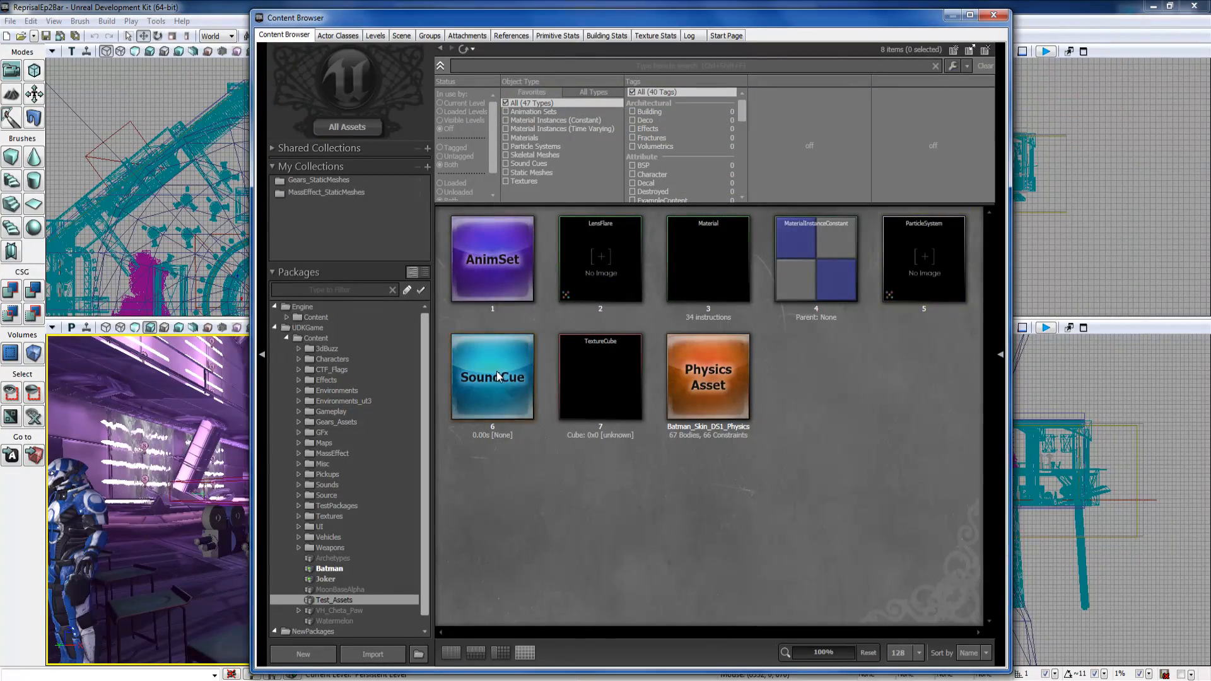
Edit sound cue 6 in the Sound Cue Editor and add a Concatenator node wired to its output.
{"action": "left_click", "coordinate": [492, 376]}
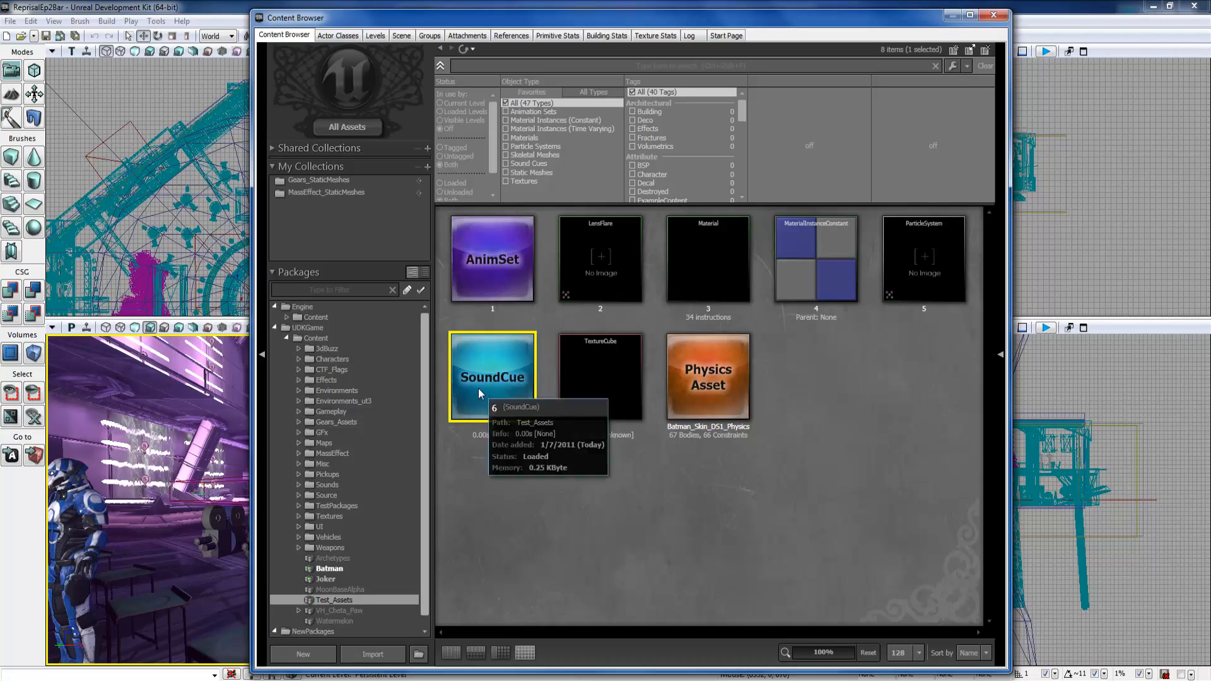
{"action": "mouse_move", "coordinate": [501, 365]}
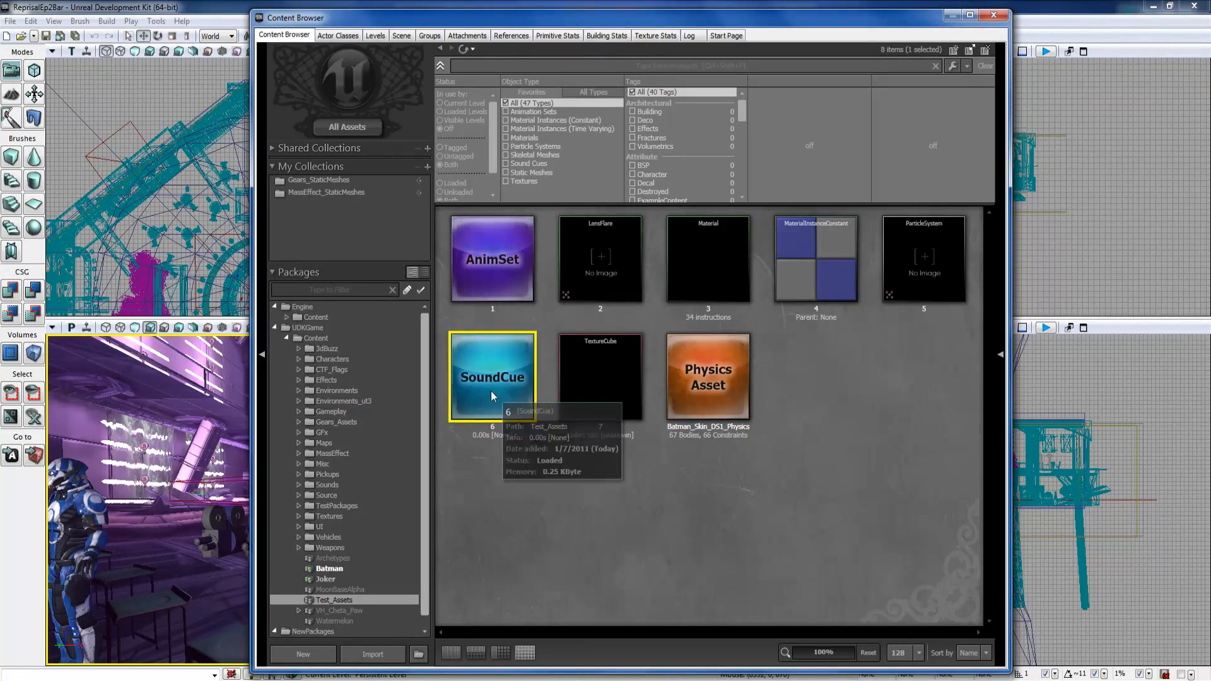
{"action": "right_click", "coordinate": [492, 376]}
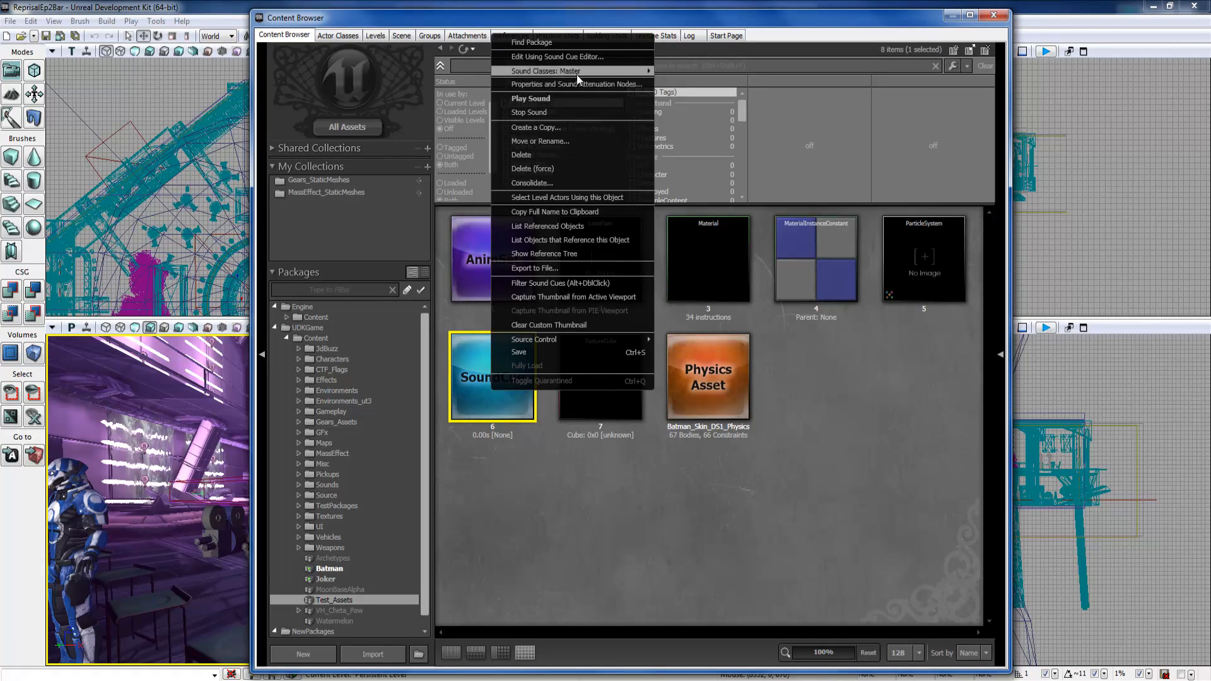
{"action": "left_click", "coordinate": [559, 57]}
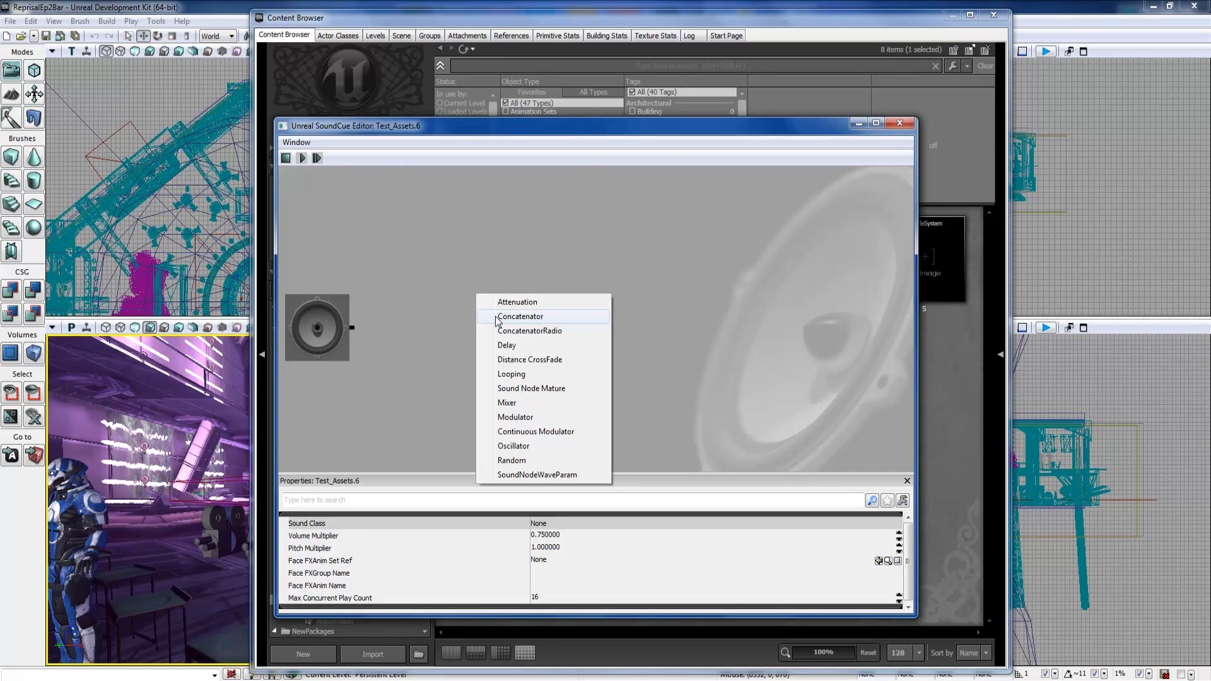
{"action": "left_click", "coordinate": [521, 315]}
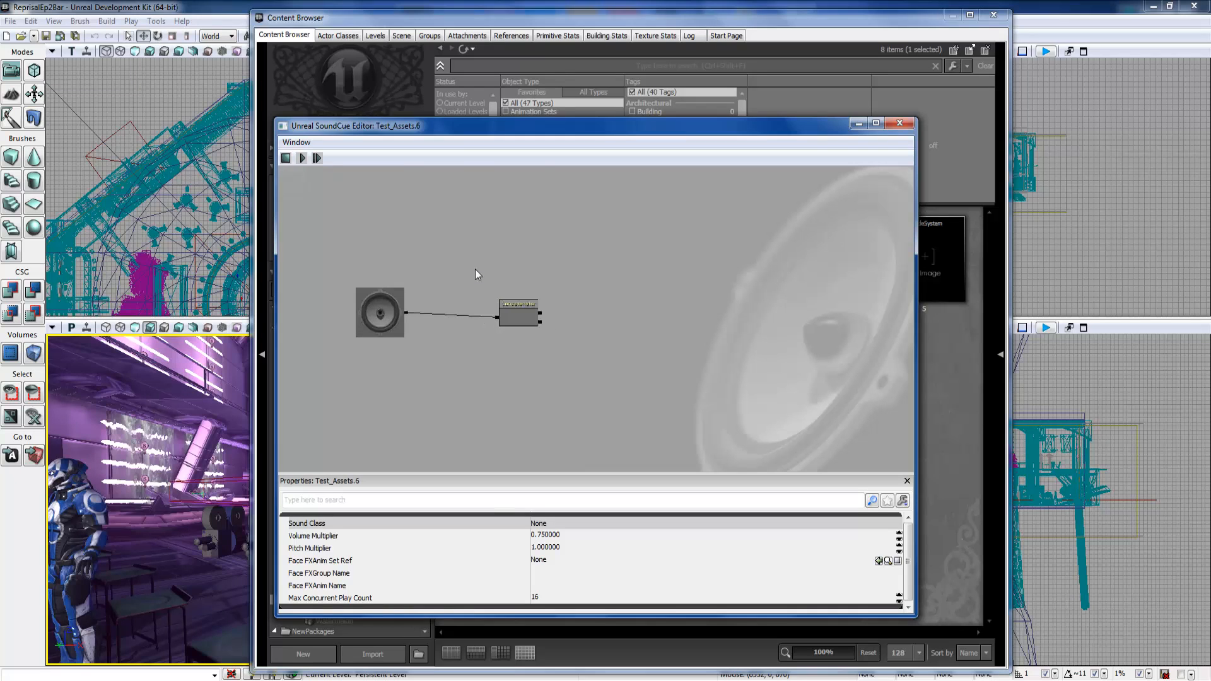
Review the Concatenator and sound cue settings, dismiss the node list, and close the sound cue.
{"action": "left_click", "coordinate": [607, 295]}
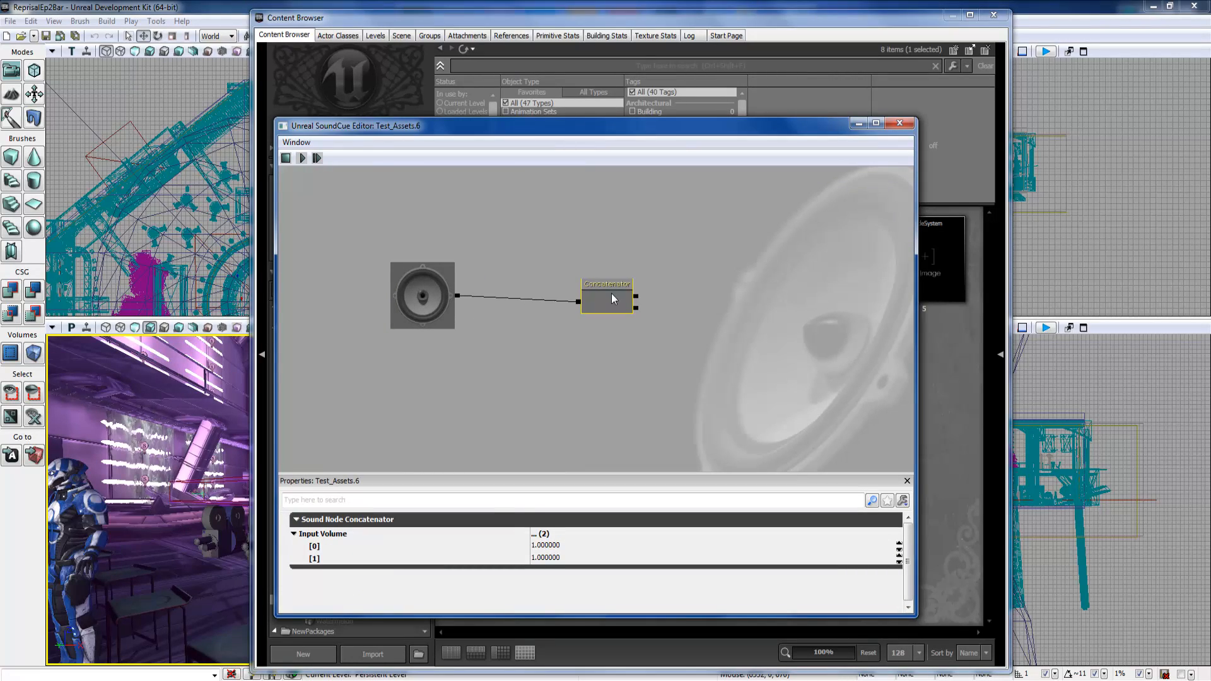
{"action": "left_click", "coordinate": [429, 292]}
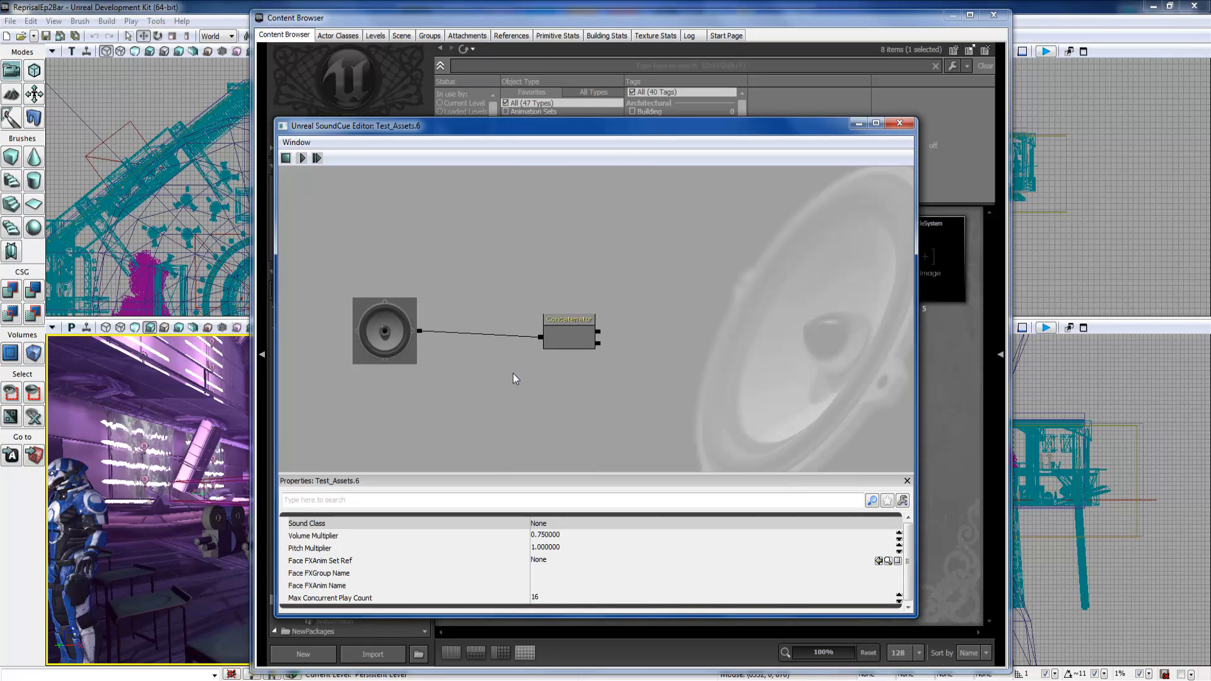
{"action": "right_click", "coordinate": [516, 378]}
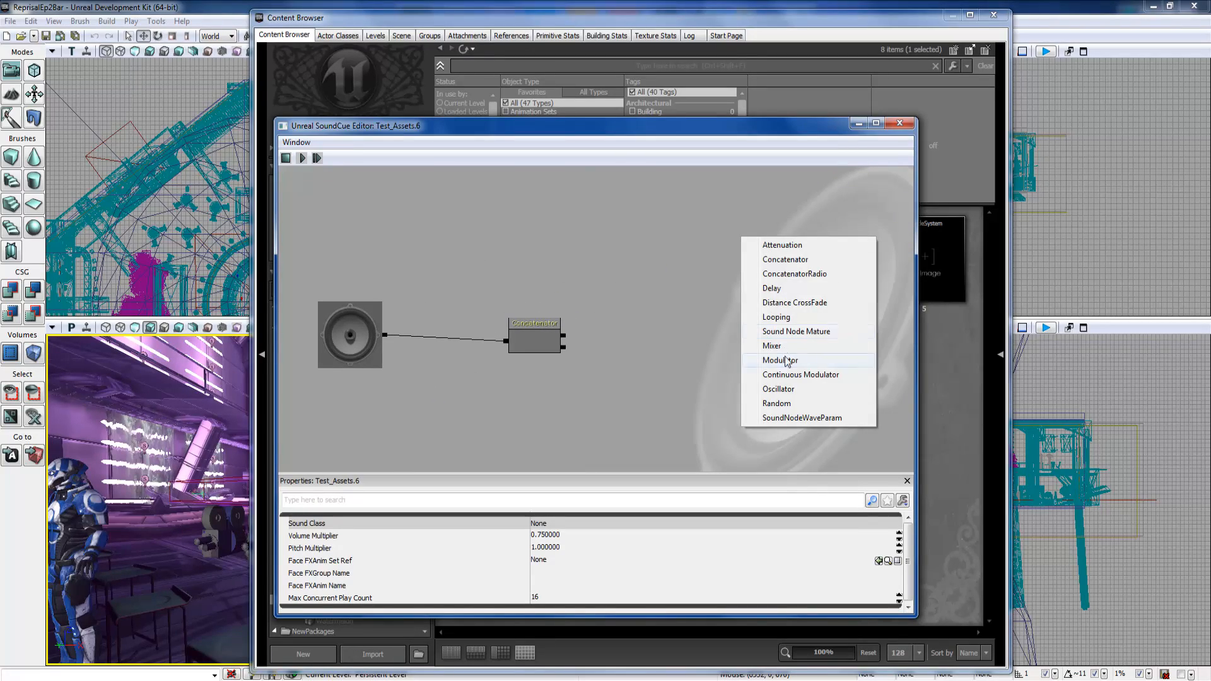
{"action": "left_click", "coordinate": [785, 360]}
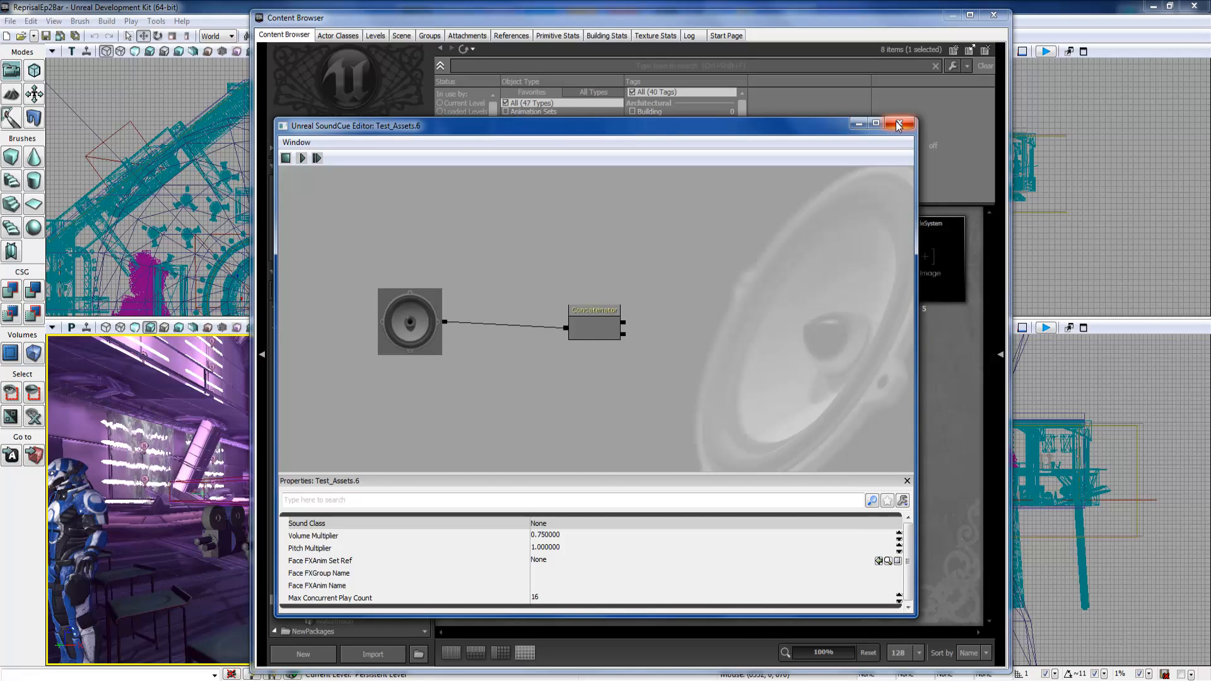
{"action": "left_click", "coordinate": [898, 124]}
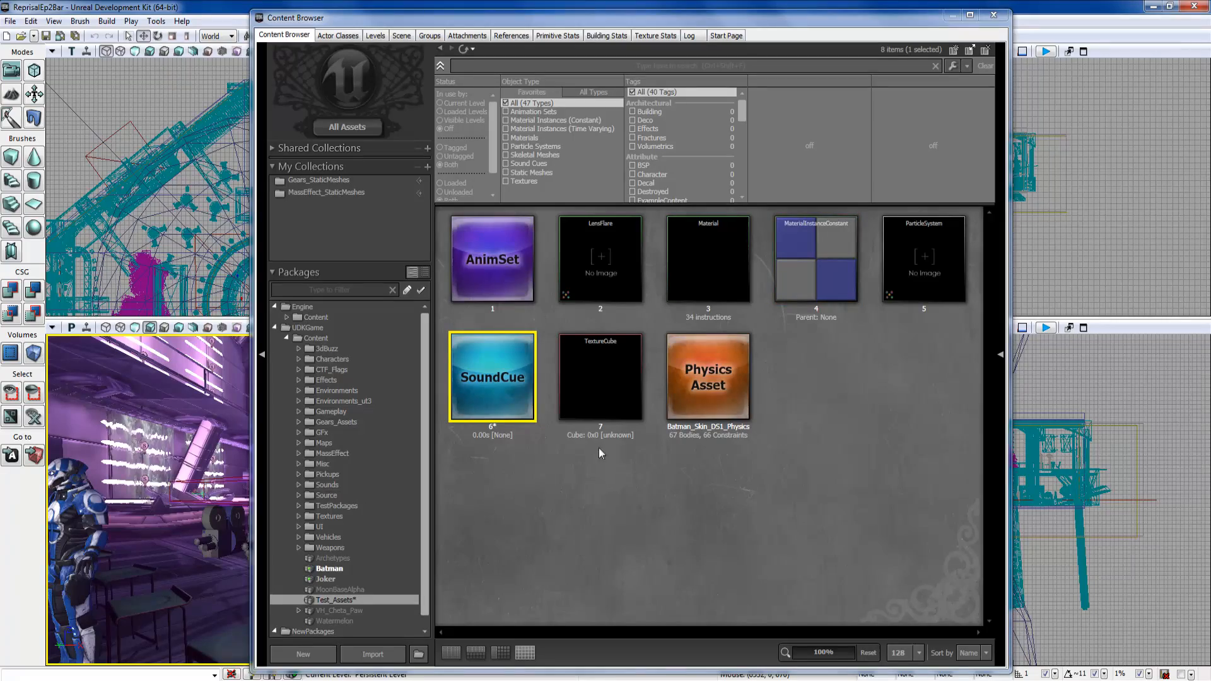
{"action": "mouse_move", "coordinate": [622, 393]}
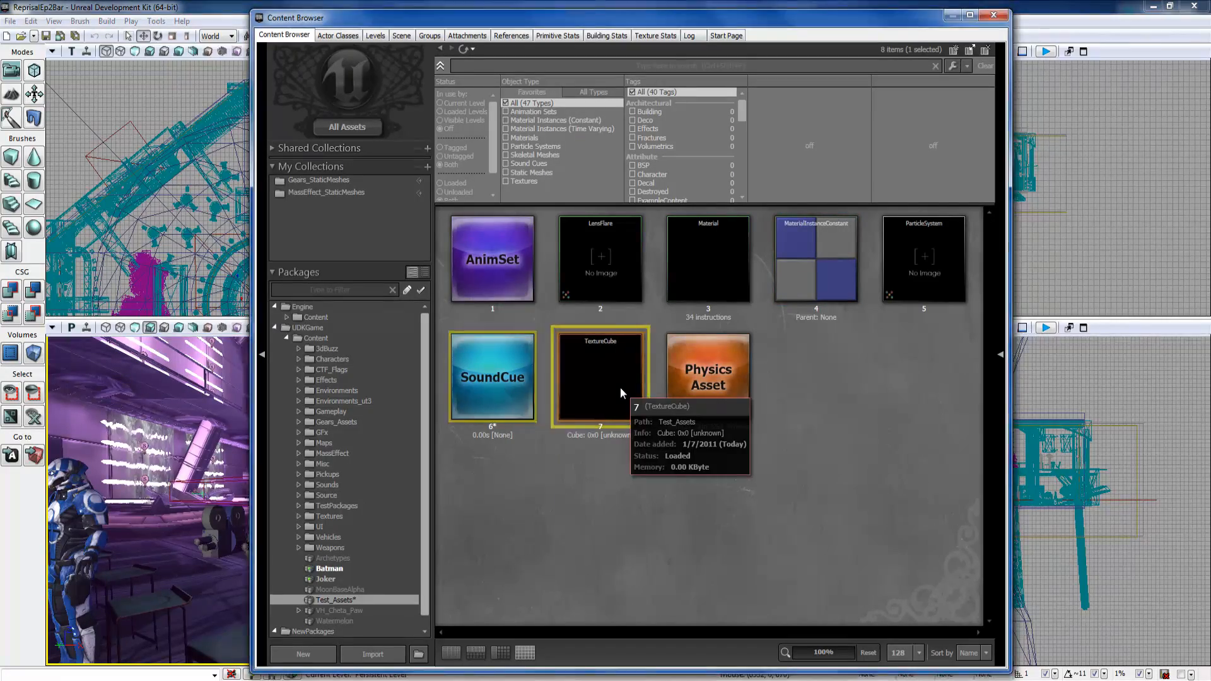
View TextureCube 7's Texture Properties, close them, and bring up the Batman_Skin_DS1_Physics asset's editor.
{"action": "double_click", "coordinate": [600, 376]}
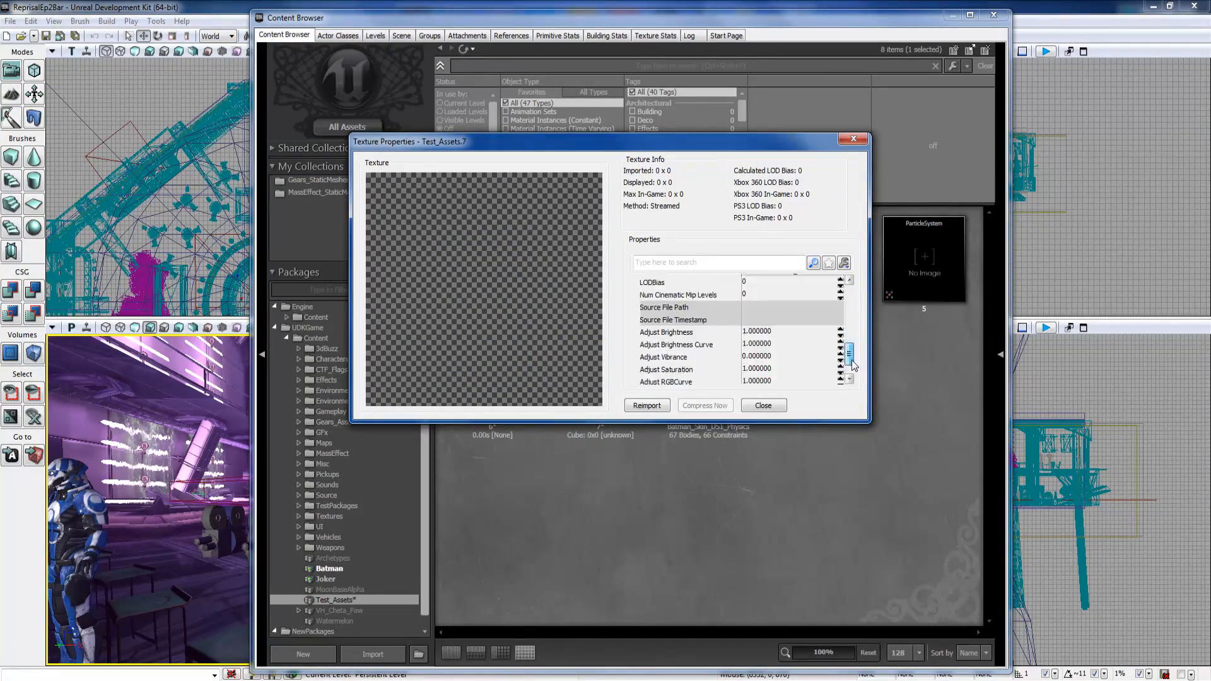
{"action": "left_click", "coordinate": [762, 405]}
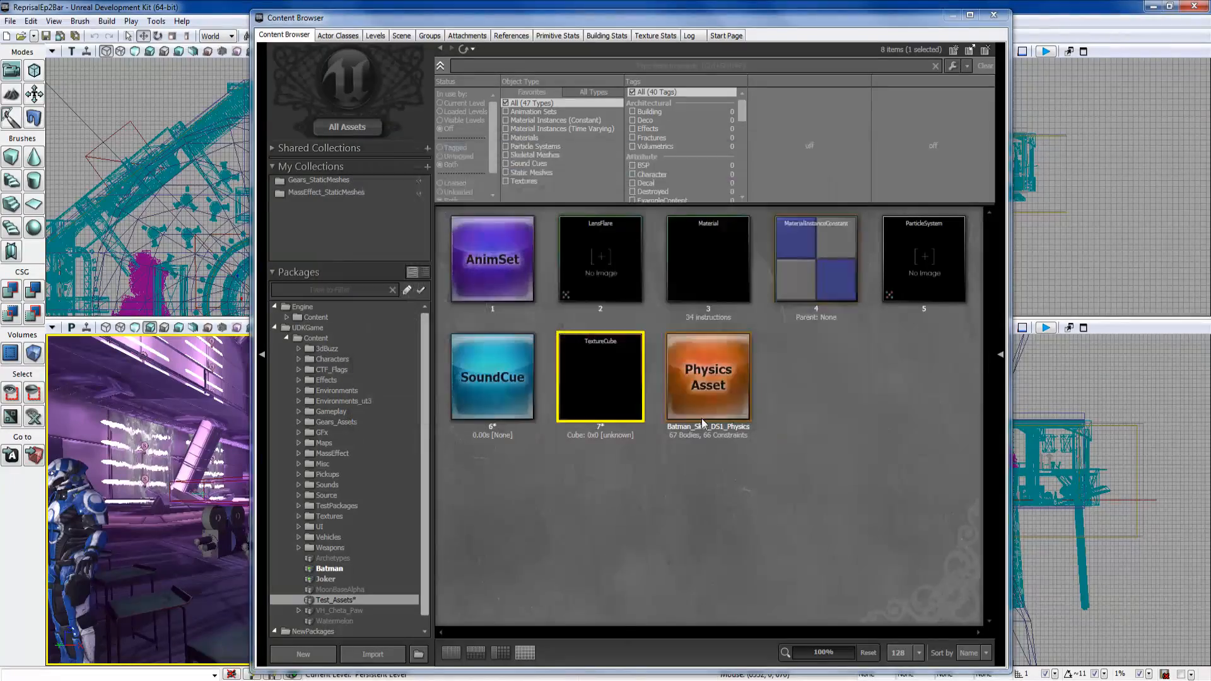
{"action": "double_click", "coordinate": [708, 376]}
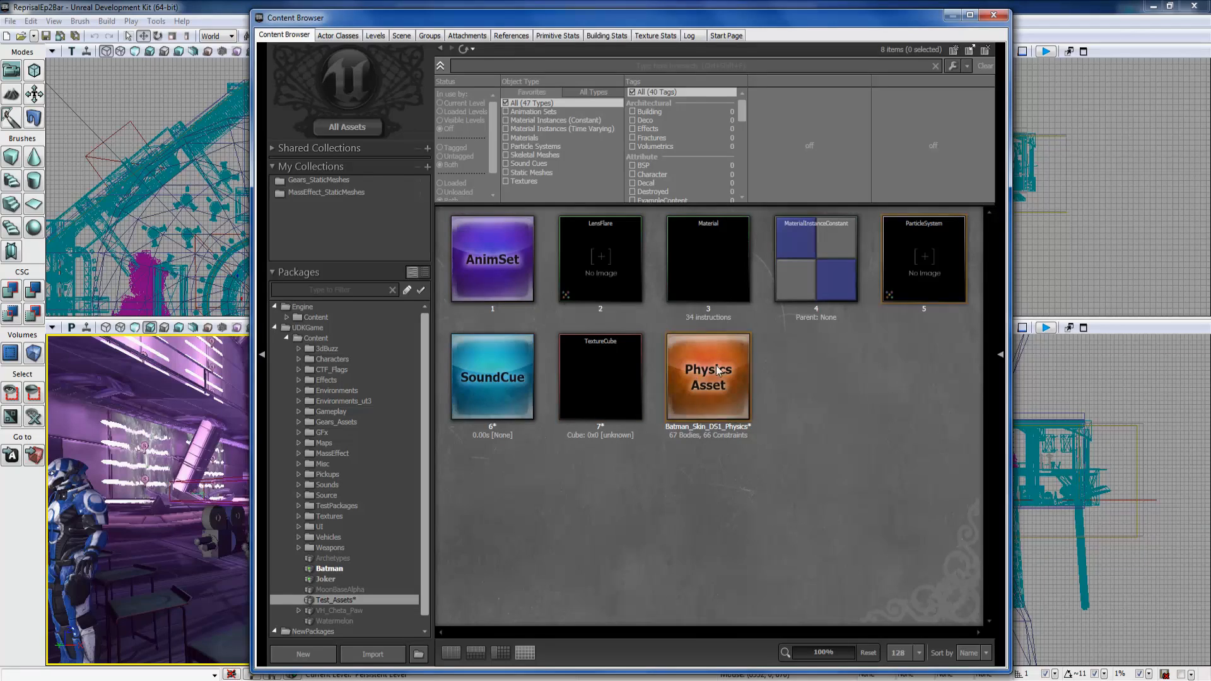
{"action": "right_click", "coordinate": [708, 376]}
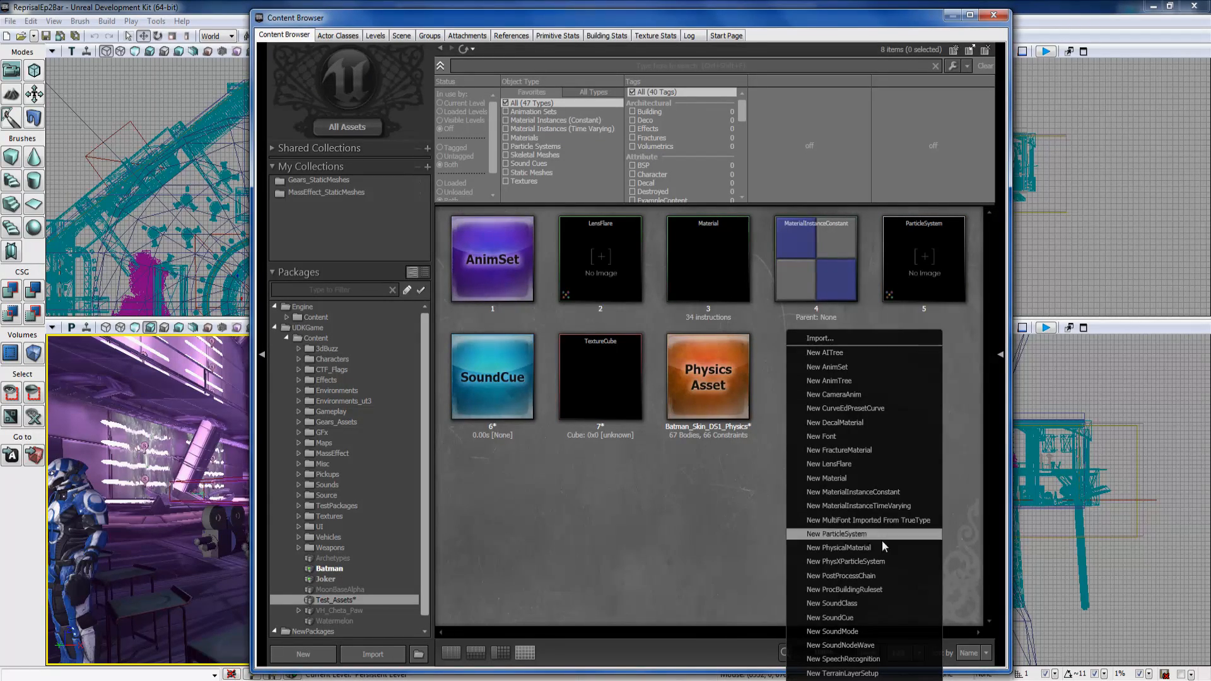
{"action": "left_click", "coordinate": [492, 376]}
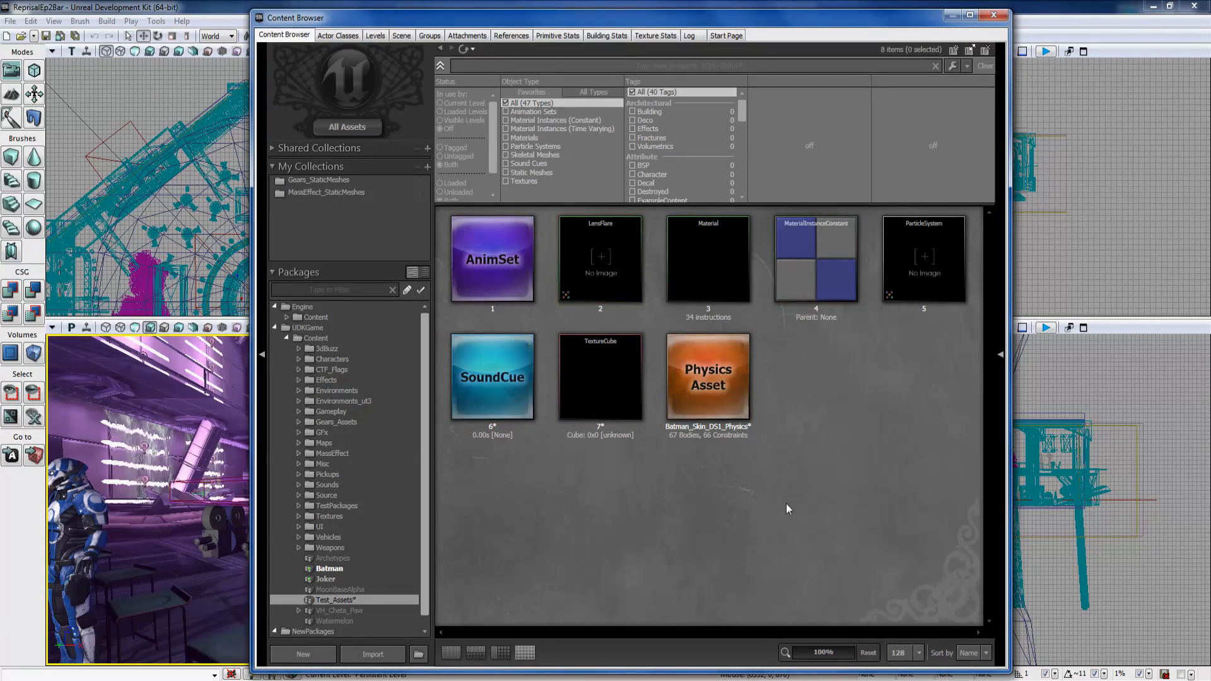
{"action": "mouse_move", "coordinate": [965, 471]}
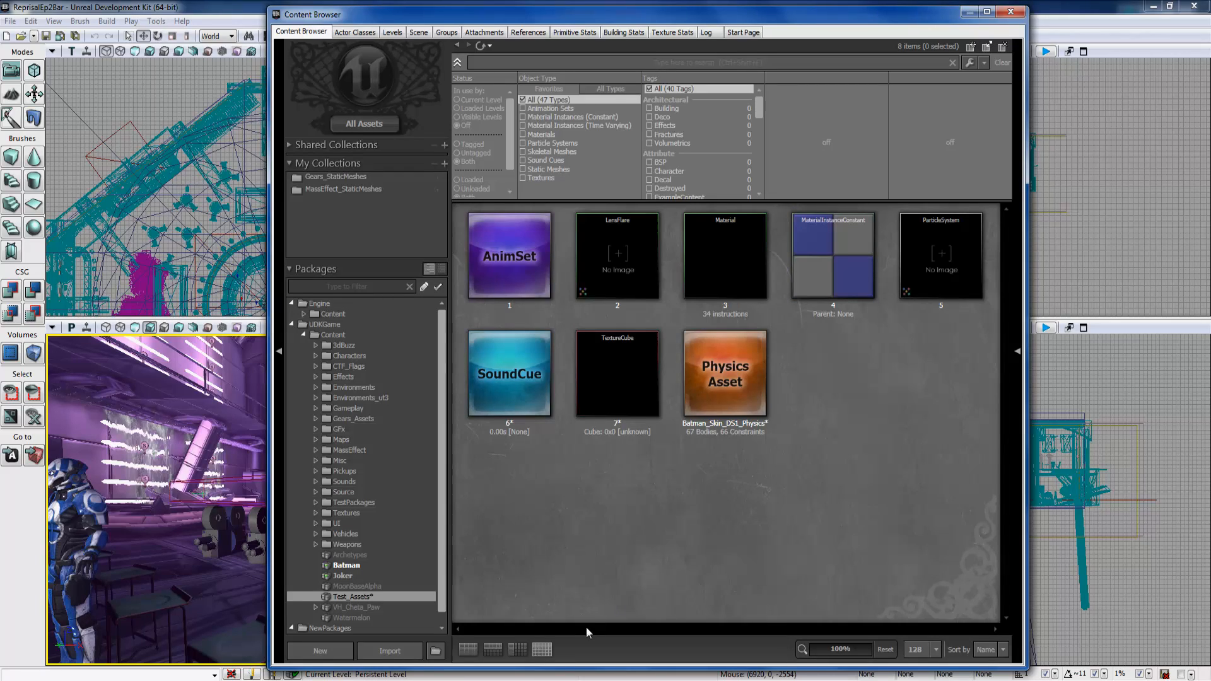
{"action": "mouse_move", "coordinate": [560, 484]}
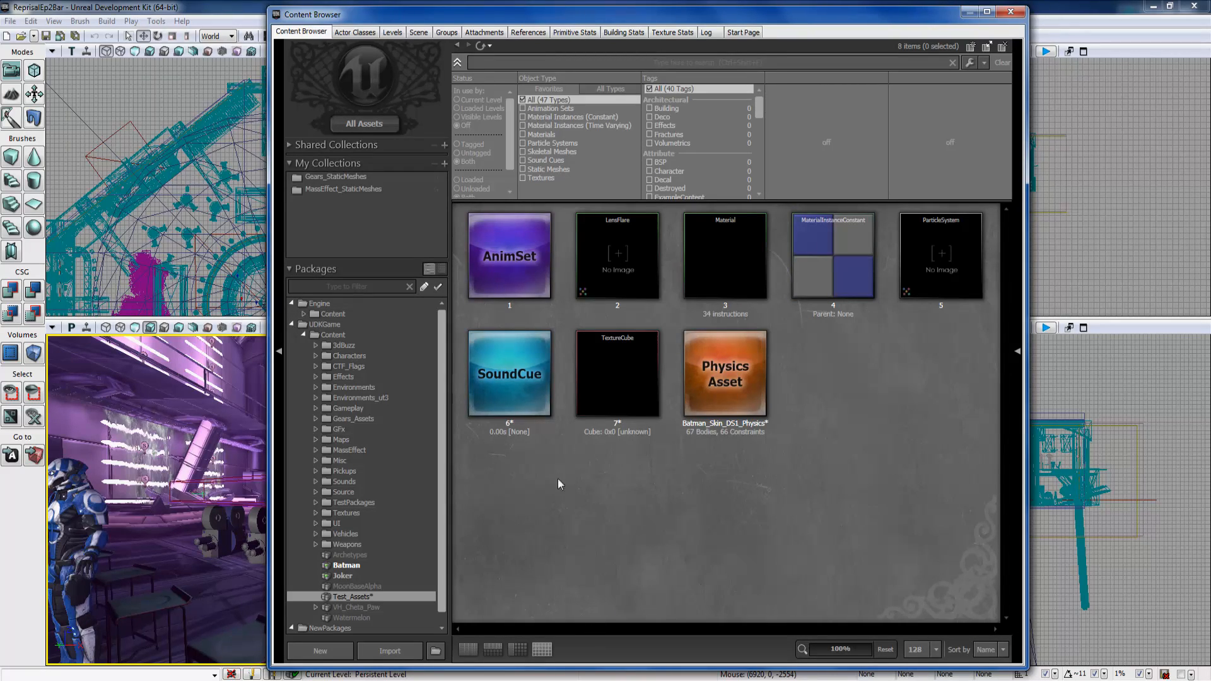
{"action": "left_click", "coordinate": [724, 374]}
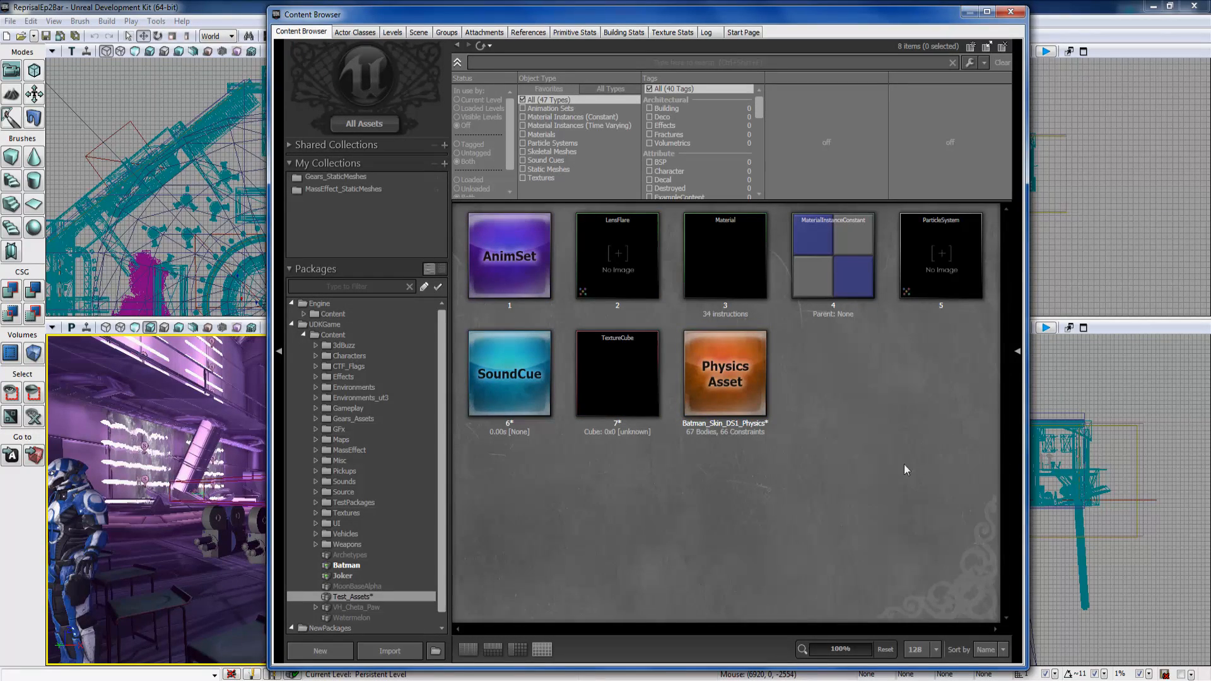
{"action": "mouse_move", "coordinate": [837, 471]}
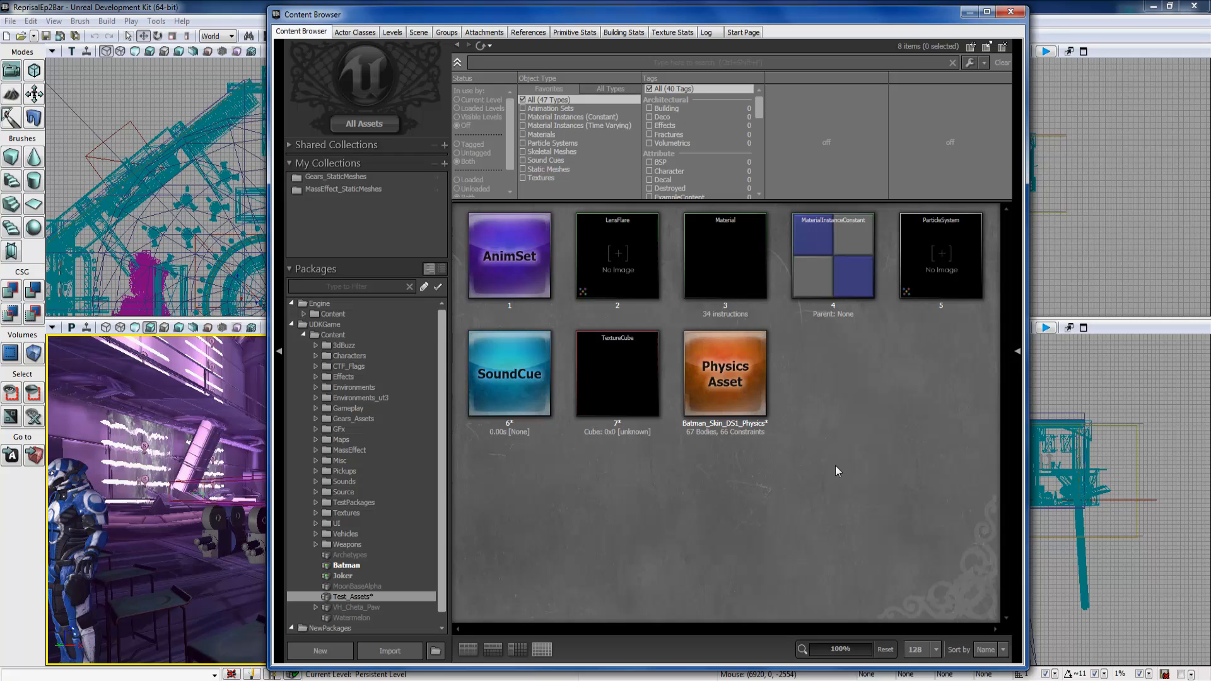
{"action": "mouse_move", "coordinate": [924, 522]}
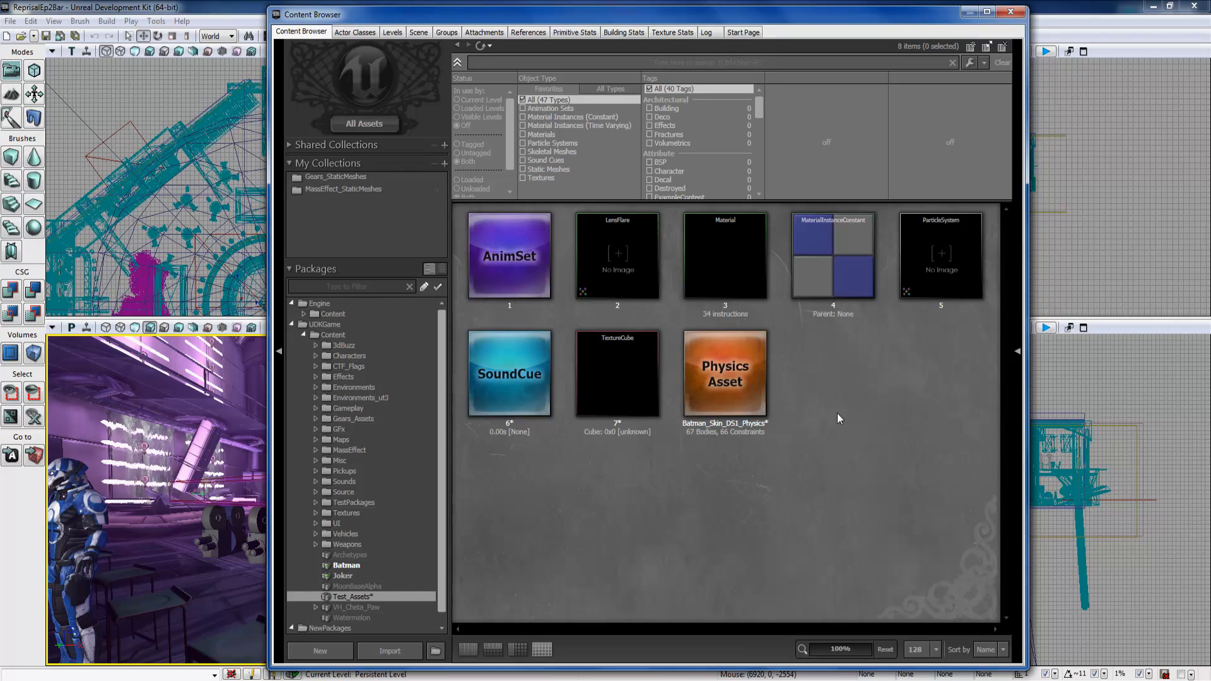
{"action": "mouse_move", "coordinate": [888, 458]}
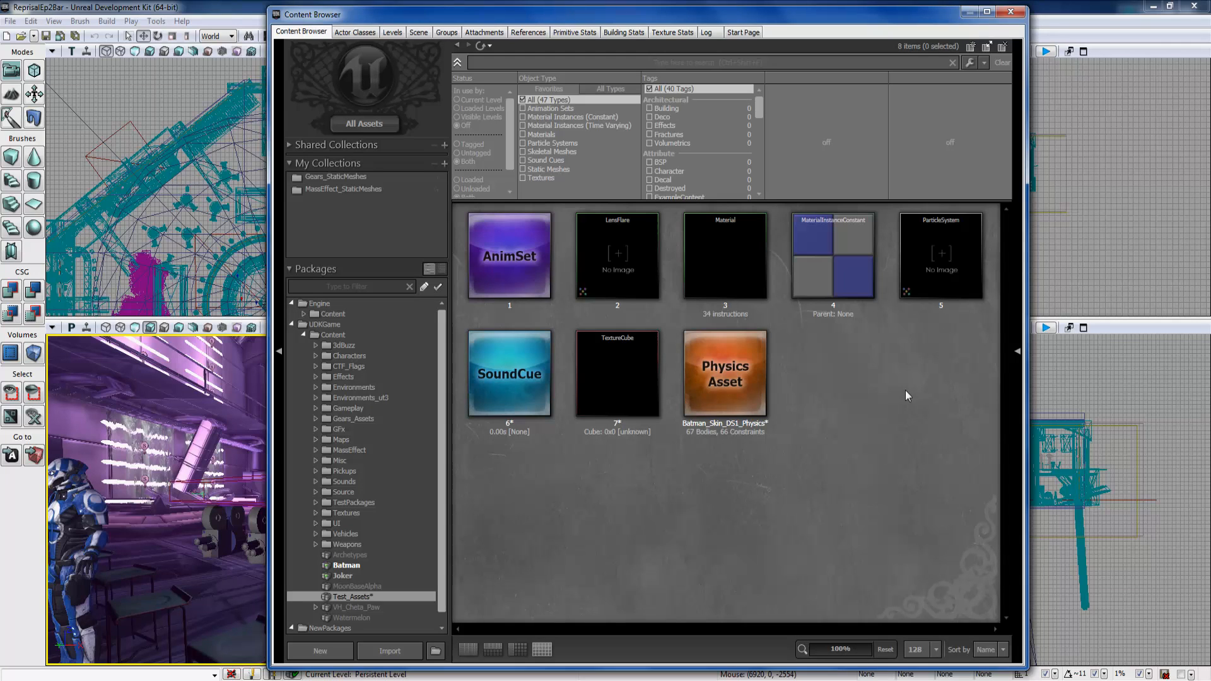
{"action": "left_click", "coordinate": [724, 373]}
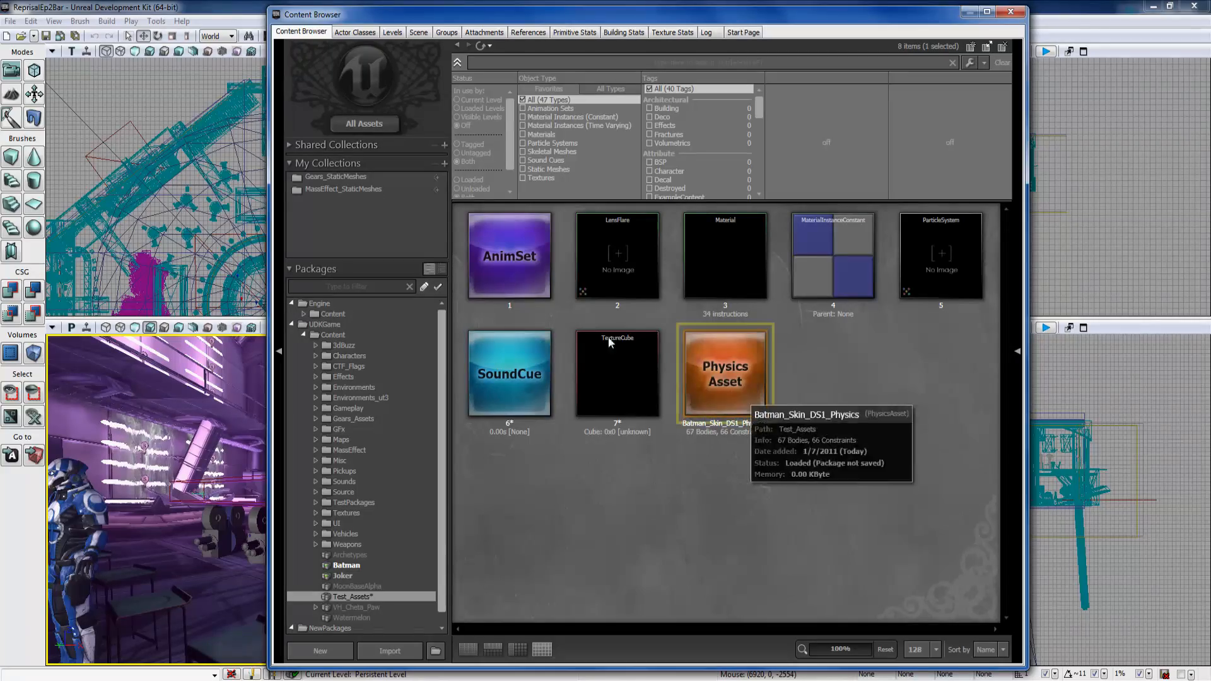